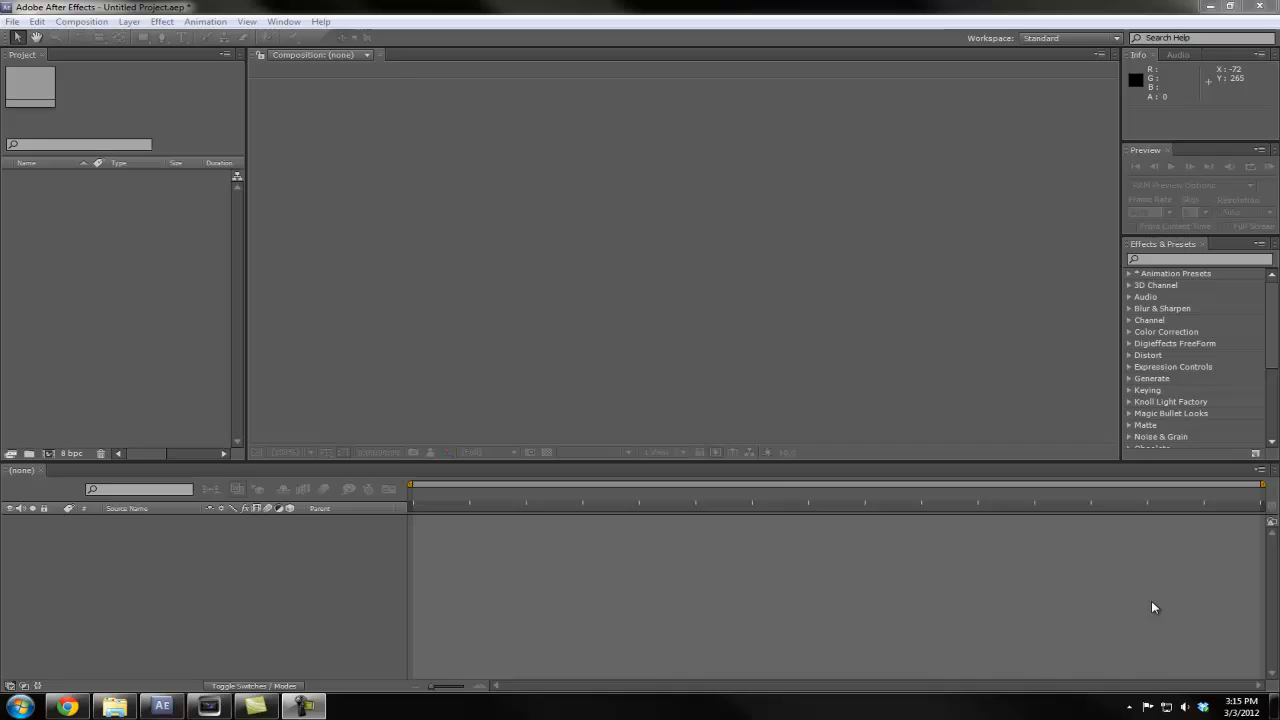
{"action": "mouse_move", "coordinate": [1088, 592]}
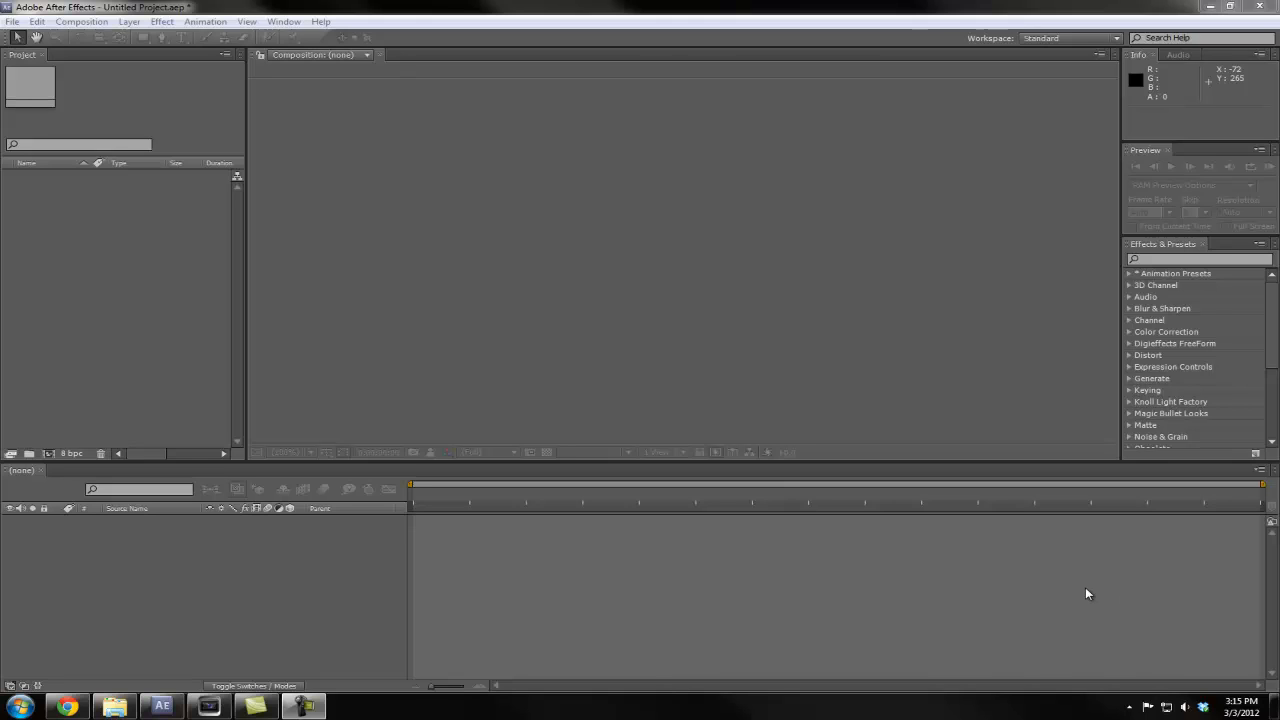
{"action": "mouse_move", "coordinate": [1060, 594]}
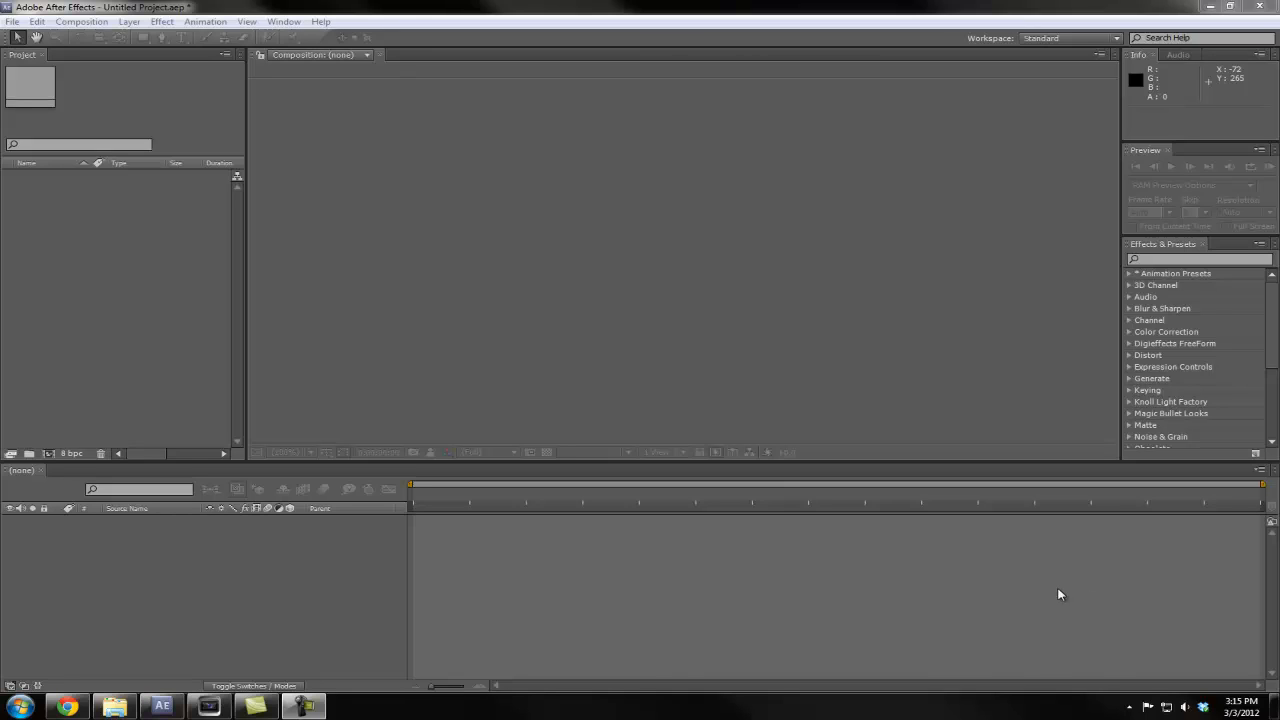
{"action": "mouse_move", "coordinate": [192, 600]}
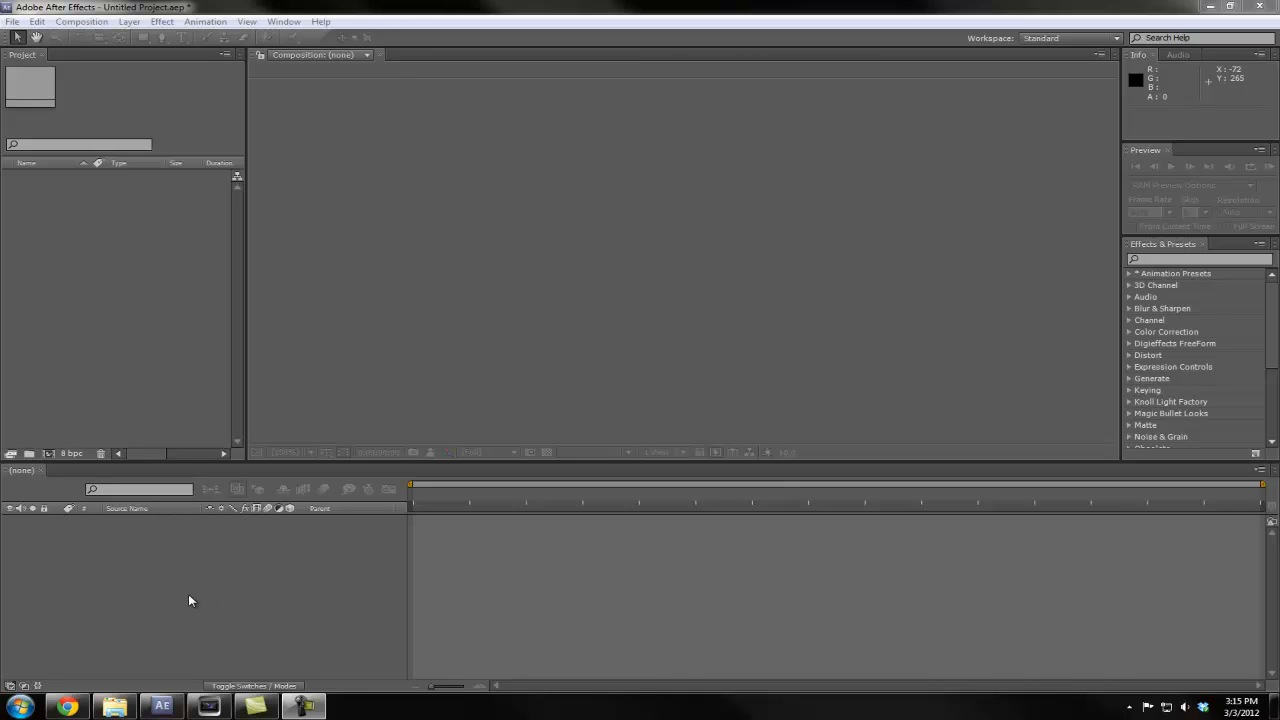
{"action": "mouse_move", "coordinate": [192, 604]}
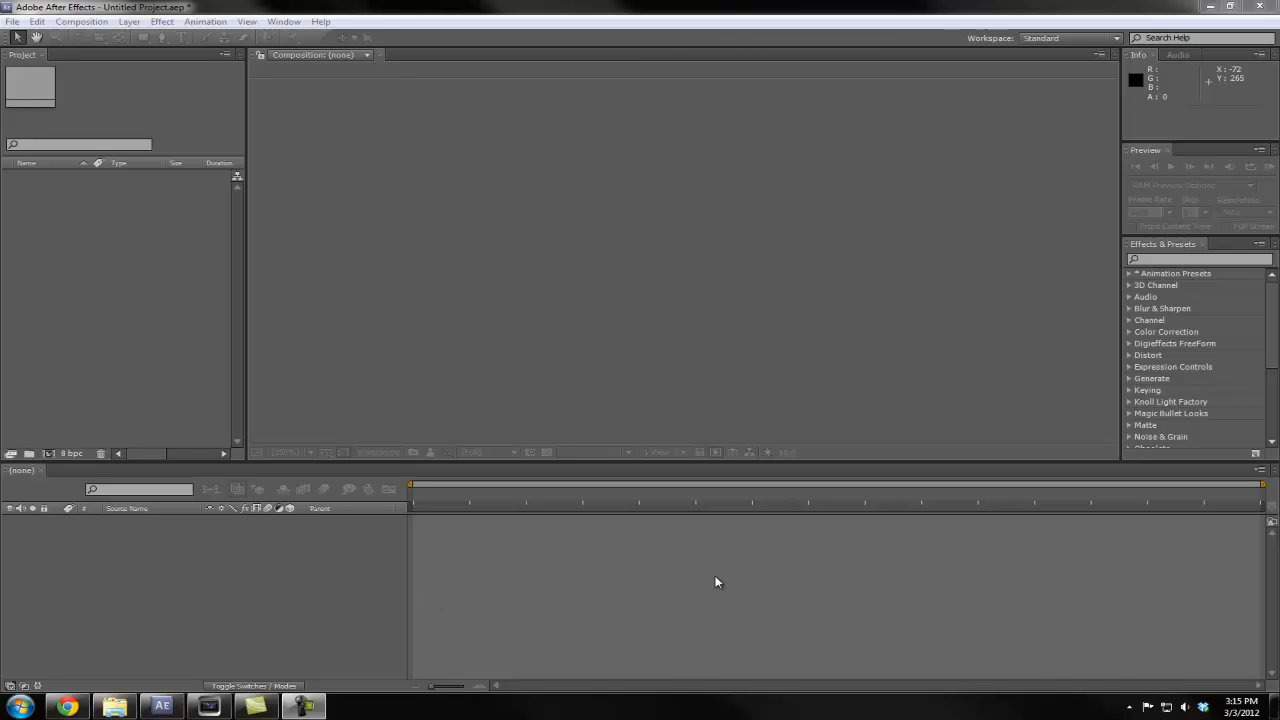
{"action": "mouse_move", "coordinate": [572, 572]}
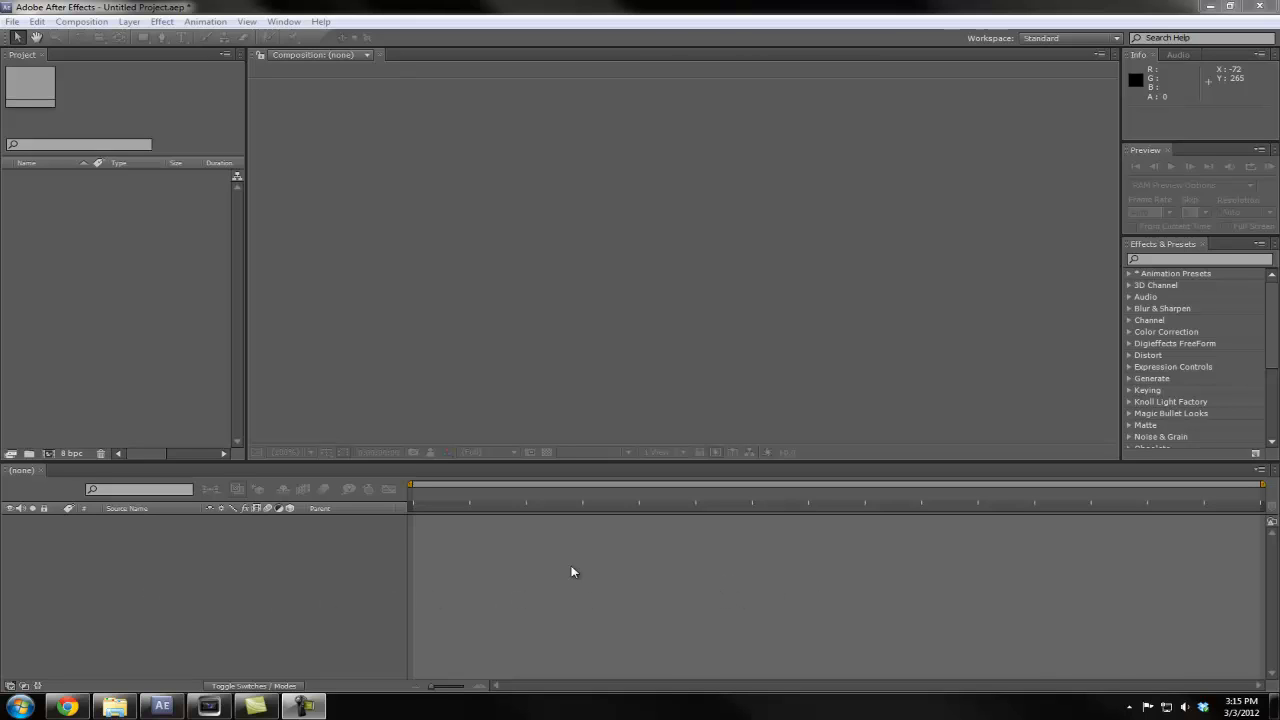
{"action": "mouse_move", "coordinate": [336, 572]}
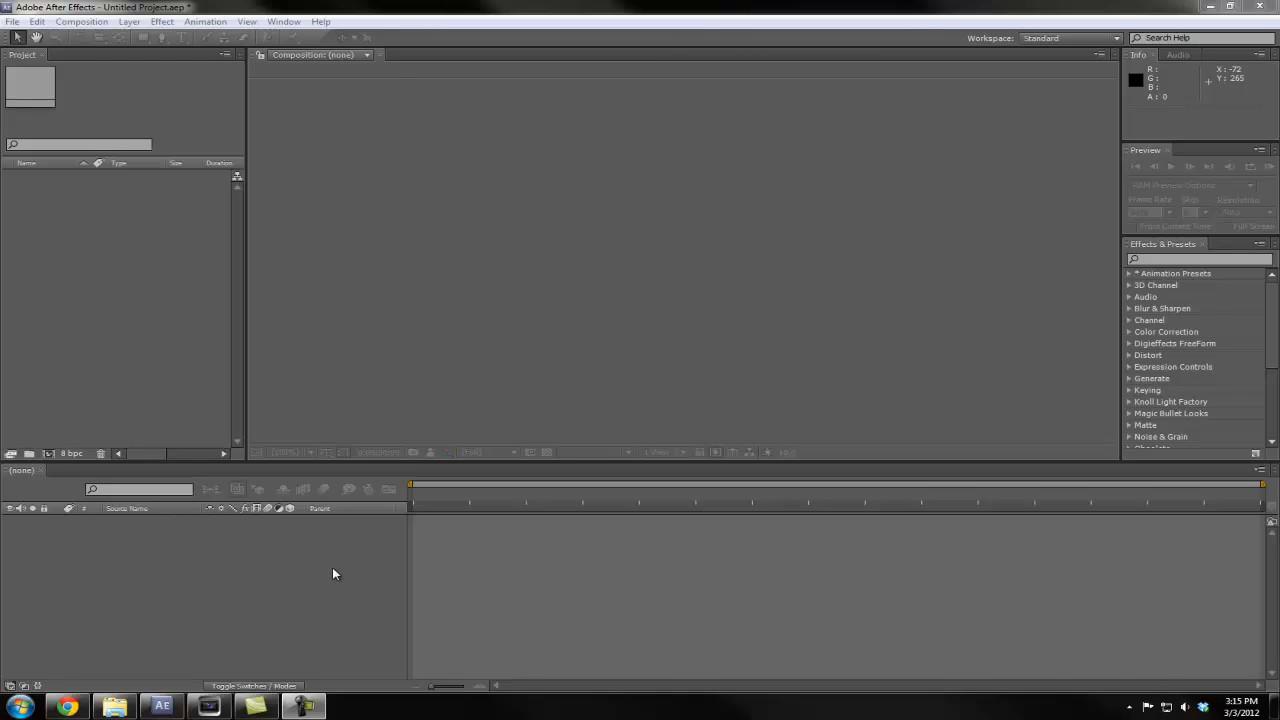
{"action": "mouse_move", "coordinate": [160, 598]}
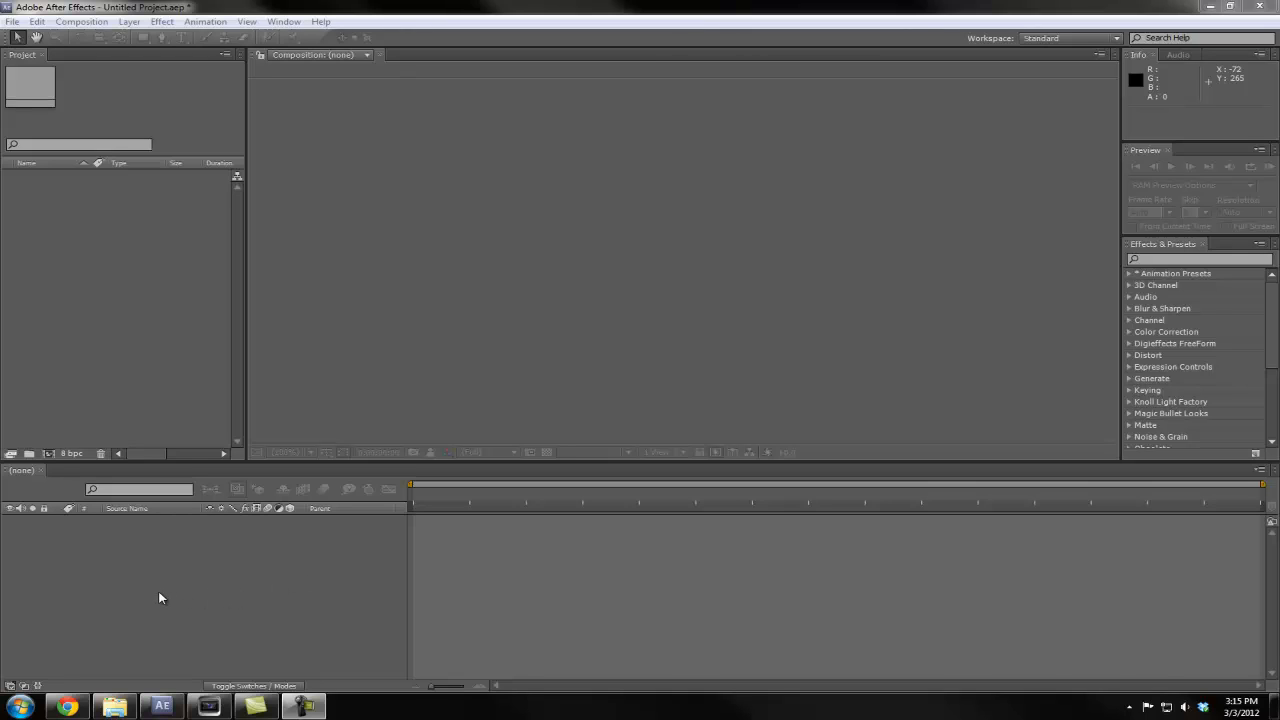
{"action": "mouse_move", "coordinate": [206, 610]}
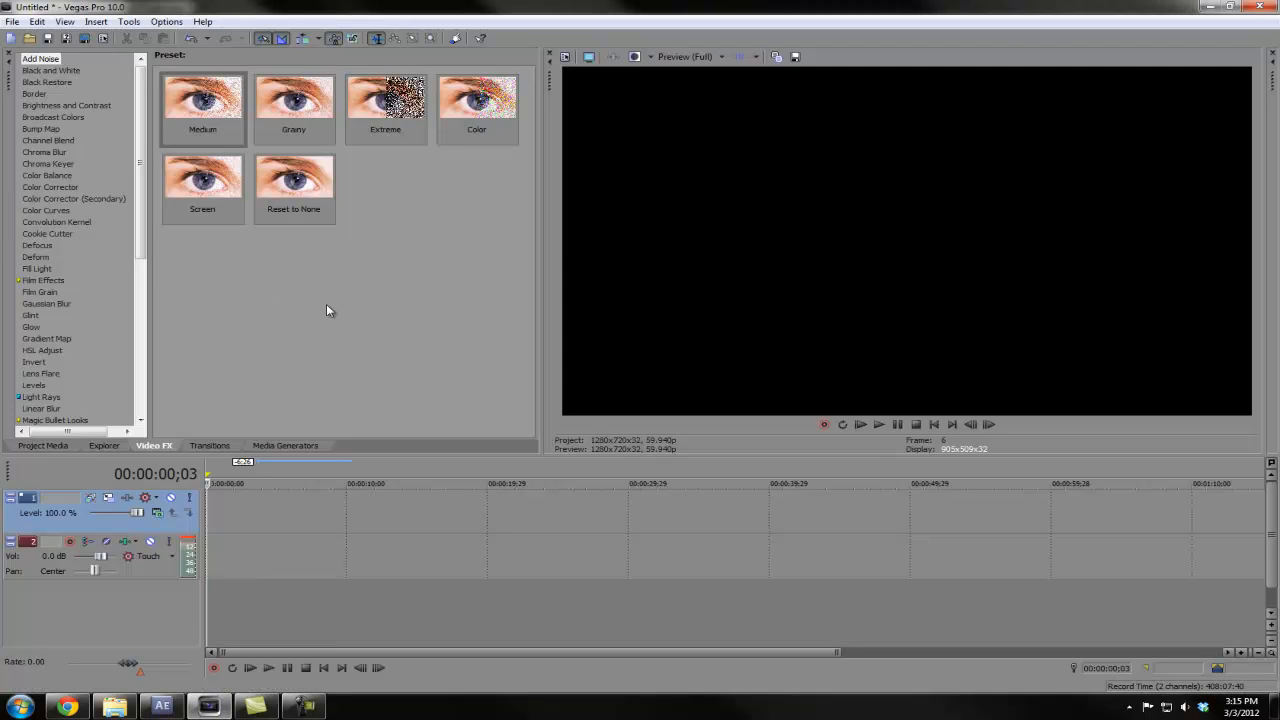
{"action": "mouse_move", "coordinate": [878, 408]}
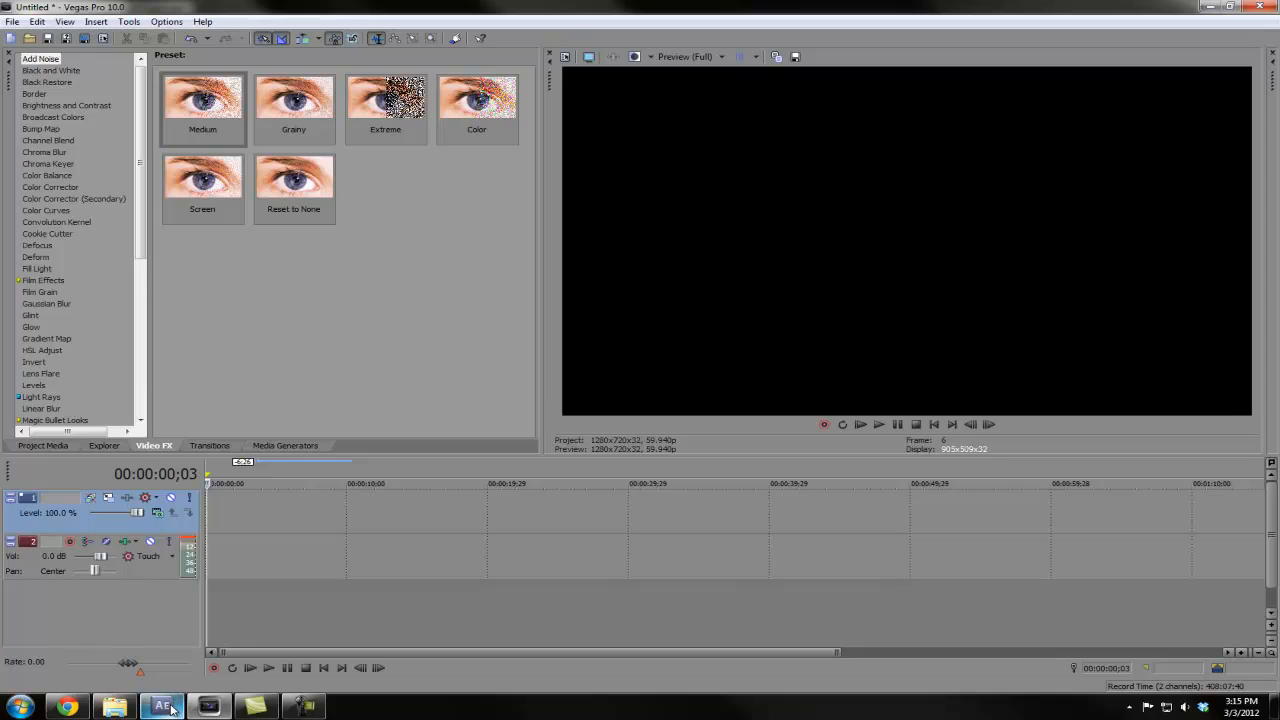
Briefly check the empty After Effects project, then return to the Vegas project.
{"action": "left_click", "coordinate": [160, 708]}
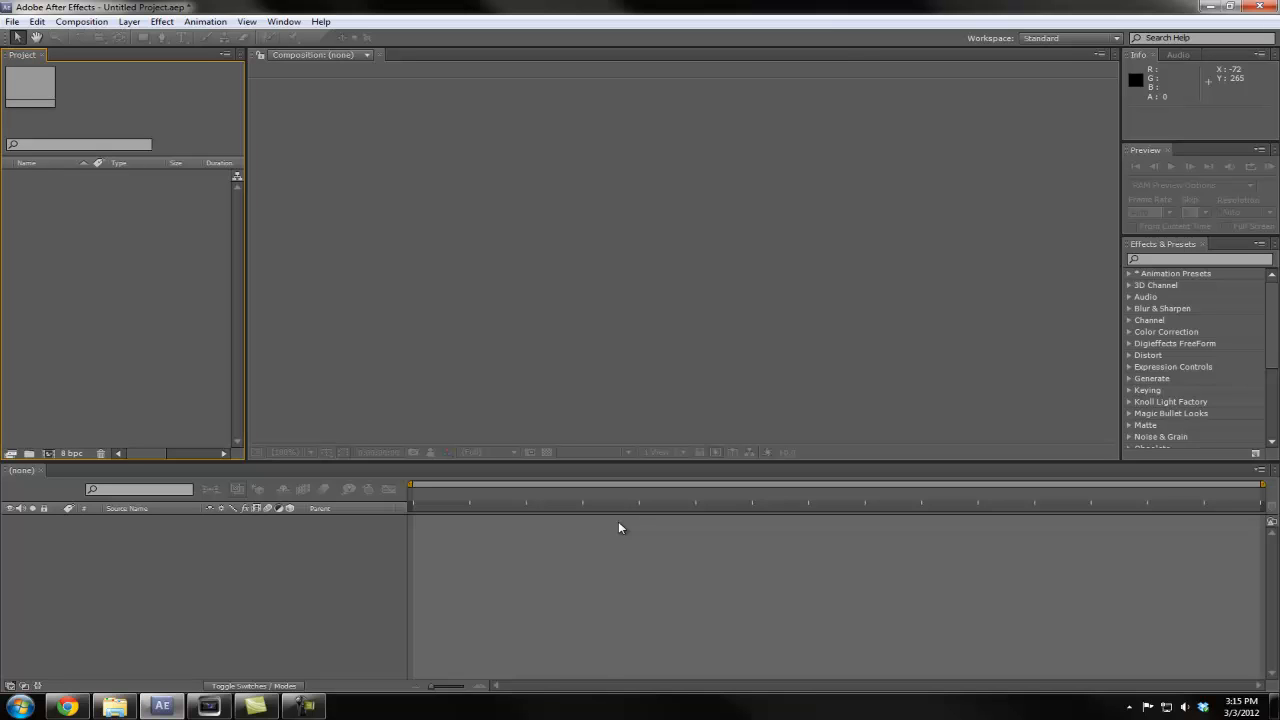
{"action": "left_click", "coordinate": [208, 708]}
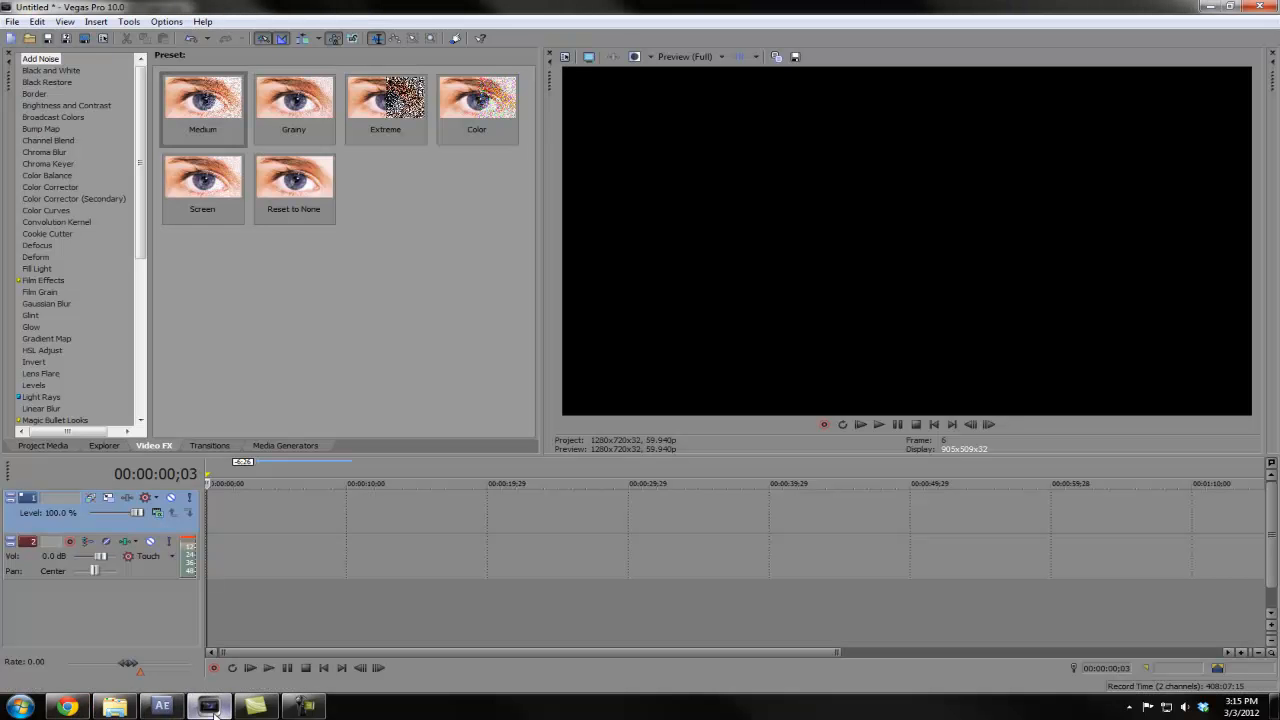
{"action": "mouse_move", "coordinate": [452, 512]}
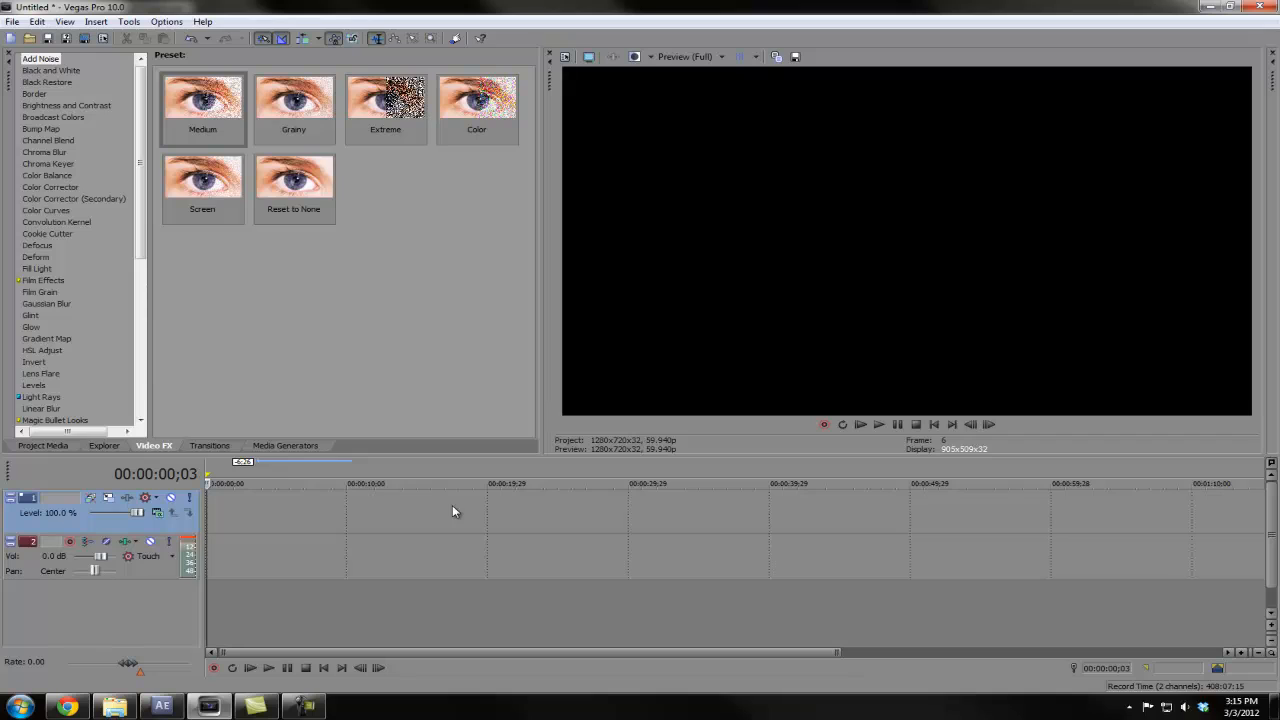
{"action": "mouse_move", "coordinate": [1160, 482]}
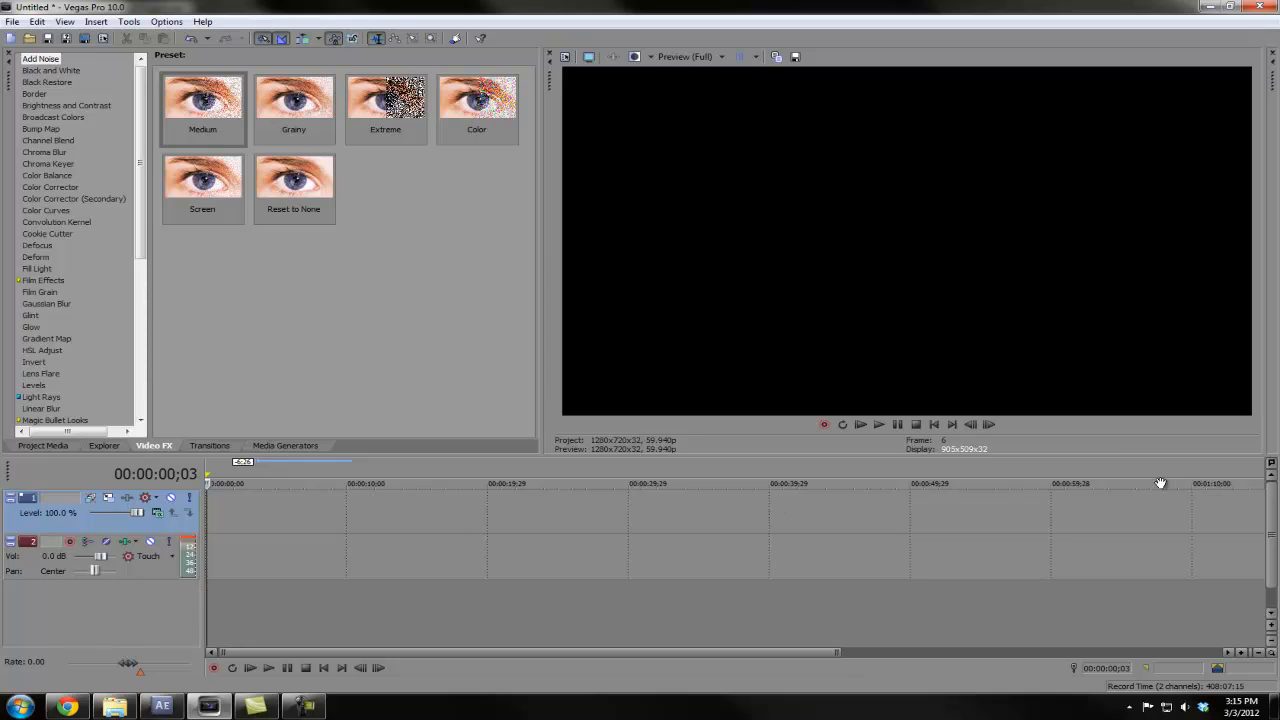
{"action": "mouse_move", "coordinate": [1104, 512]}
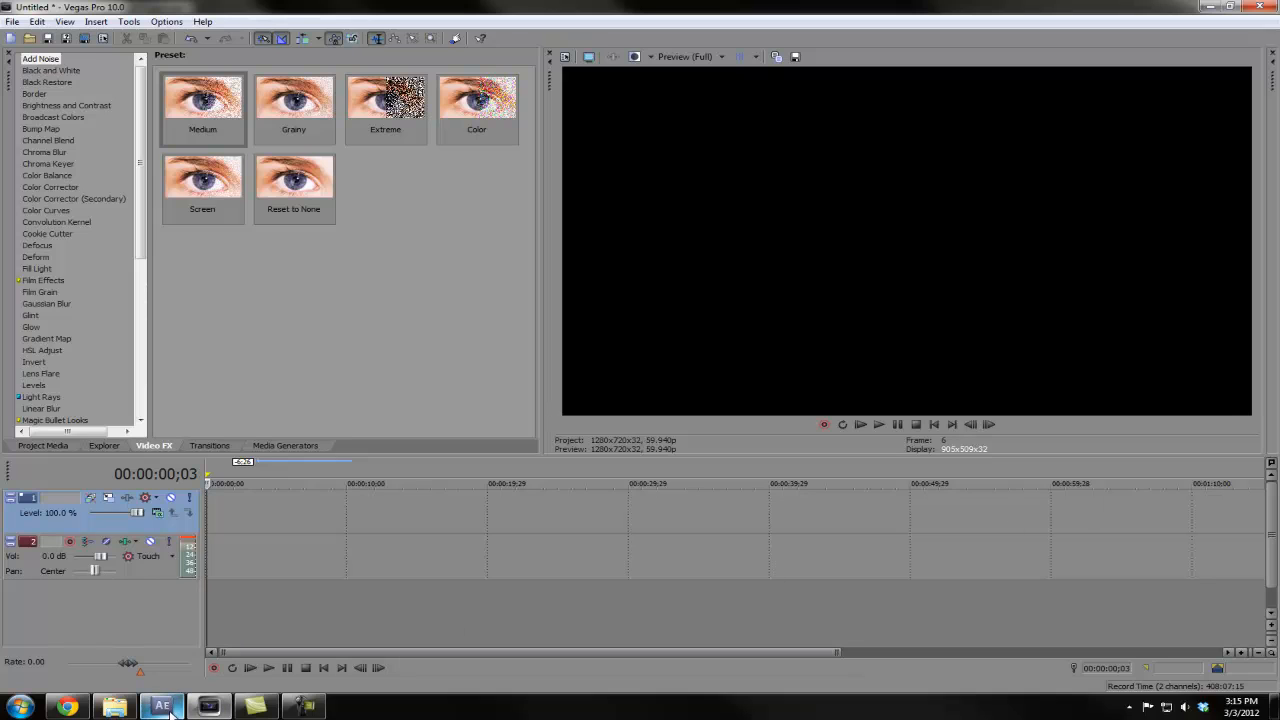
Bring the empty After Effects project back to the front from the taskbar.
{"action": "left_click", "coordinate": [160, 708]}
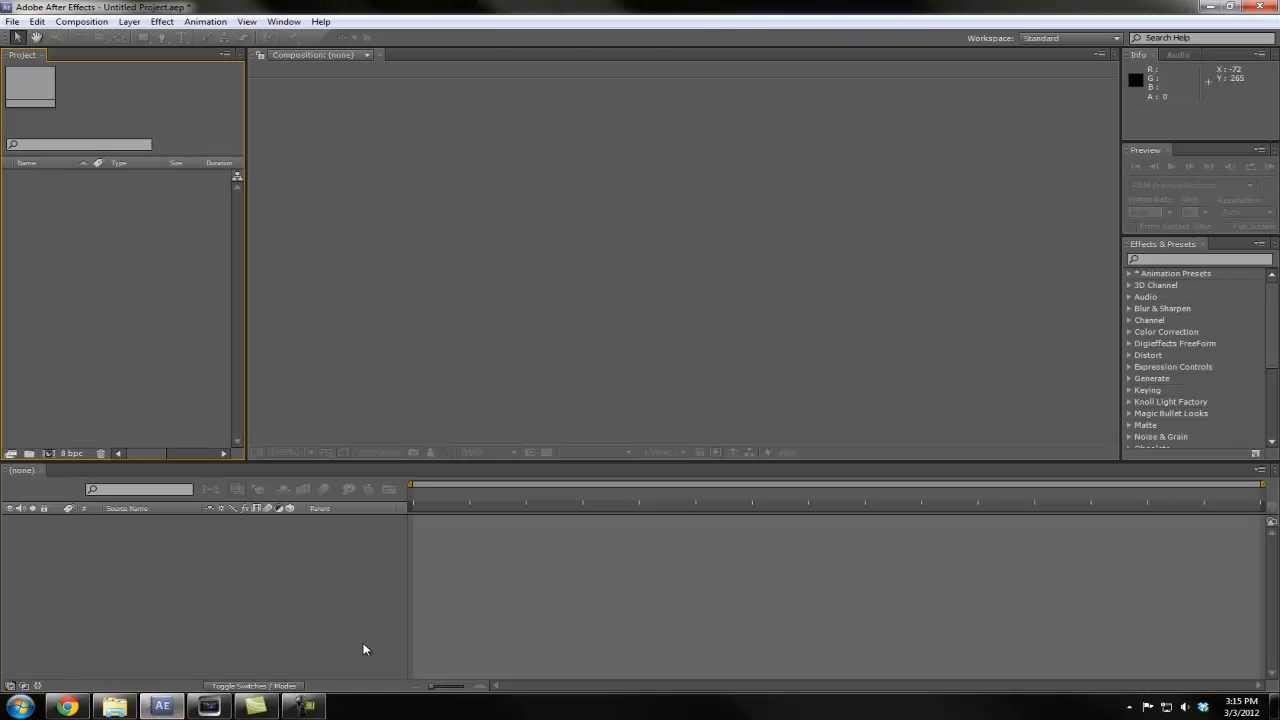
{"action": "mouse_move", "coordinate": [652, 596]}
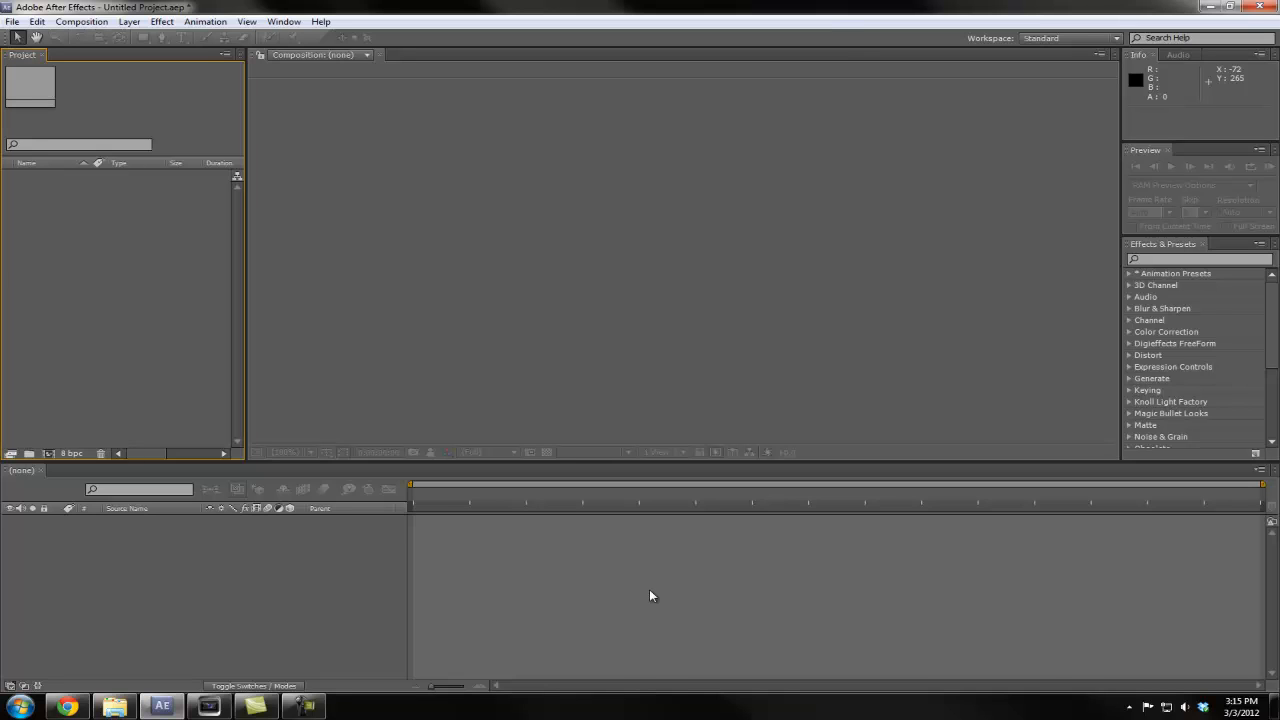
{"action": "mouse_move", "coordinate": [436, 562]}
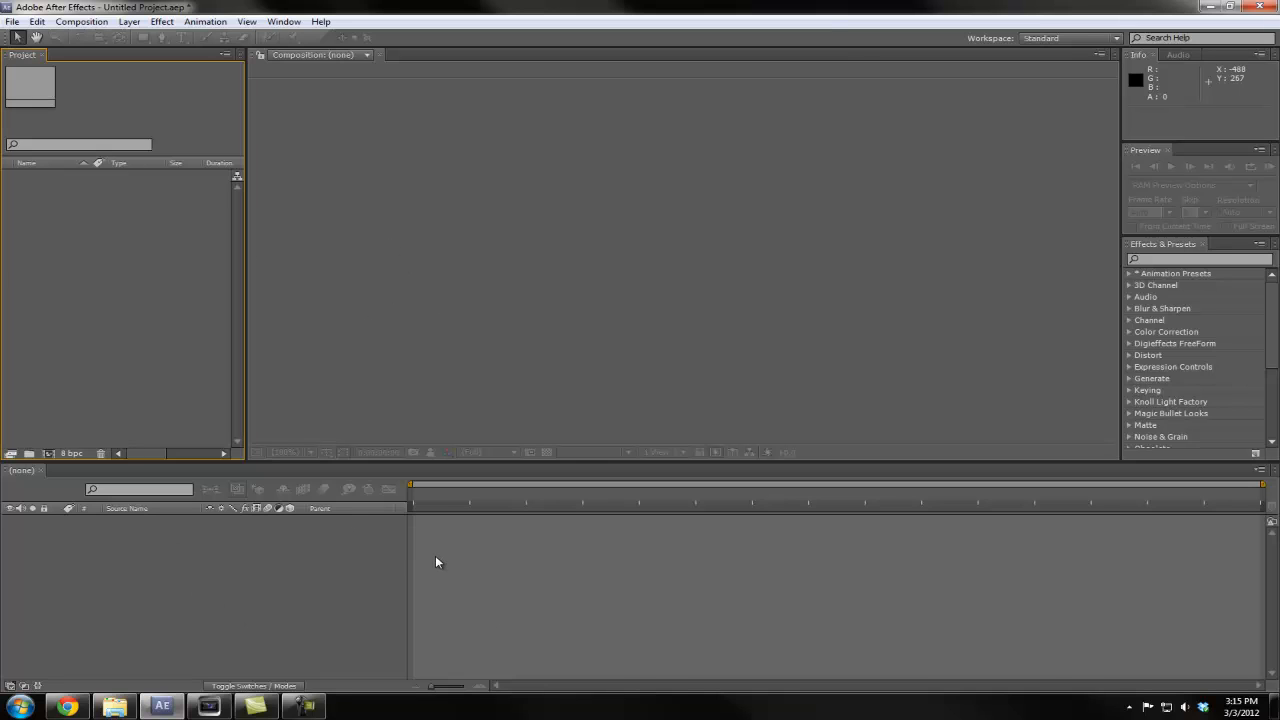
{"action": "mouse_move", "coordinate": [436, 594]}
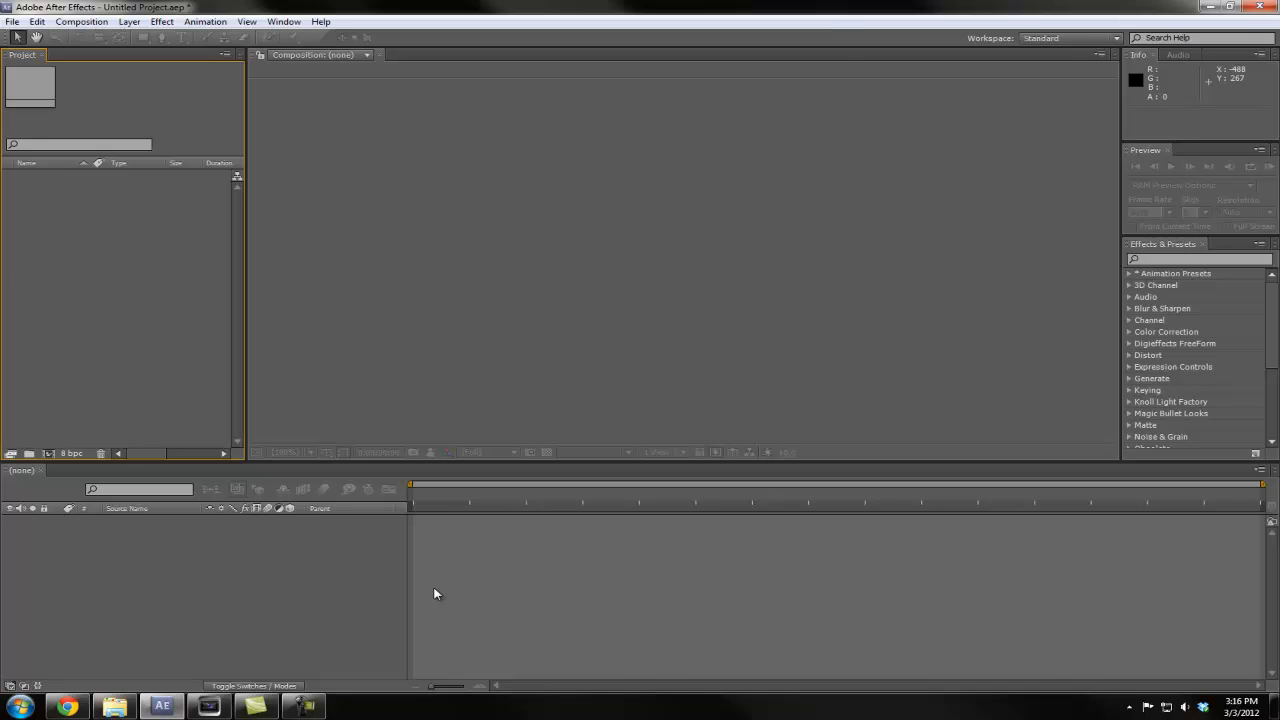
{"action": "mouse_move", "coordinate": [436, 590]}
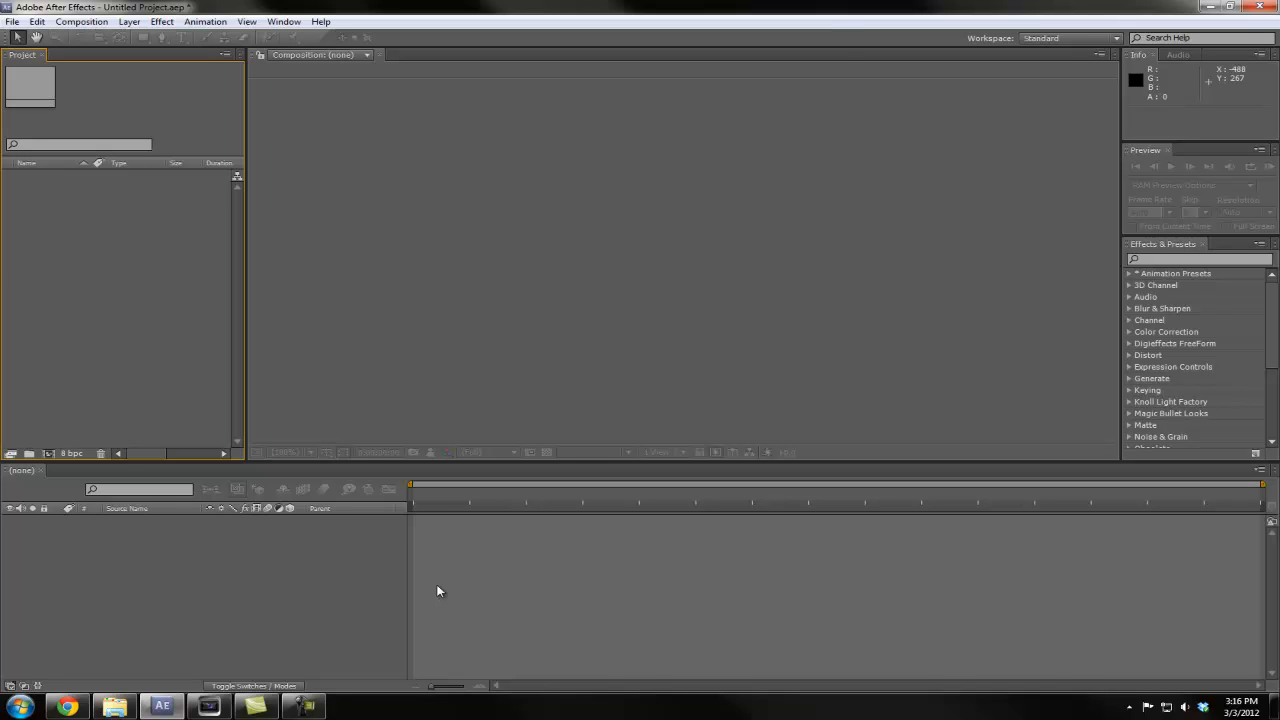
{"action": "mouse_move", "coordinate": [366, 600]}
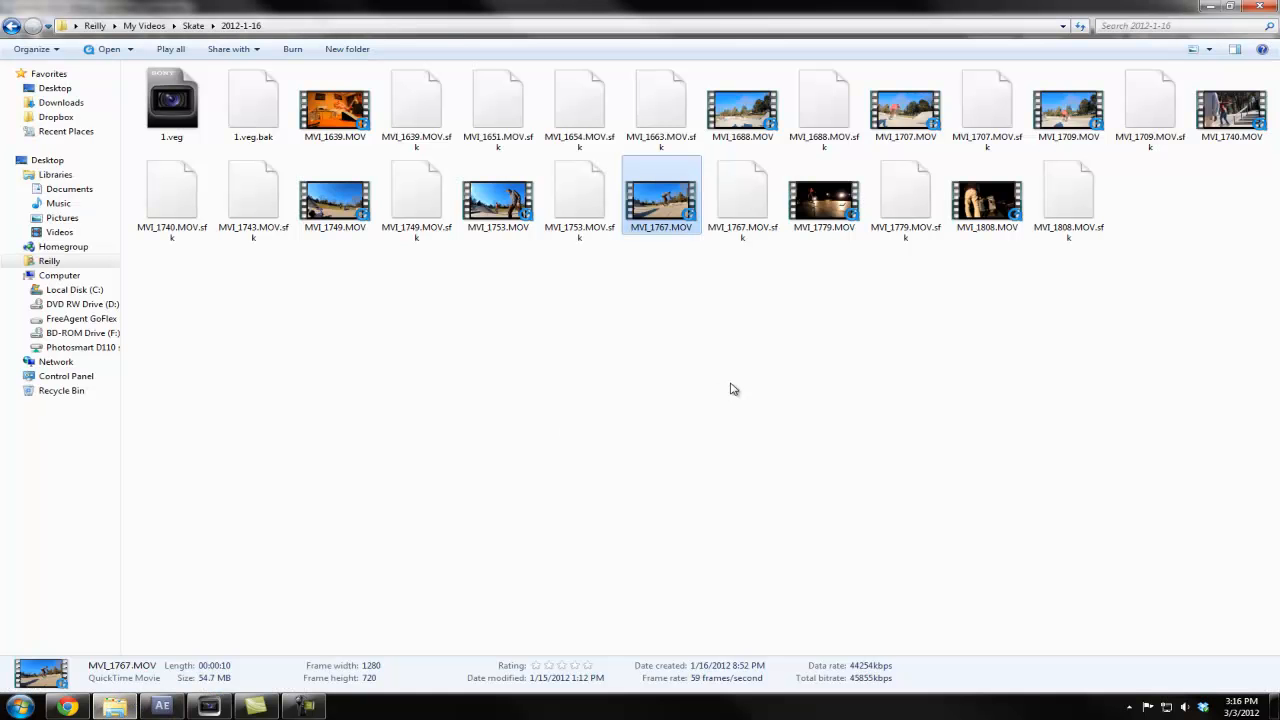
{"action": "mouse_move", "coordinate": [676, 304]}
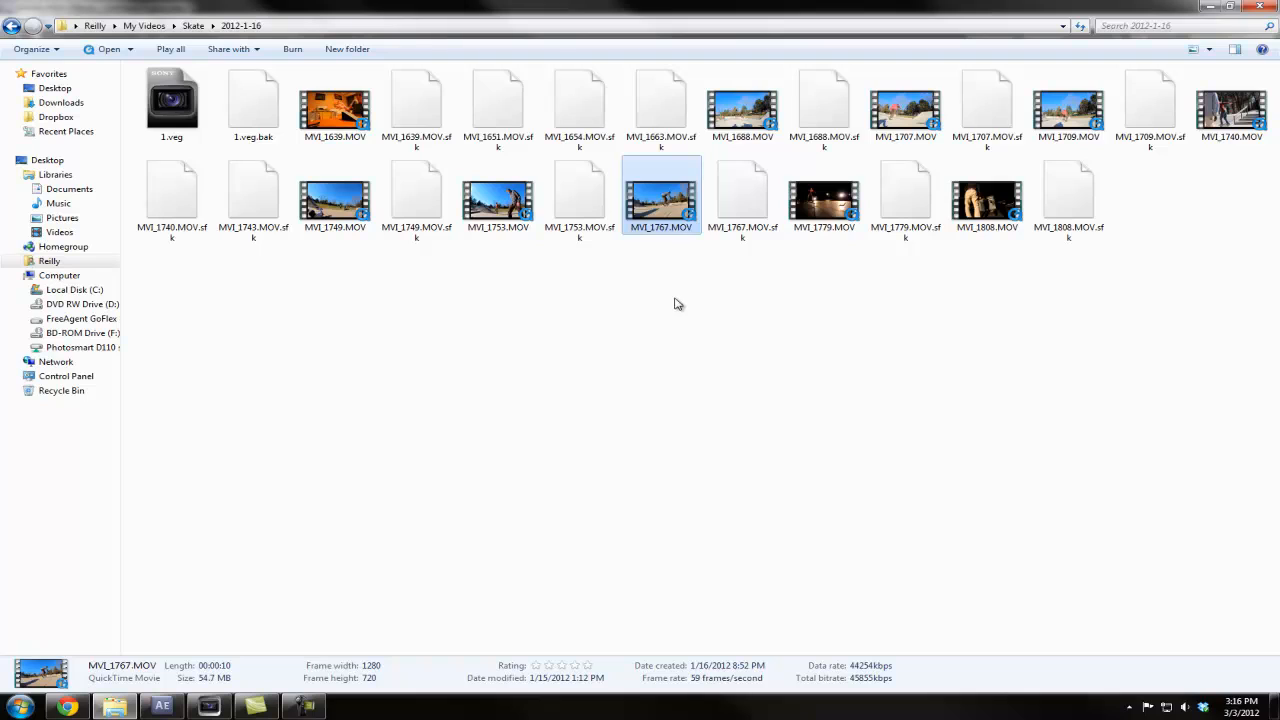
{"action": "mouse_move", "coordinate": [622, 434]}
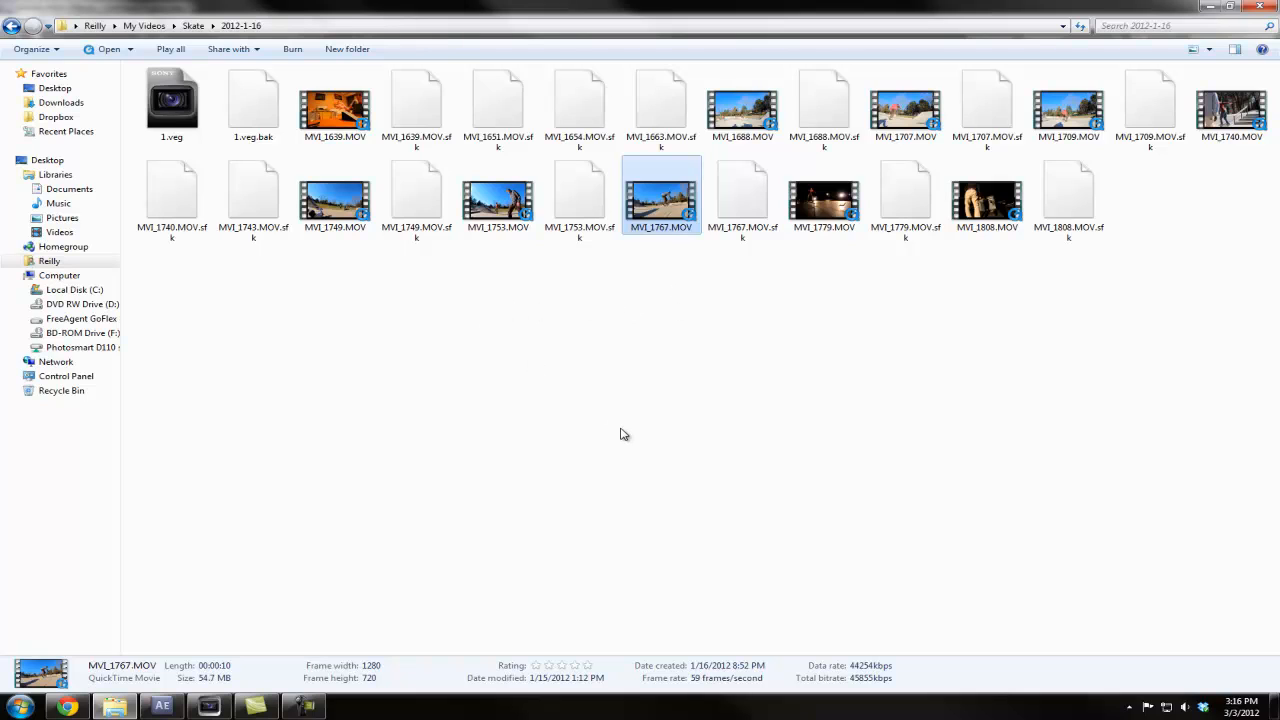
{"action": "mouse_move", "coordinate": [678, 240]}
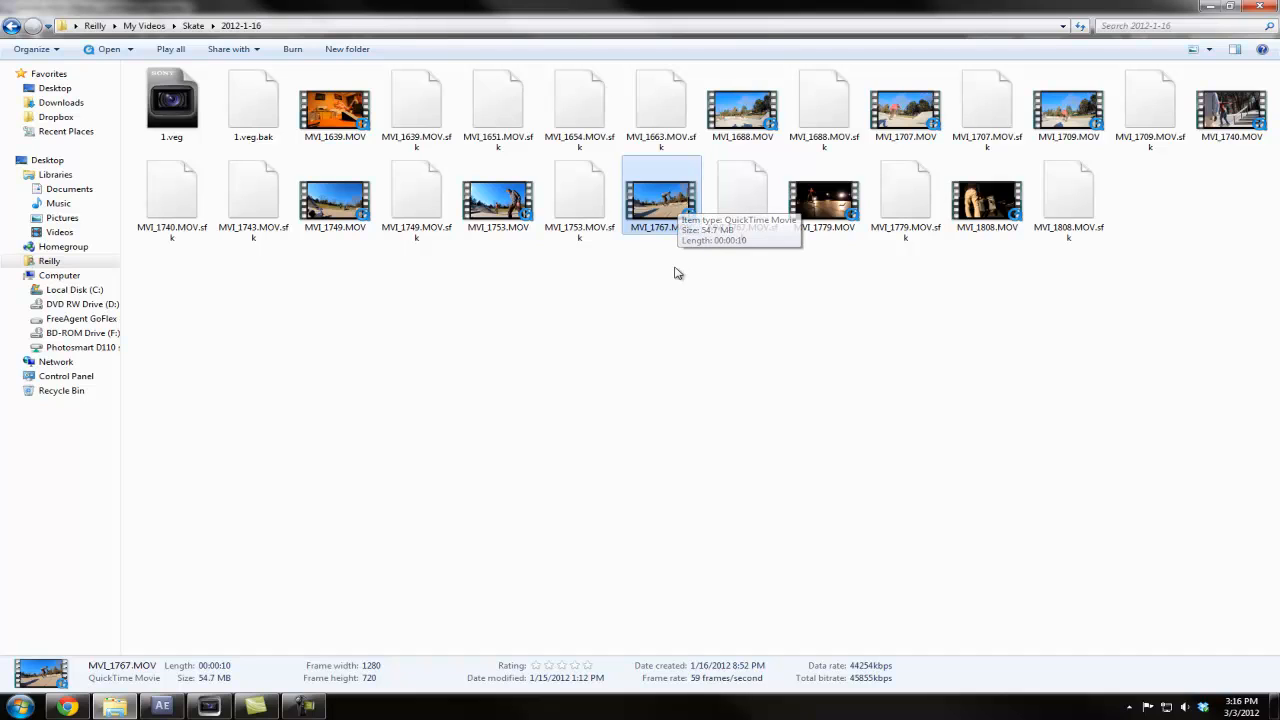
{"action": "mouse_move", "coordinate": [600, 276]}
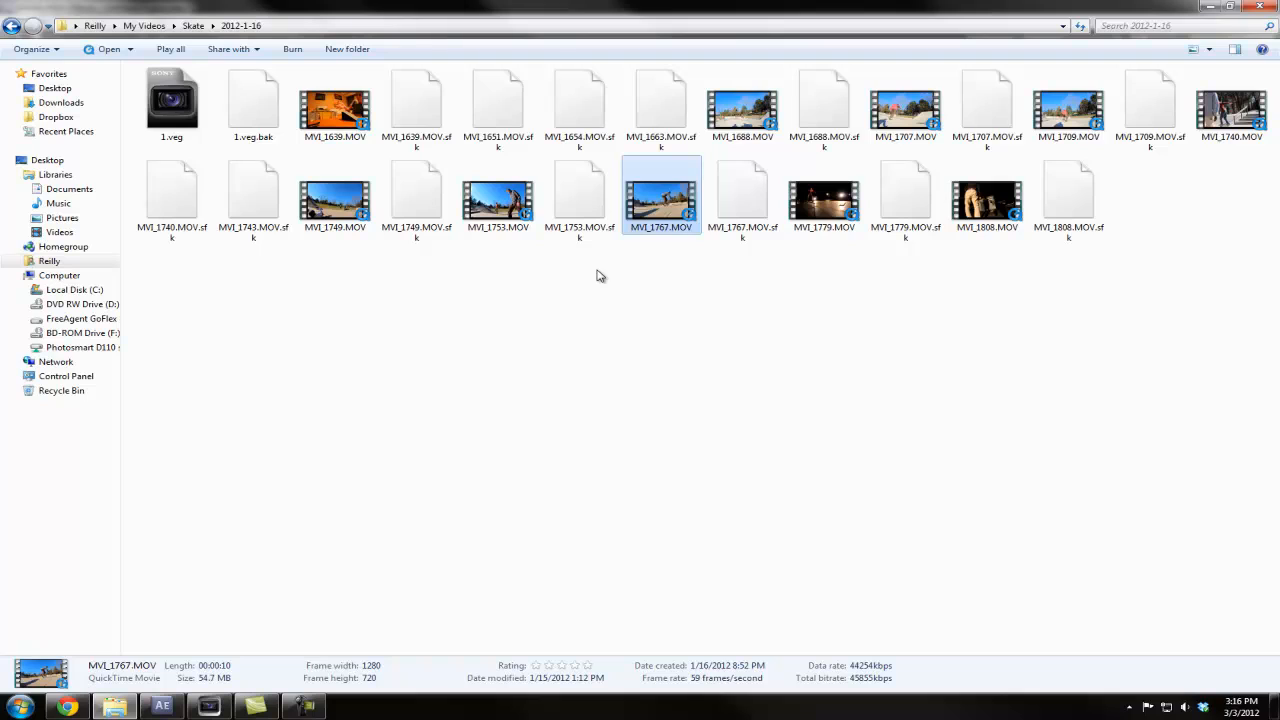
{"action": "mouse_move", "coordinate": [648, 276]}
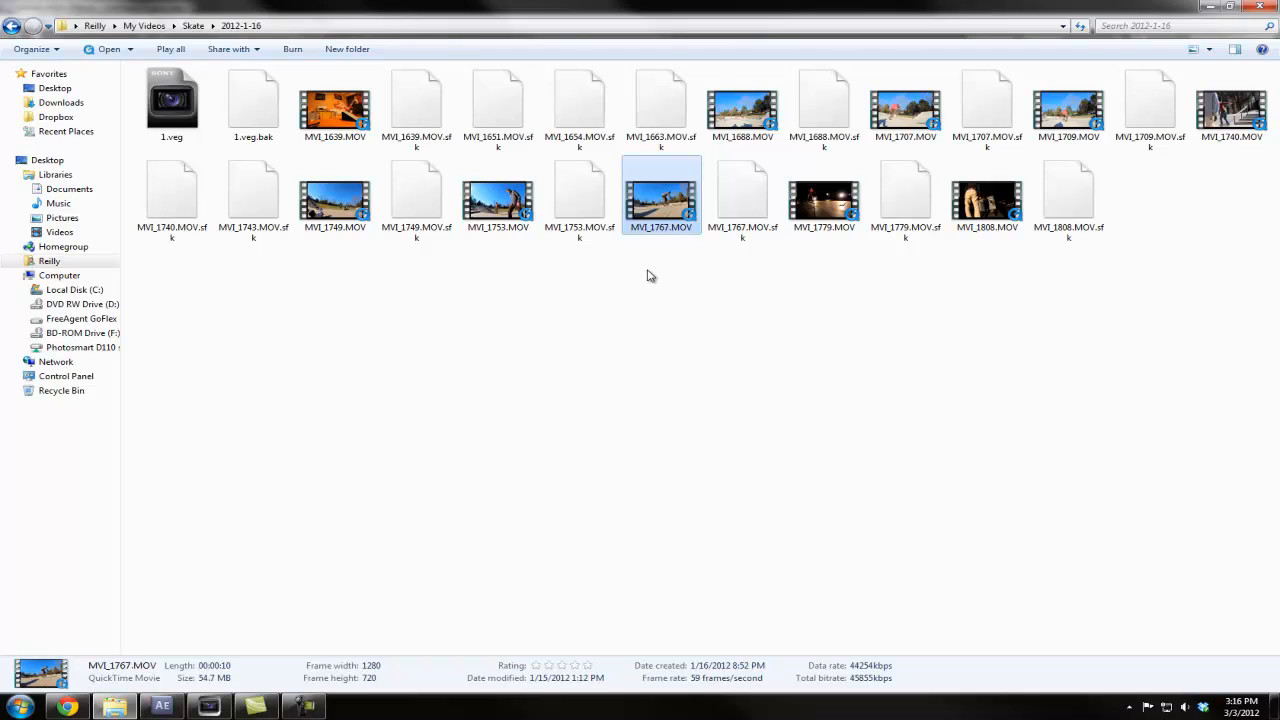
{"action": "mouse_move", "coordinate": [672, 276]}
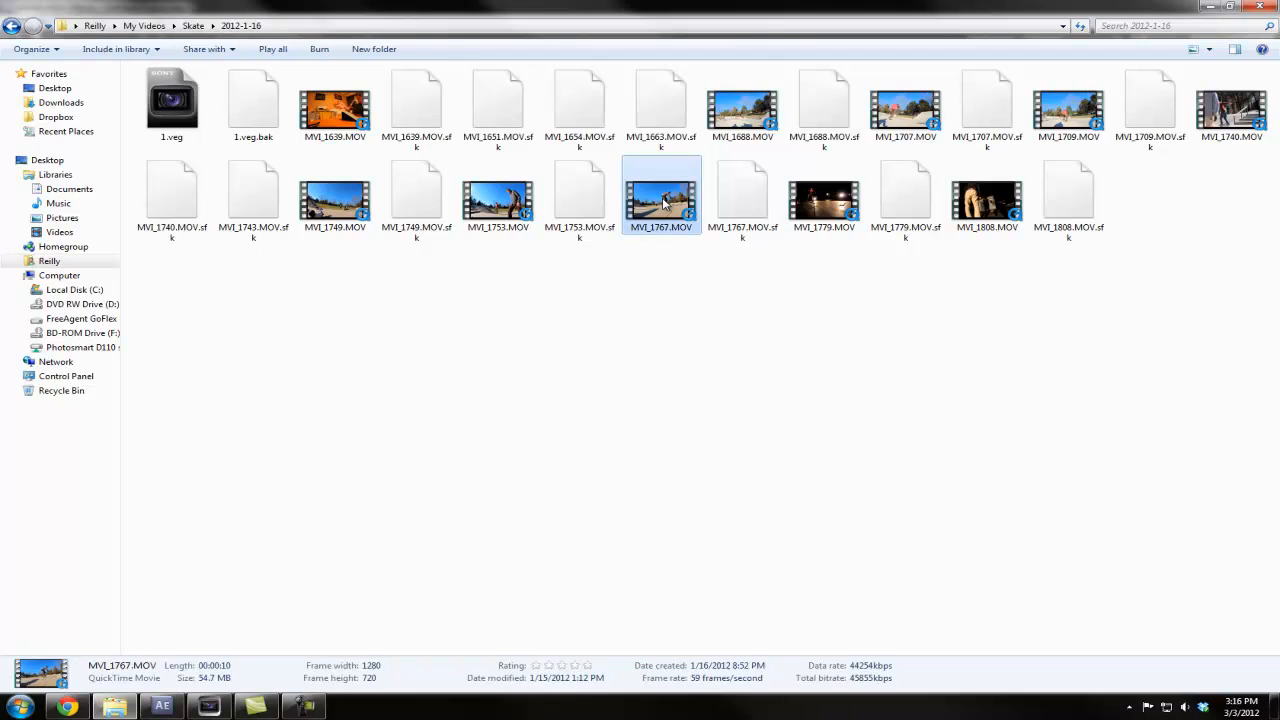
Select MVI_1767.MOV in the Skate 2012-1-16 folder to show its 59 fps details.
{"action": "left_click", "coordinate": [660, 196]}
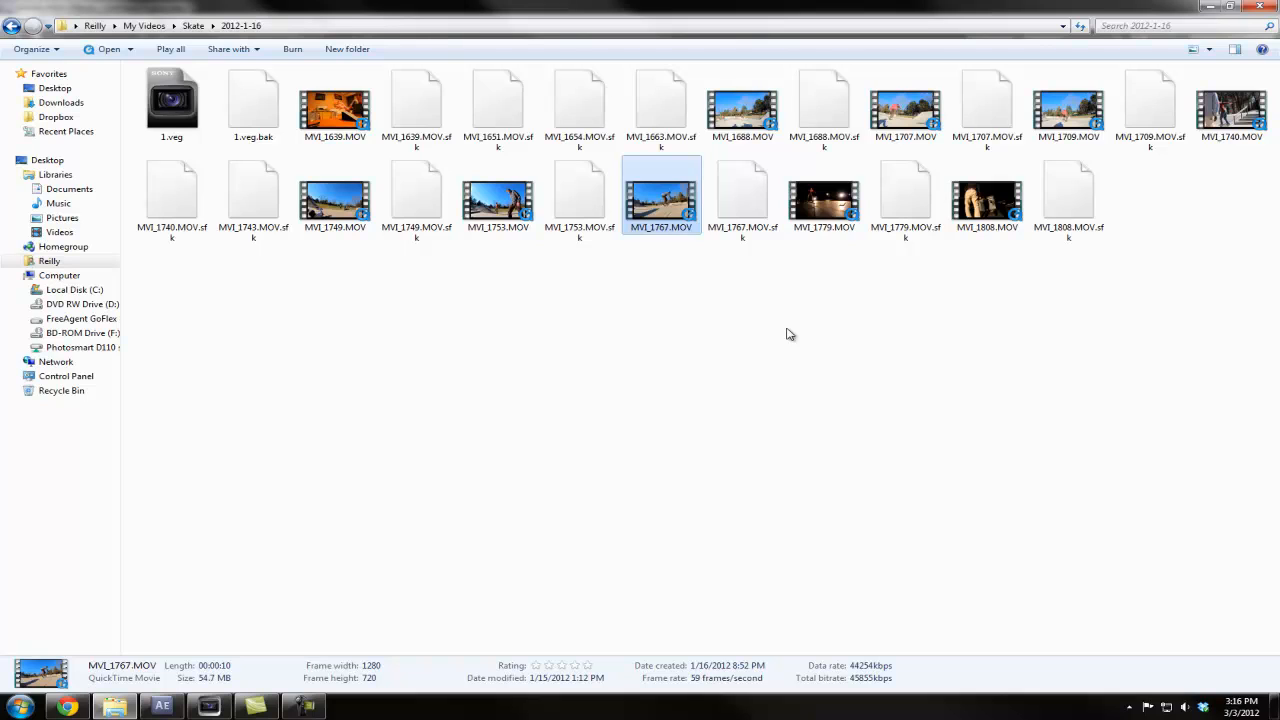
{"action": "mouse_move", "coordinate": [764, 308]}
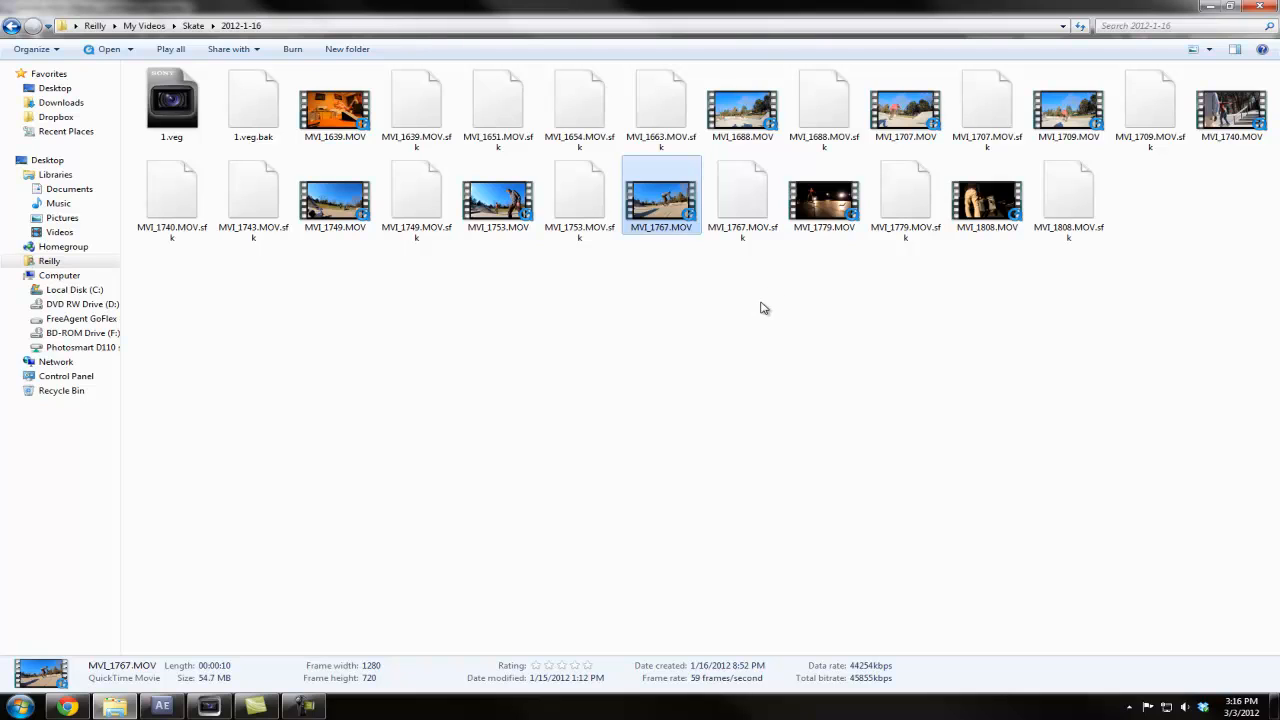
{"action": "mouse_move", "coordinate": [692, 210]}
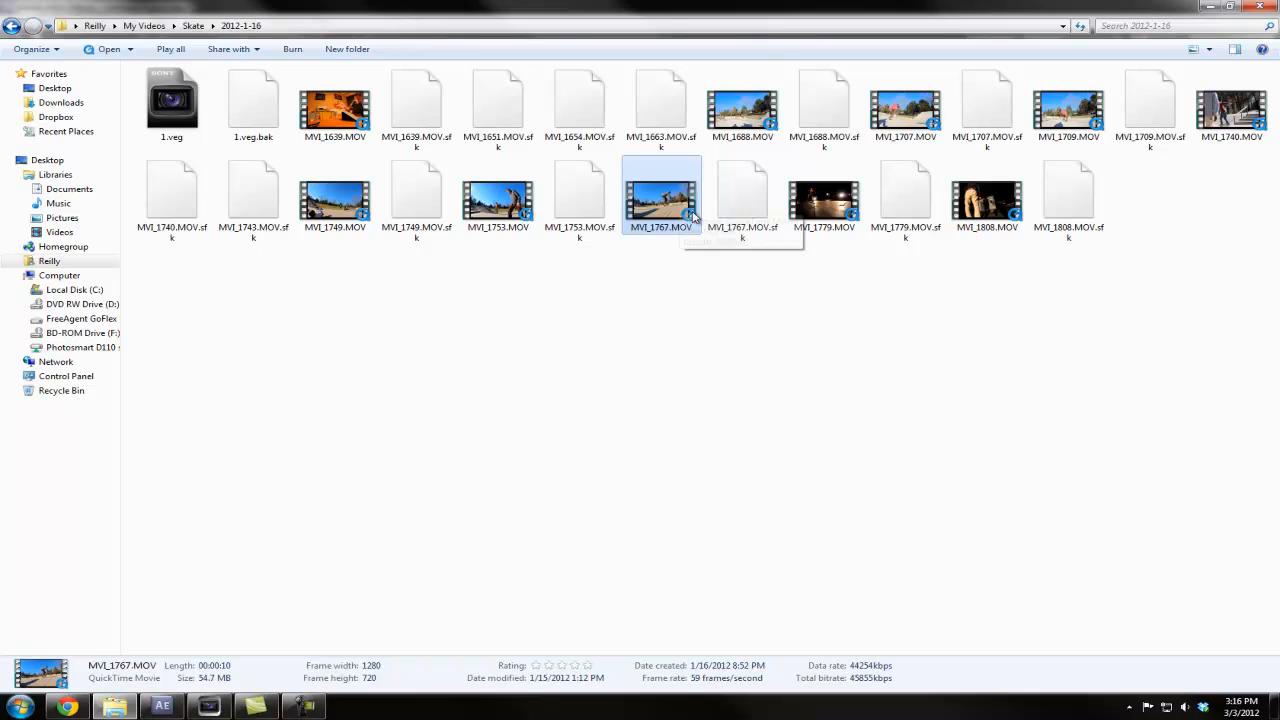
{"action": "mouse_move", "coordinate": [724, 630]}
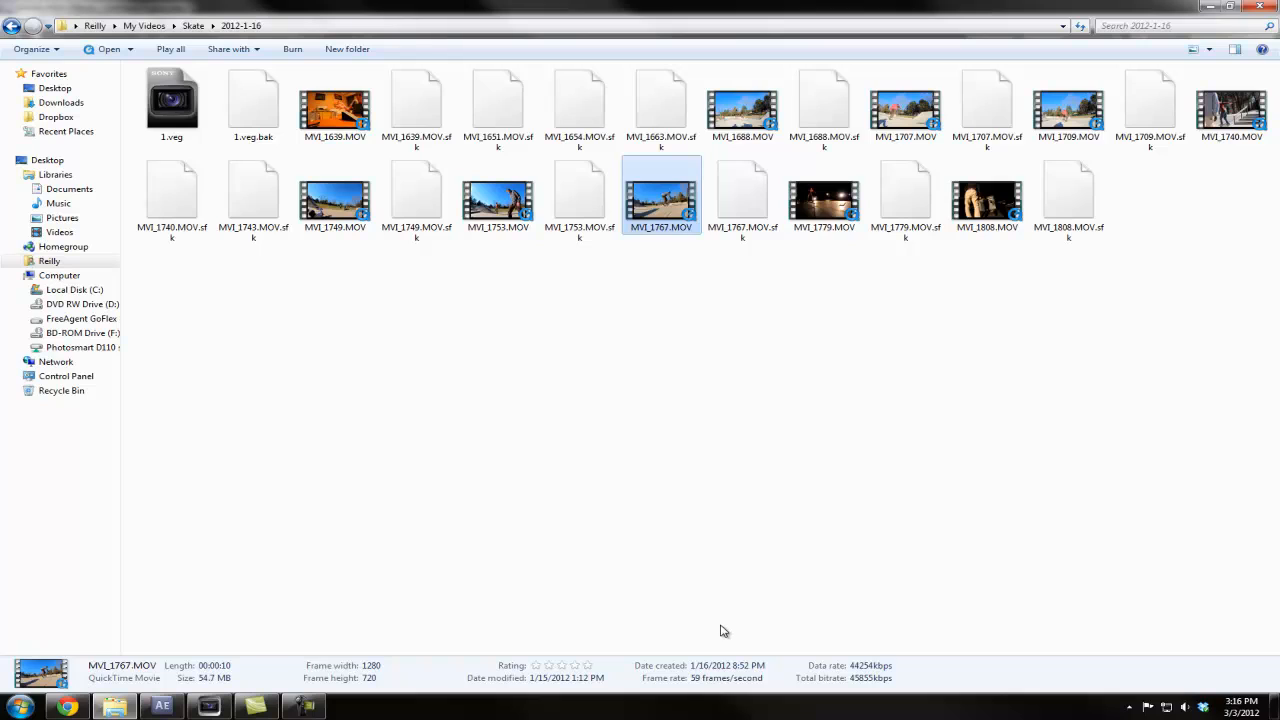
{"action": "mouse_move", "coordinate": [668, 492]}
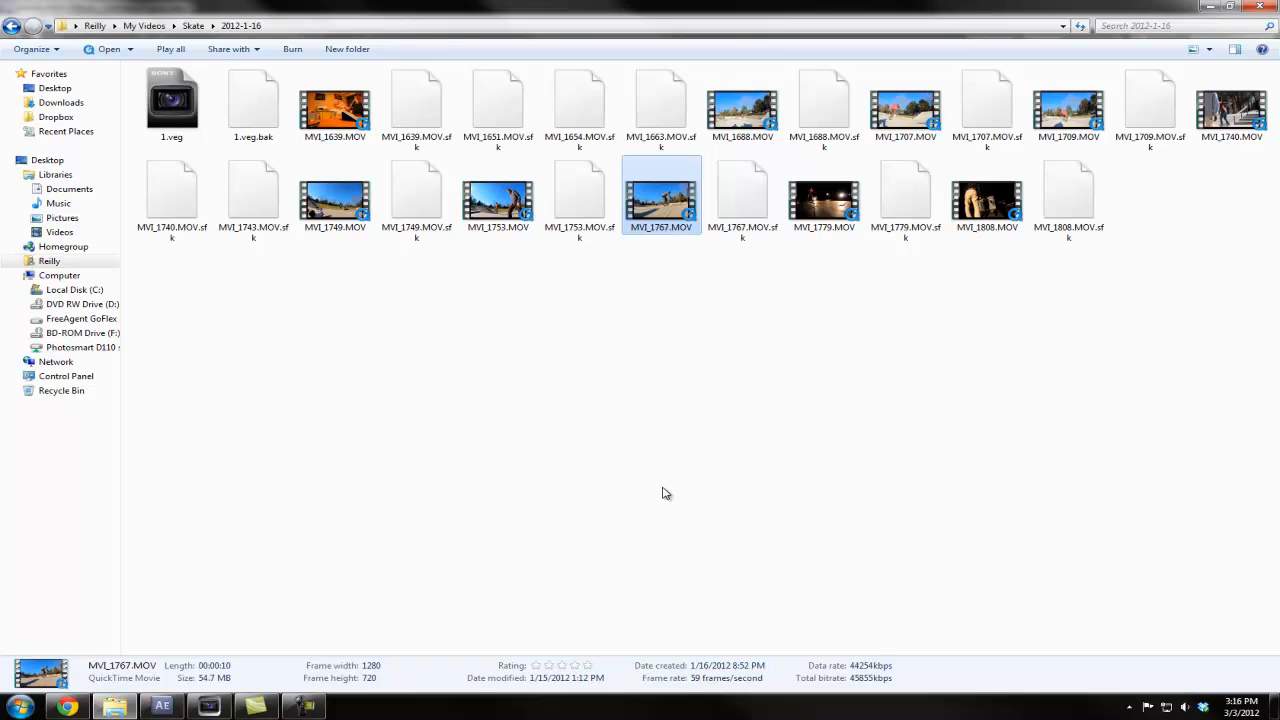
{"action": "mouse_move", "coordinate": [684, 520]}
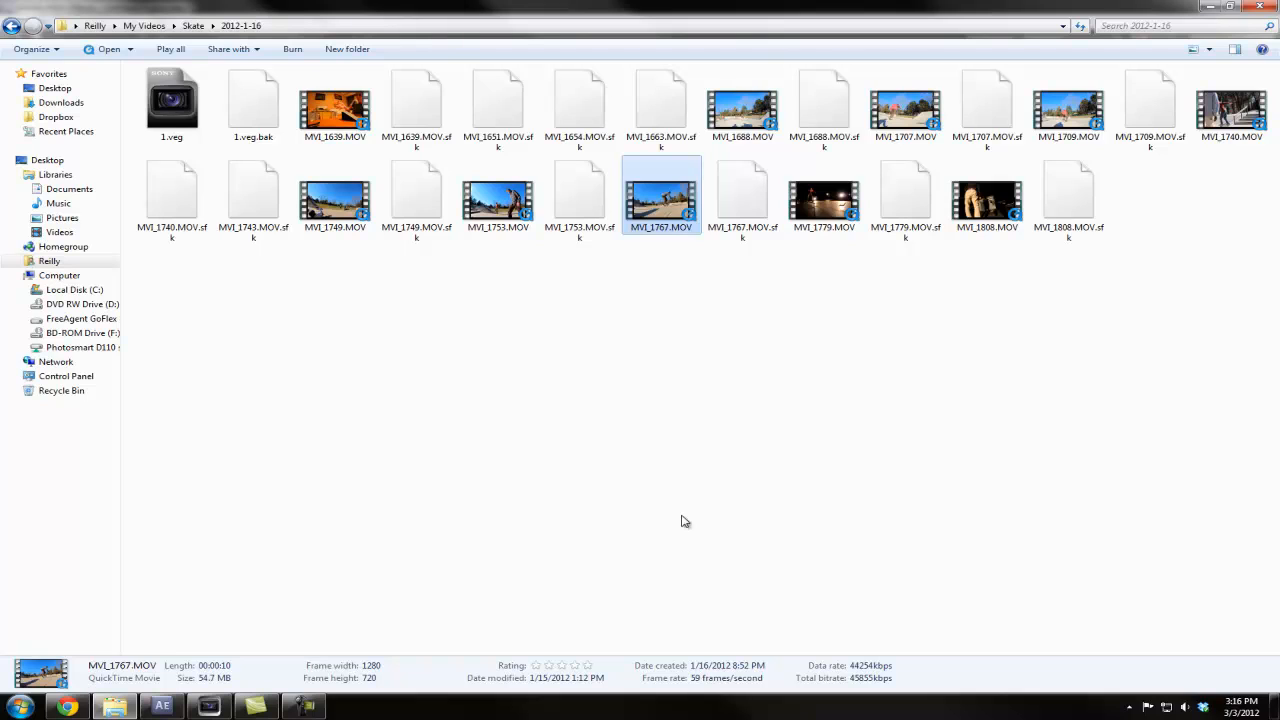
{"action": "mouse_move", "coordinate": [698, 690]}
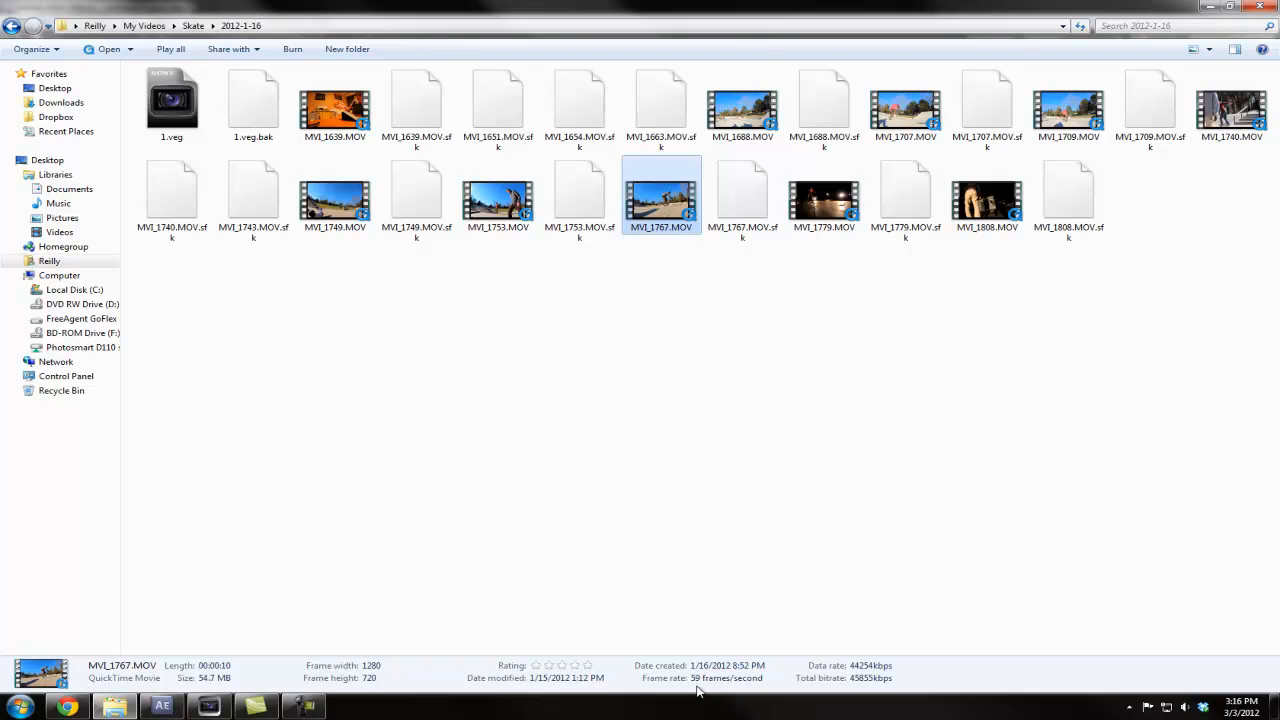
{"action": "mouse_move", "coordinate": [688, 212]}
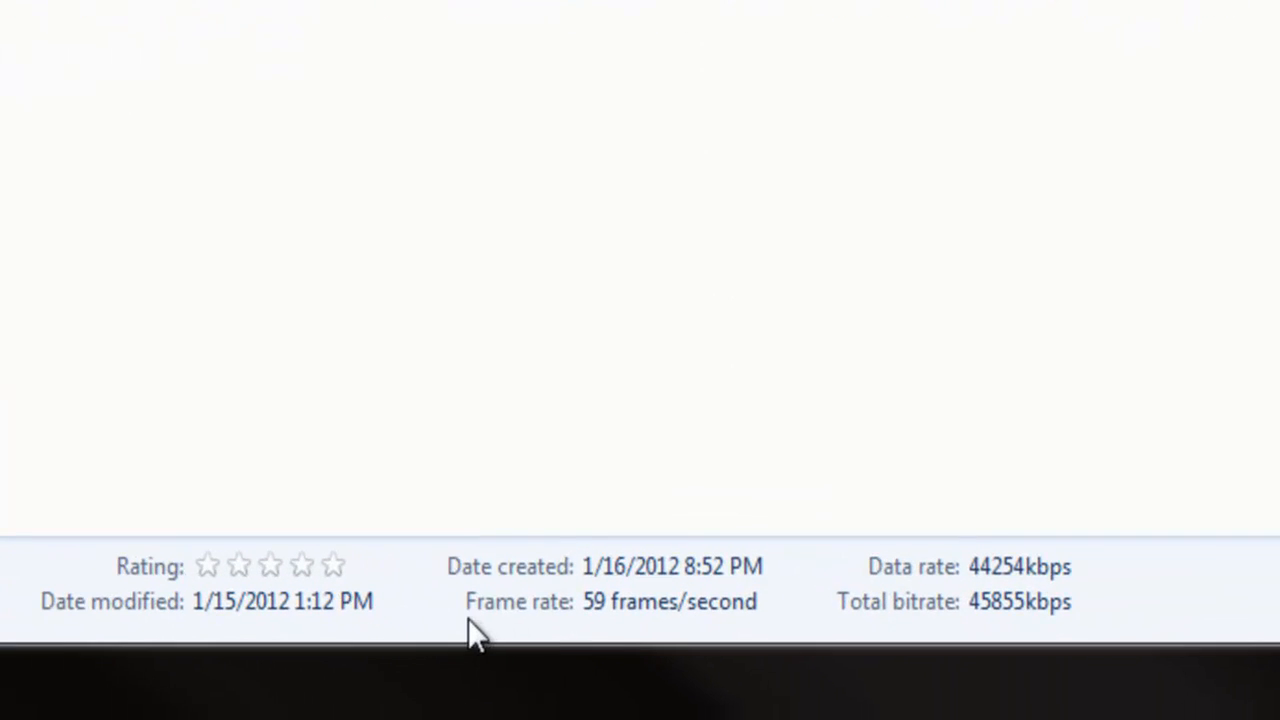
{"action": "mouse_move", "coordinate": [780, 620]}
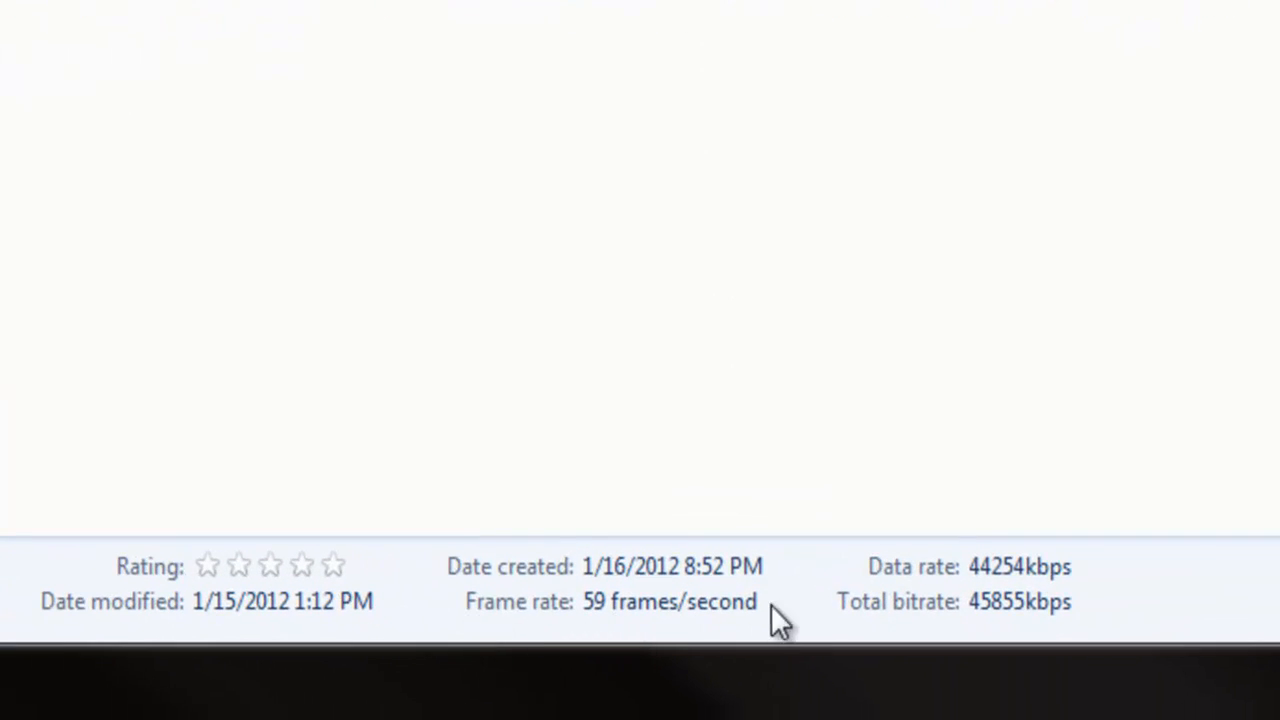
{"action": "mouse_move", "coordinate": [796, 630]}
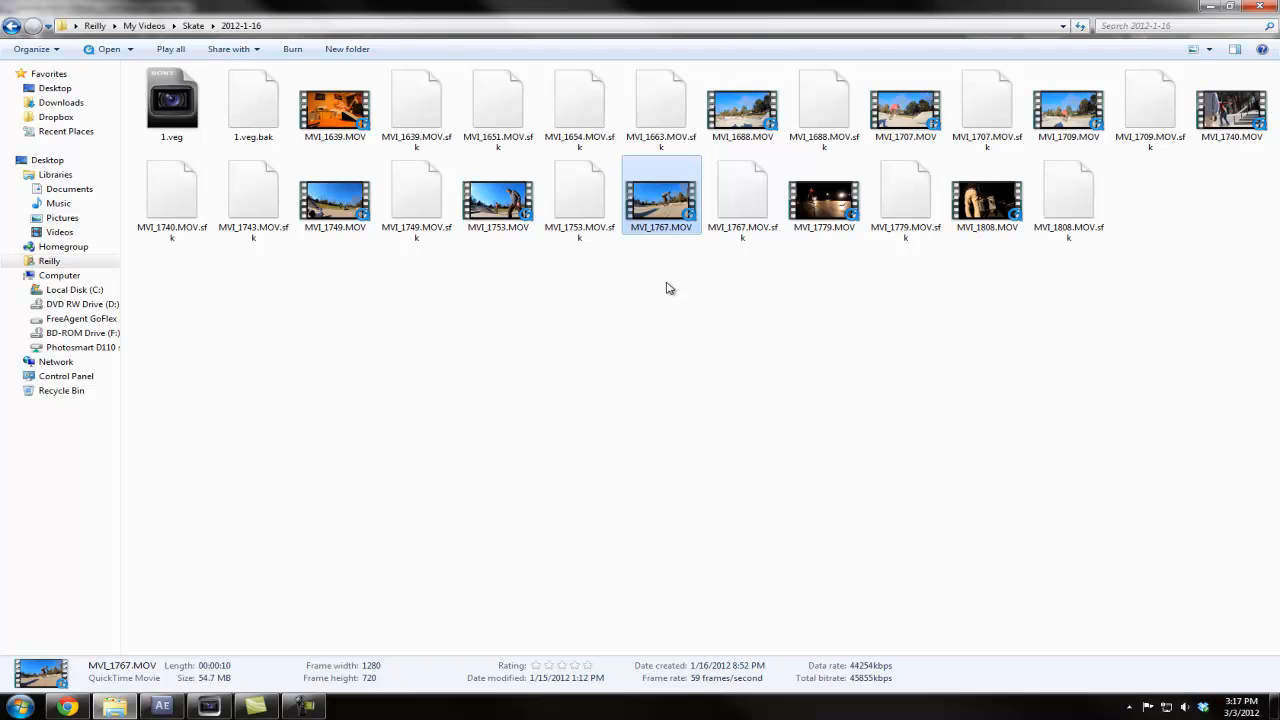
{"action": "mouse_move", "coordinate": [688, 284]}
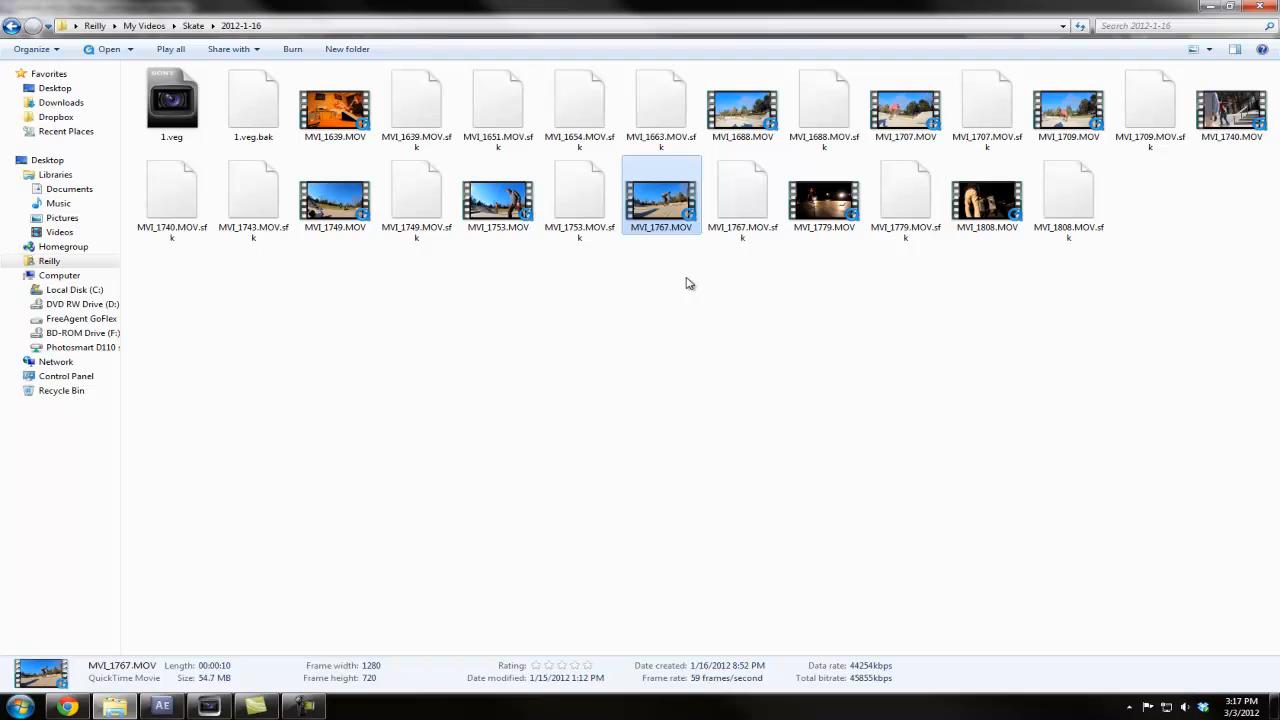
{"action": "mouse_move", "coordinate": [676, 288]}
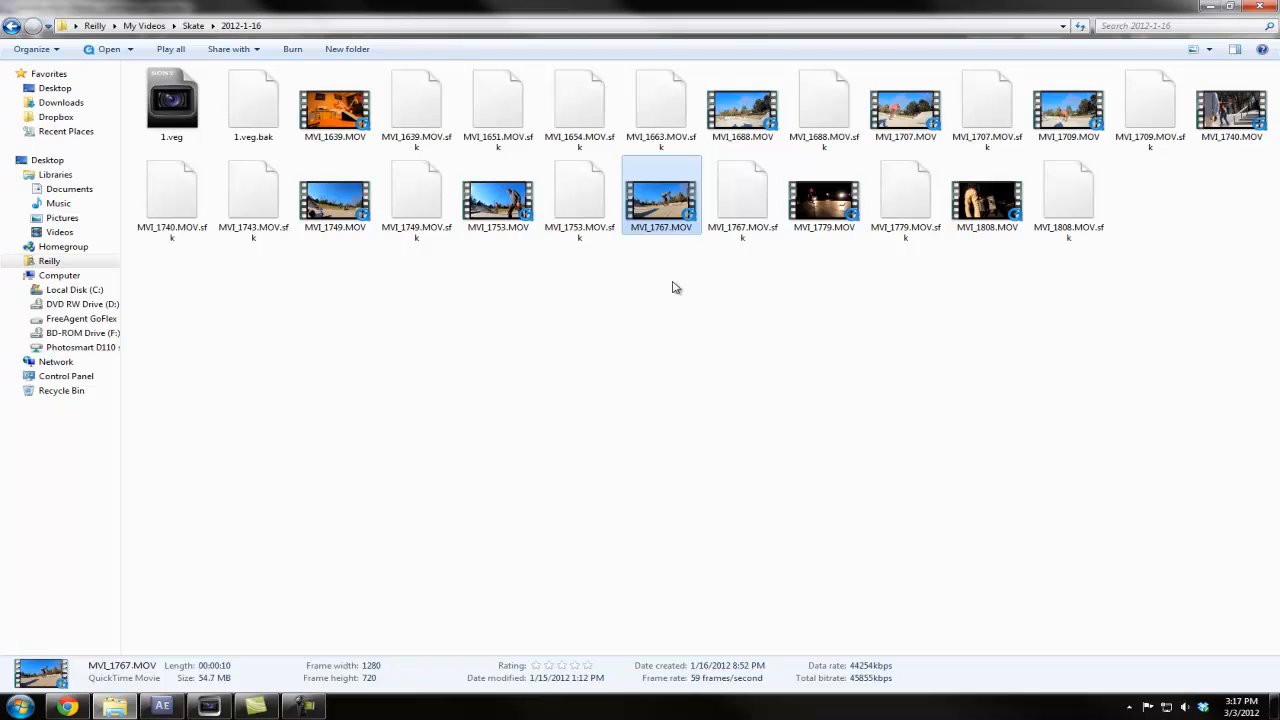
{"action": "mouse_move", "coordinate": [670, 256]}
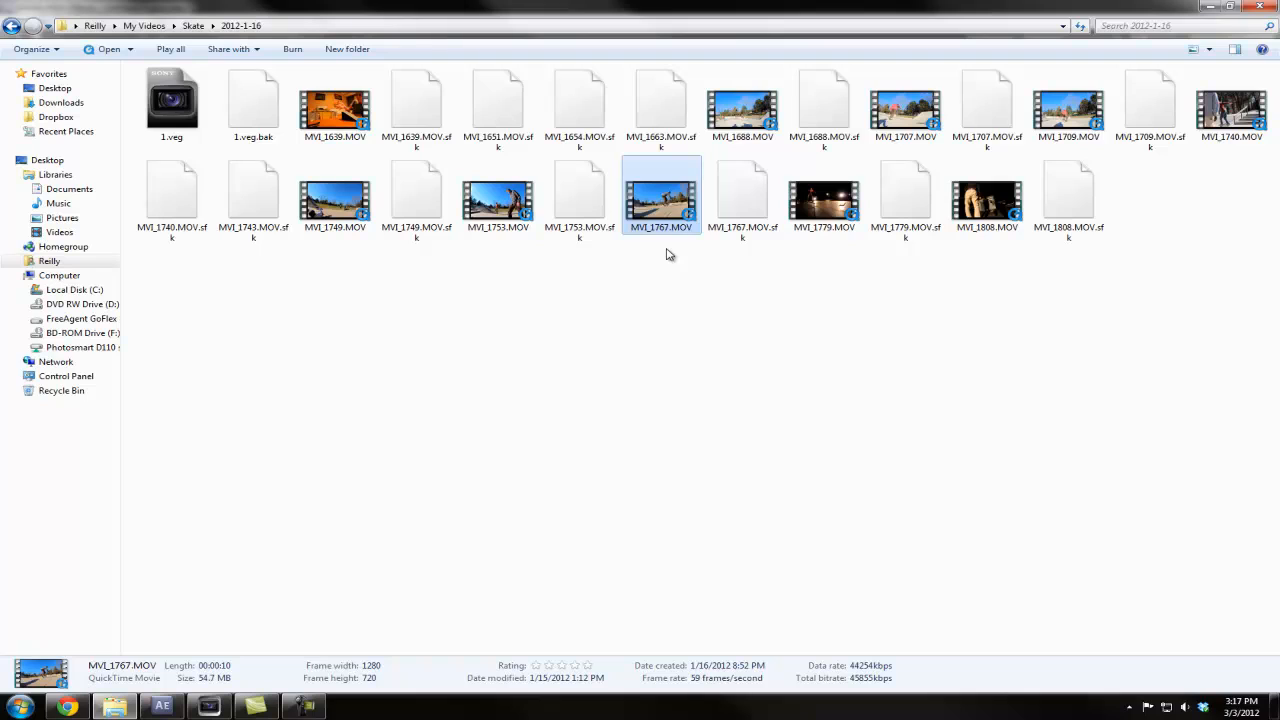
{"action": "mouse_move", "coordinate": [490, 560]}
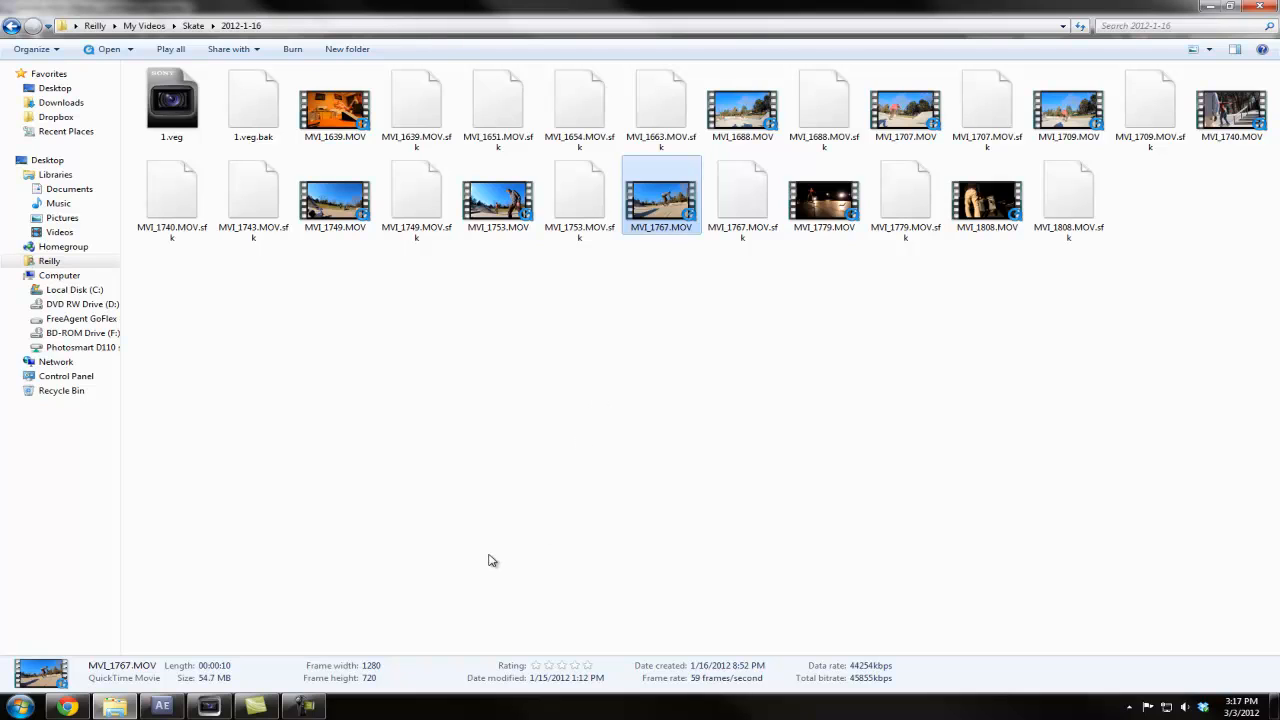
{"action": "mouse_move", "coordinate": [676, 492]}
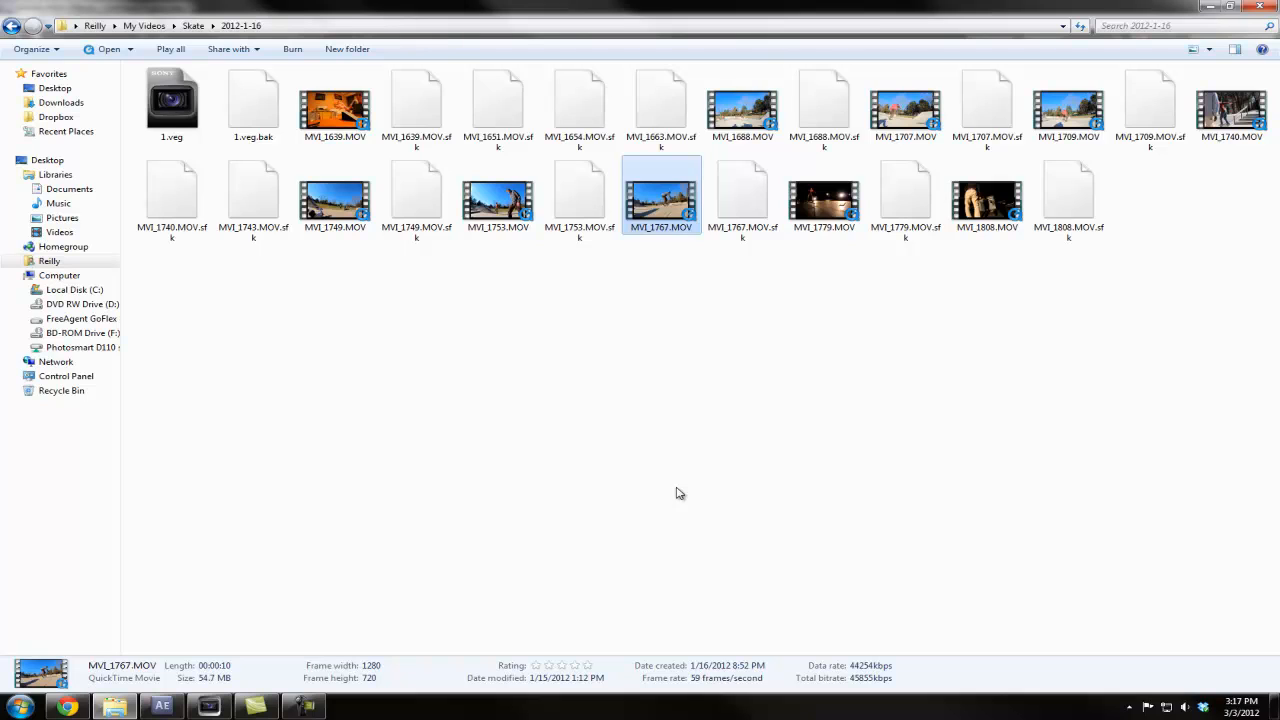
{"action": "mouse_move", "coordinate": [684, 348]}
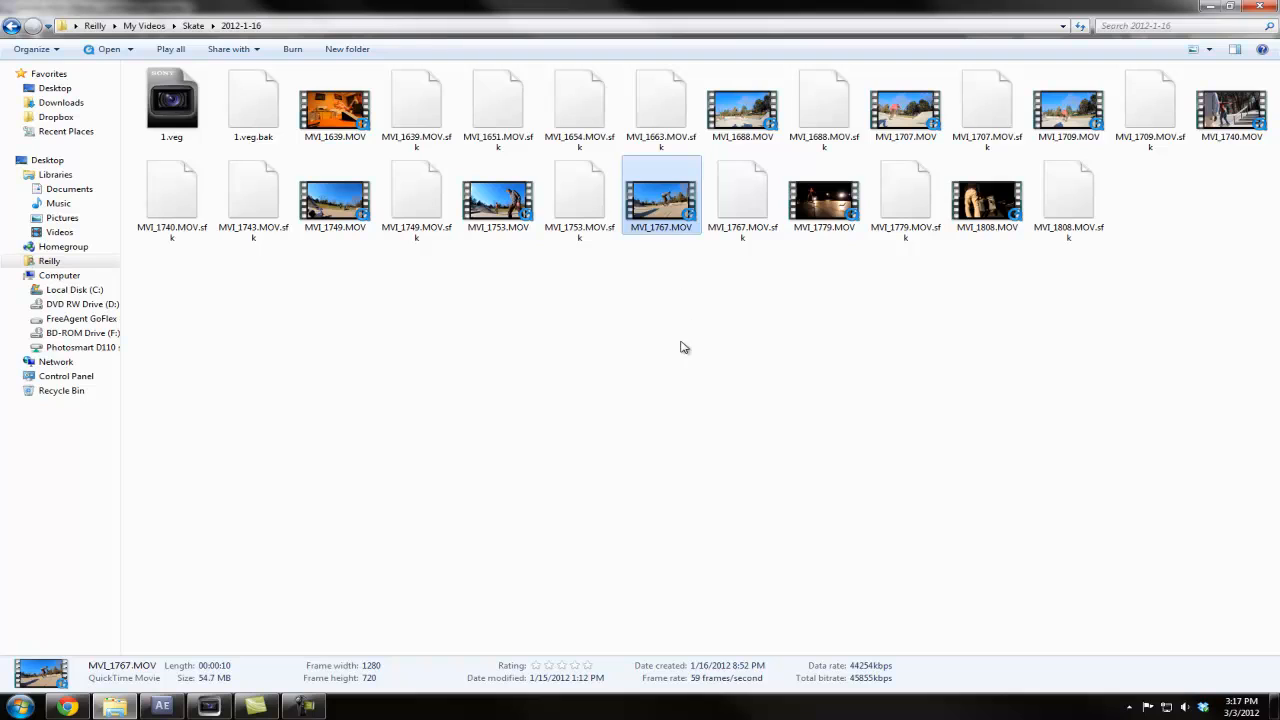
{"action": "mouse_move", "coordinate": [690, 456]}
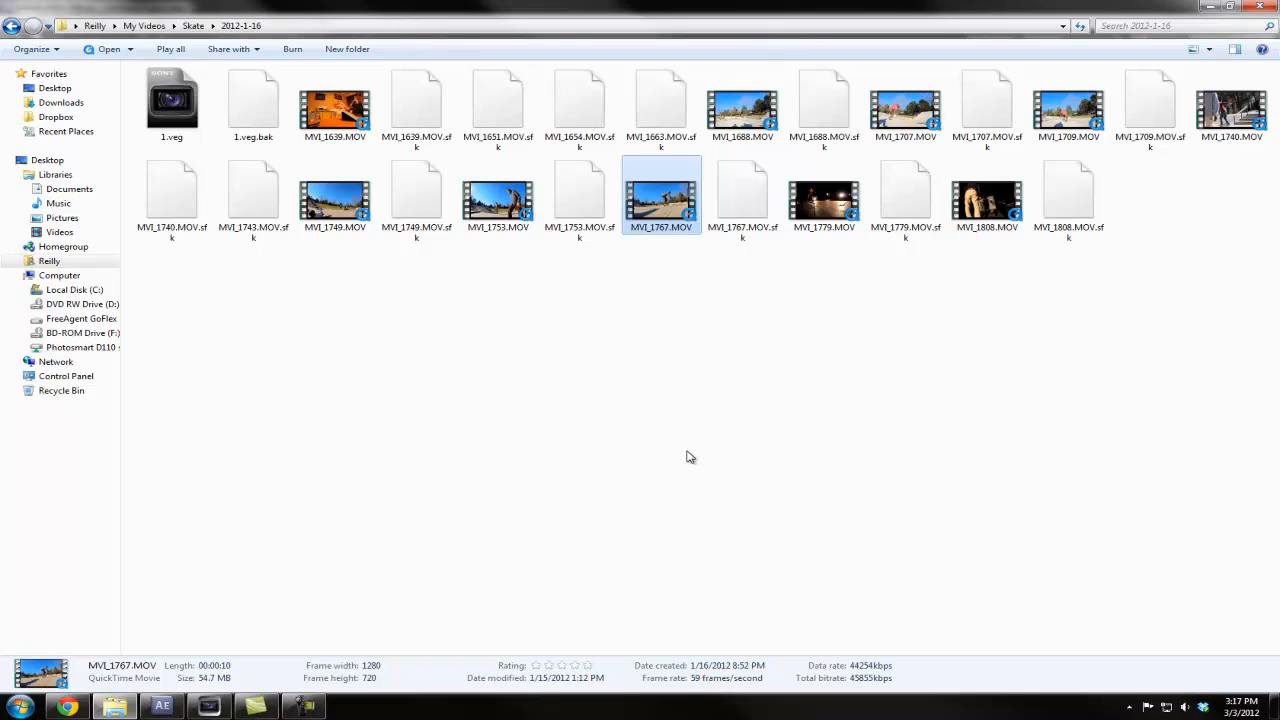
{"action": "mouse_move", "coordinate": [816, 640]}
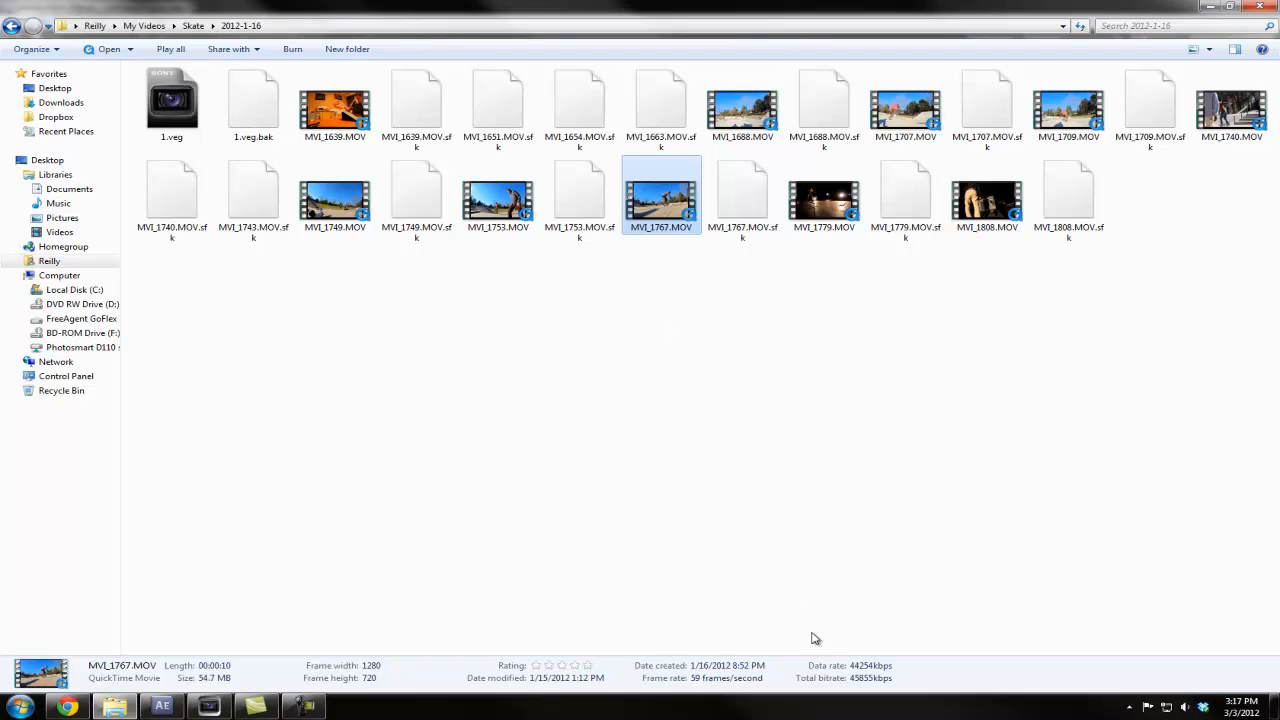
{"action": "mouse_move", "coordinate": [696, 310]}
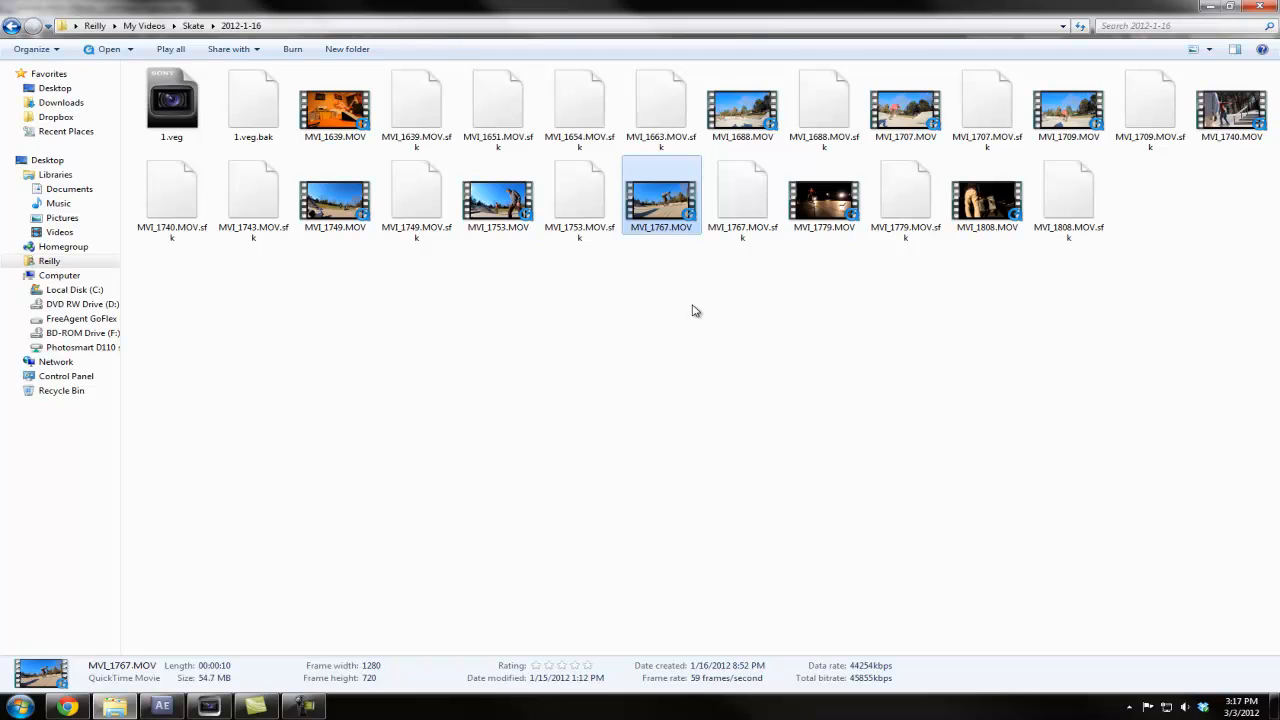
{"action": "mouse_move", "coordinate": [640, 402]}
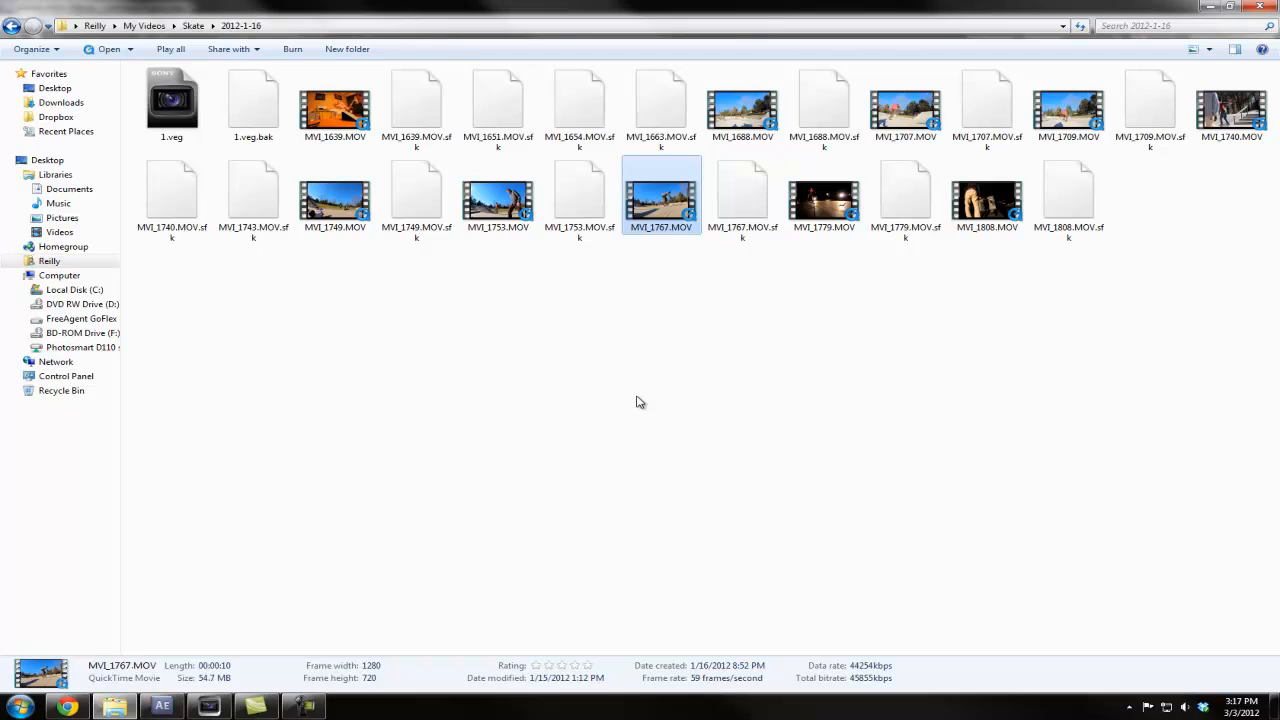
{"action": "mouse_move", "coordinate": [690, 314]}
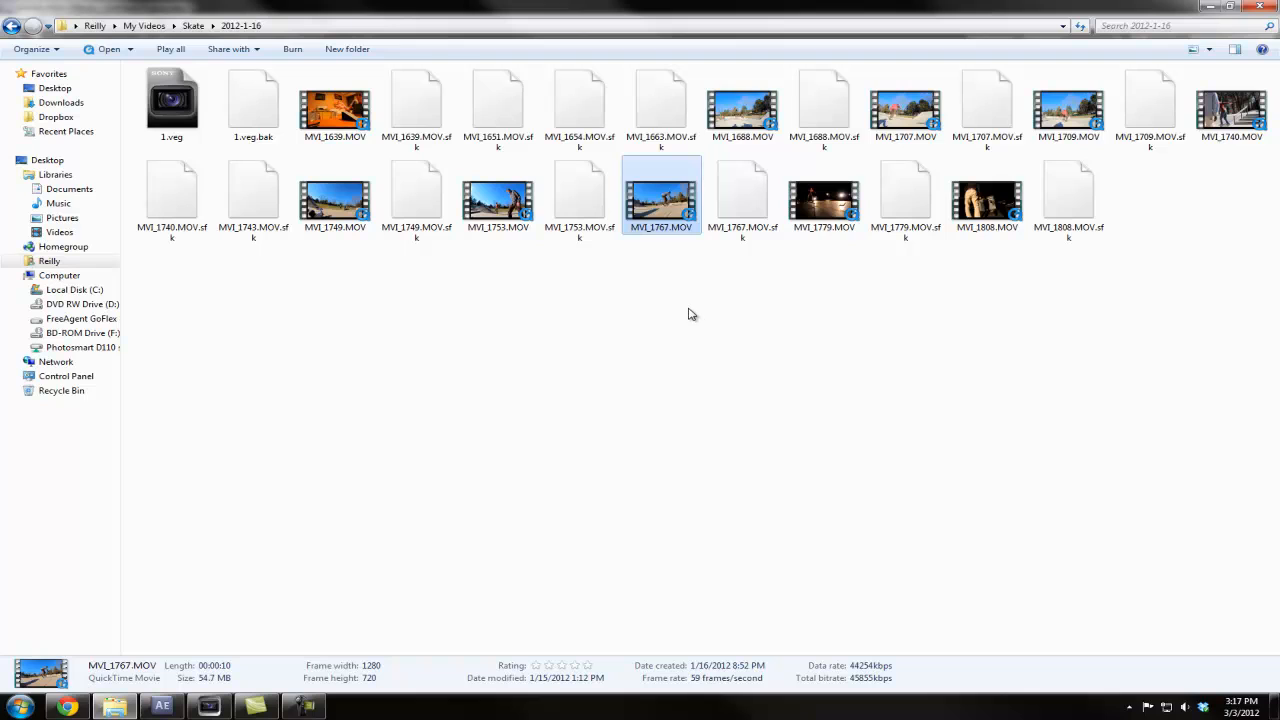
{"action": "mouse_move", "coordinate": [688, 198]}
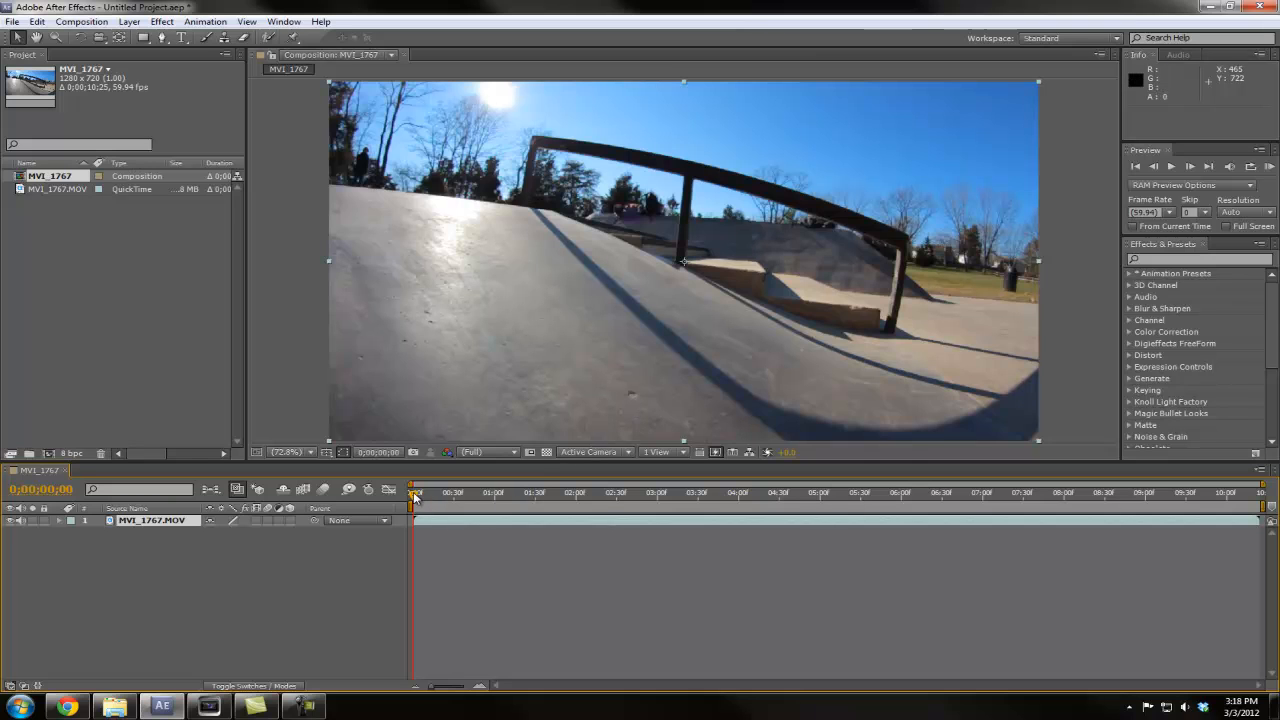
Scrub the MVI_1767 composition timeline to preview the skateboard footage.
{"action": "left_click", "coordinate": [498, 492]}
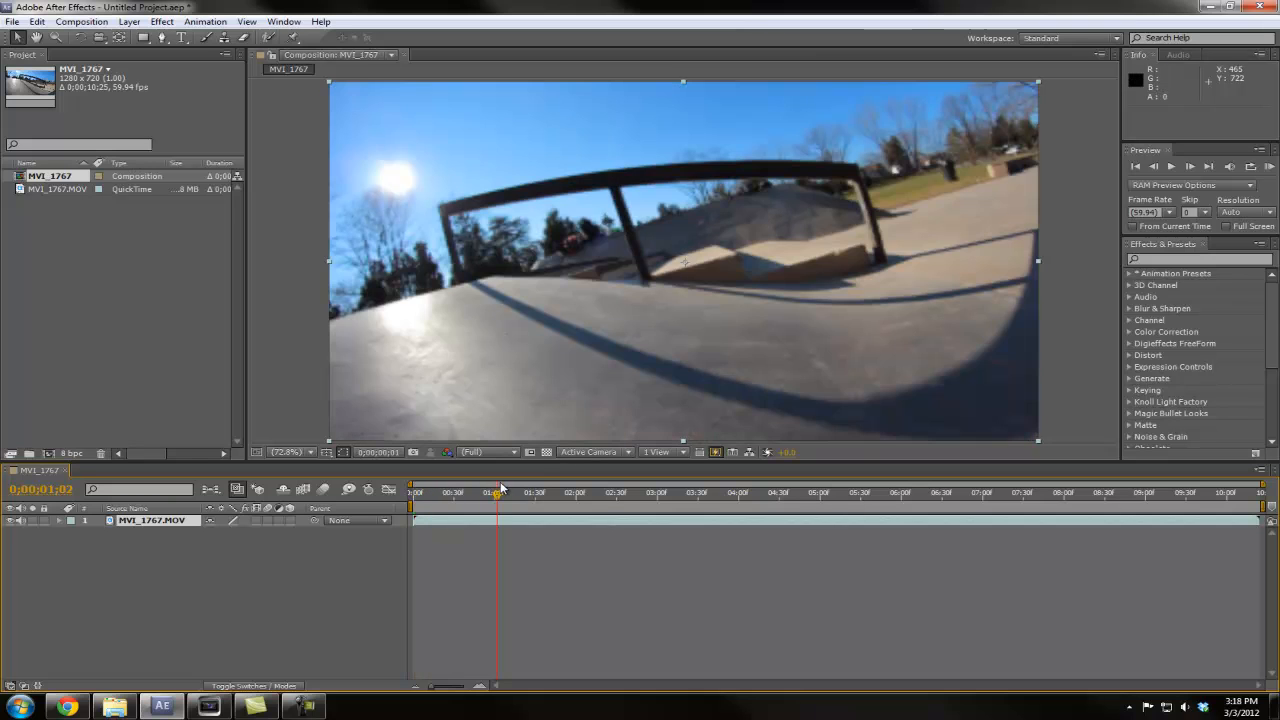
{"action": "left_click_drag", "start_coordinate": [496, 492], "coordinate": [584, 492]}
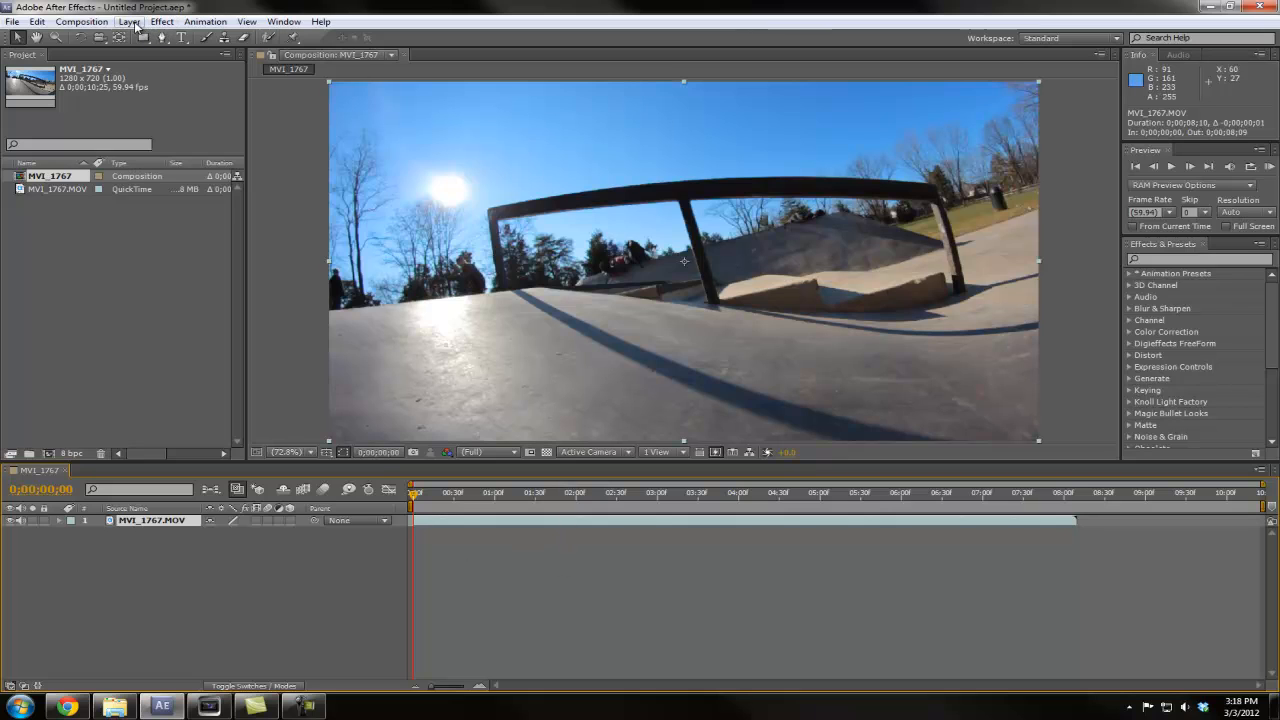
Enable Time Remapping on the MVI_1767.MOV layer and scrub to where the skater hits the rail.
{"action": "left_click", "coordinate": [128, 20]}
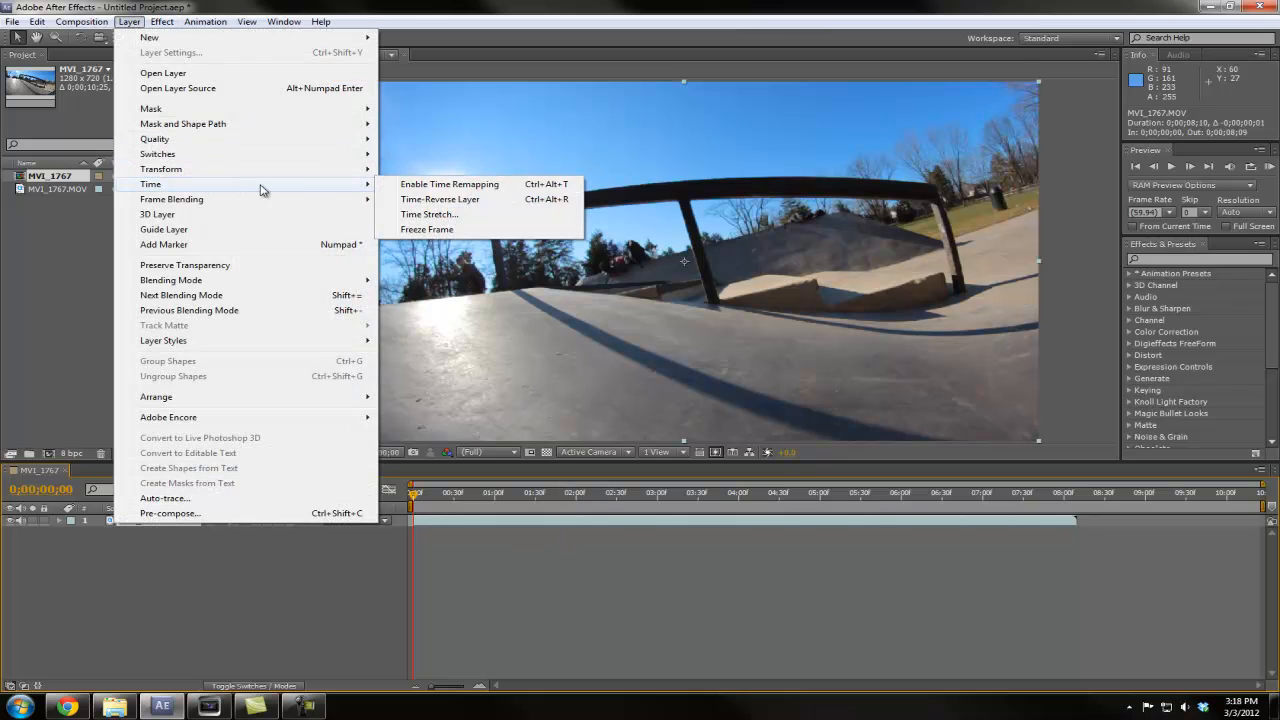
{"action": "left_click", "coordinate": [448, 184]}
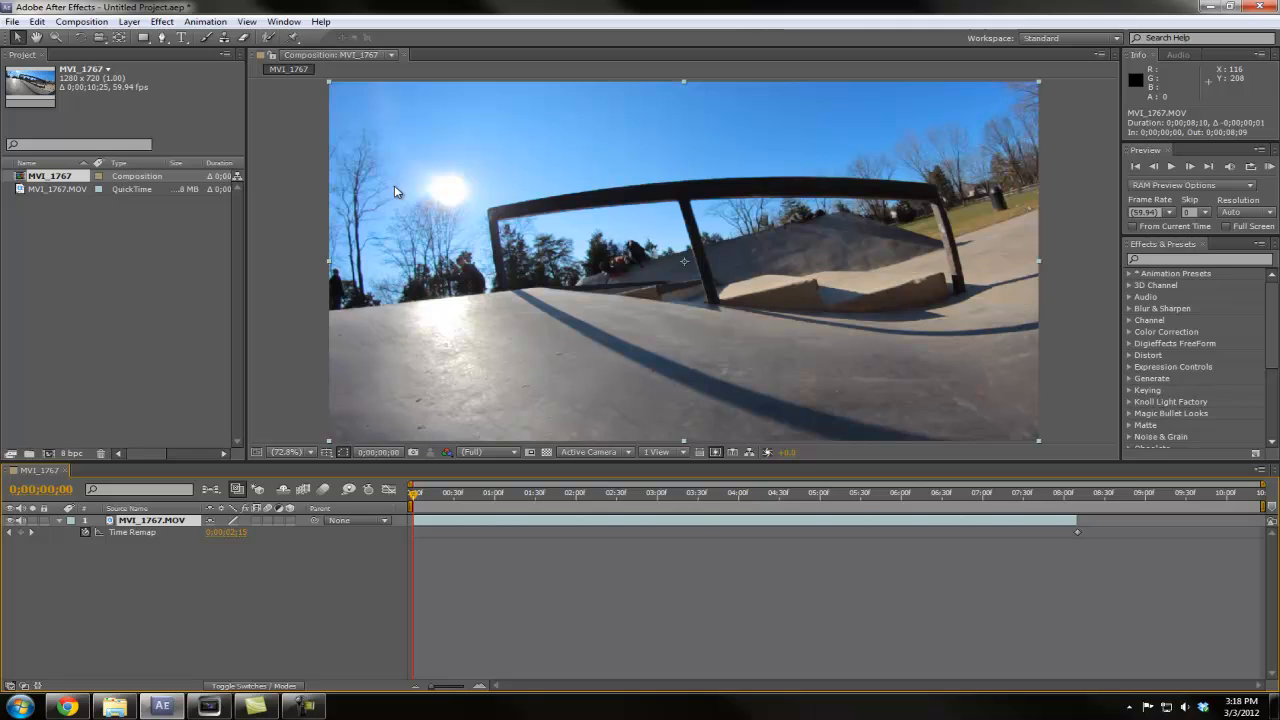
{"action": "mouse_move", "coordinate": [892, 536]}
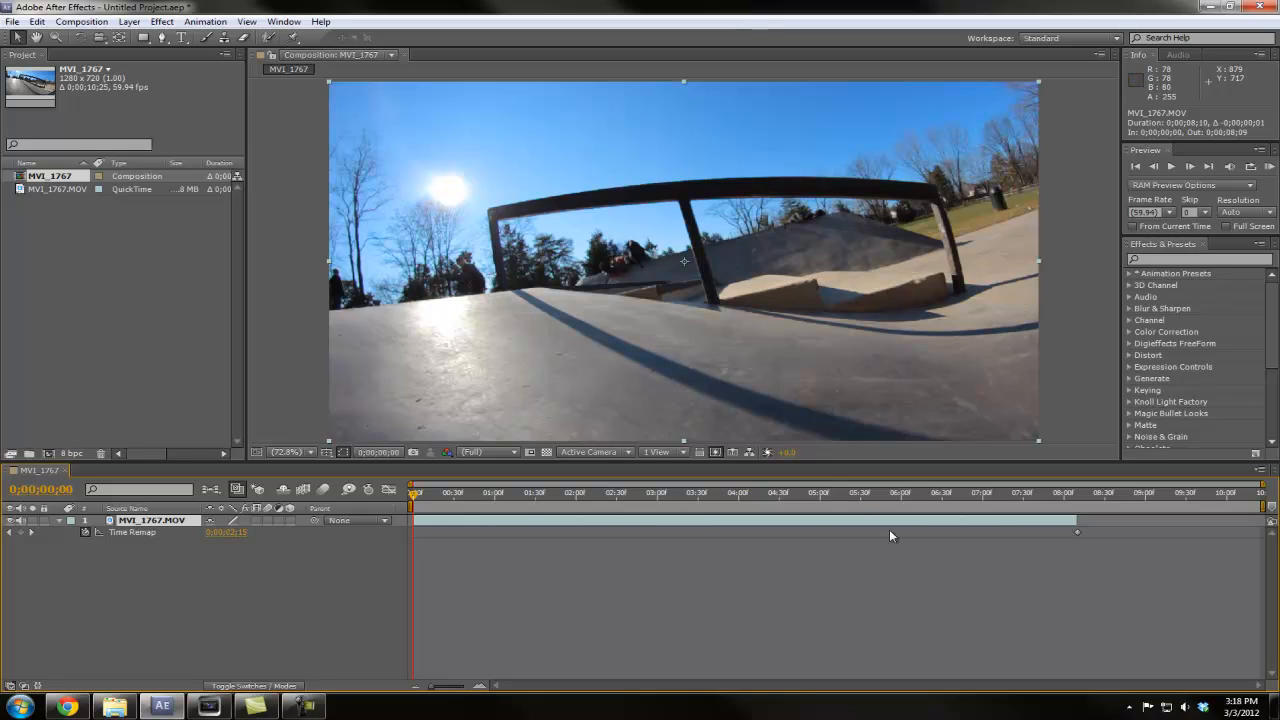
{"action": "mouse_move", "coordinate": [876, 628]}
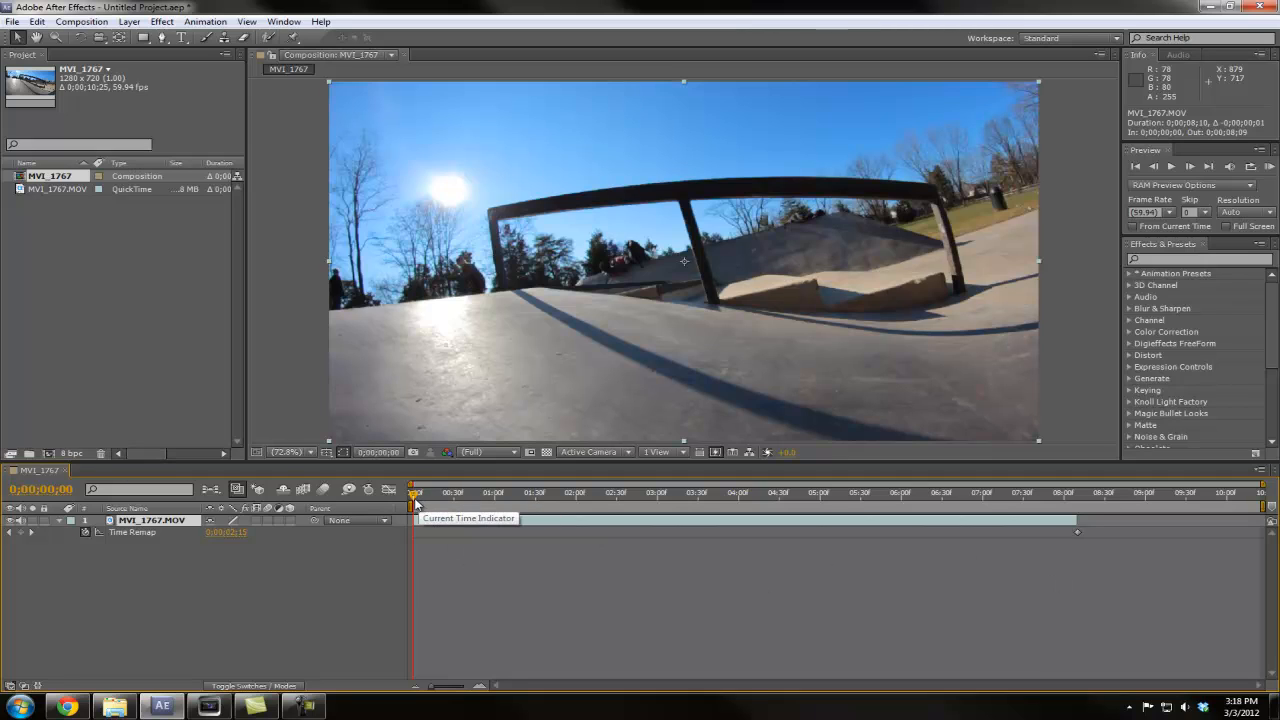
{"action": "left_click_drag", "start_coordinate": [416, 492], "coordinate": [470, 492]}
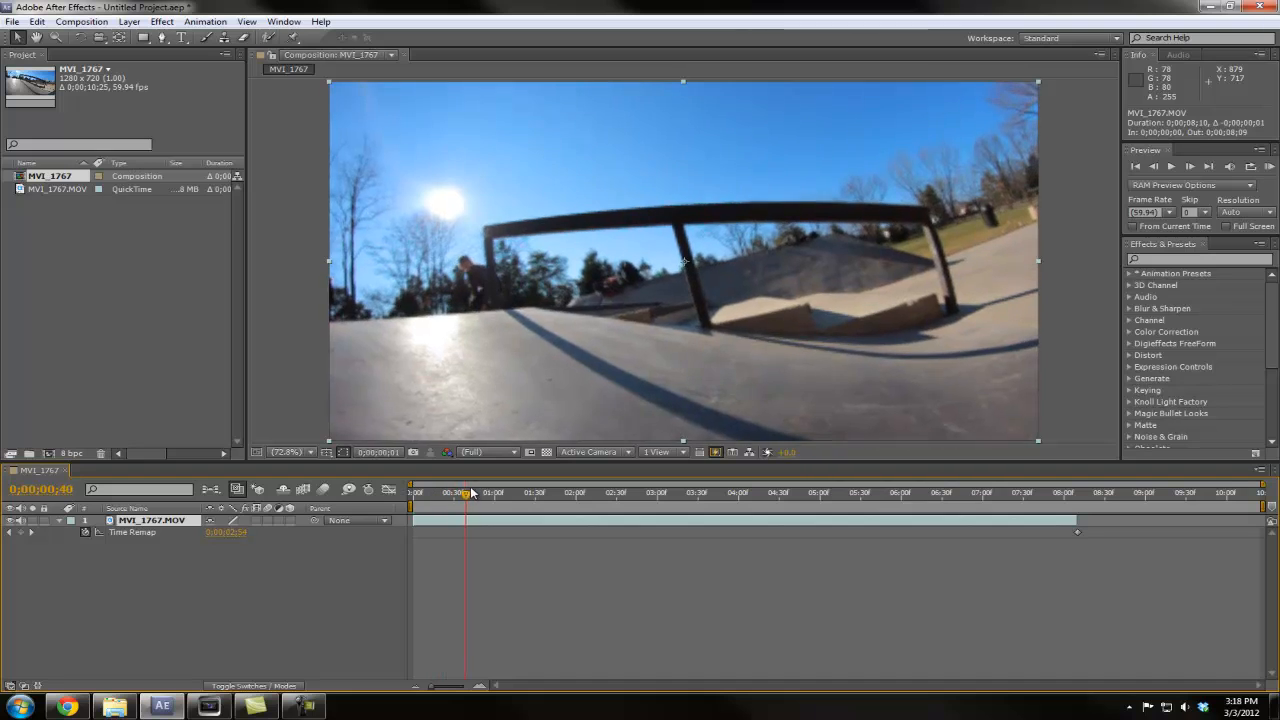
{"action": "left_click_drag", "start_coordinate": [470, 492], "coordinate": [516, 492]}
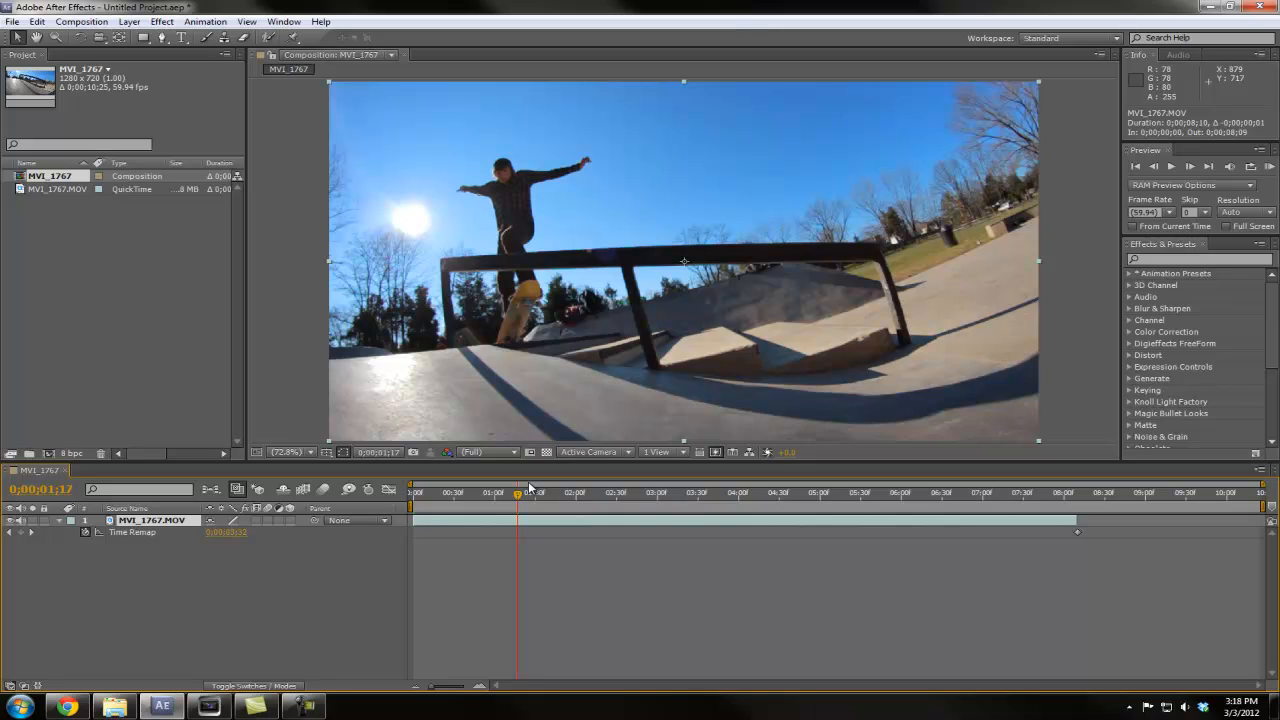
{"action": "mouse_move", "coordinate": [530, 510]}
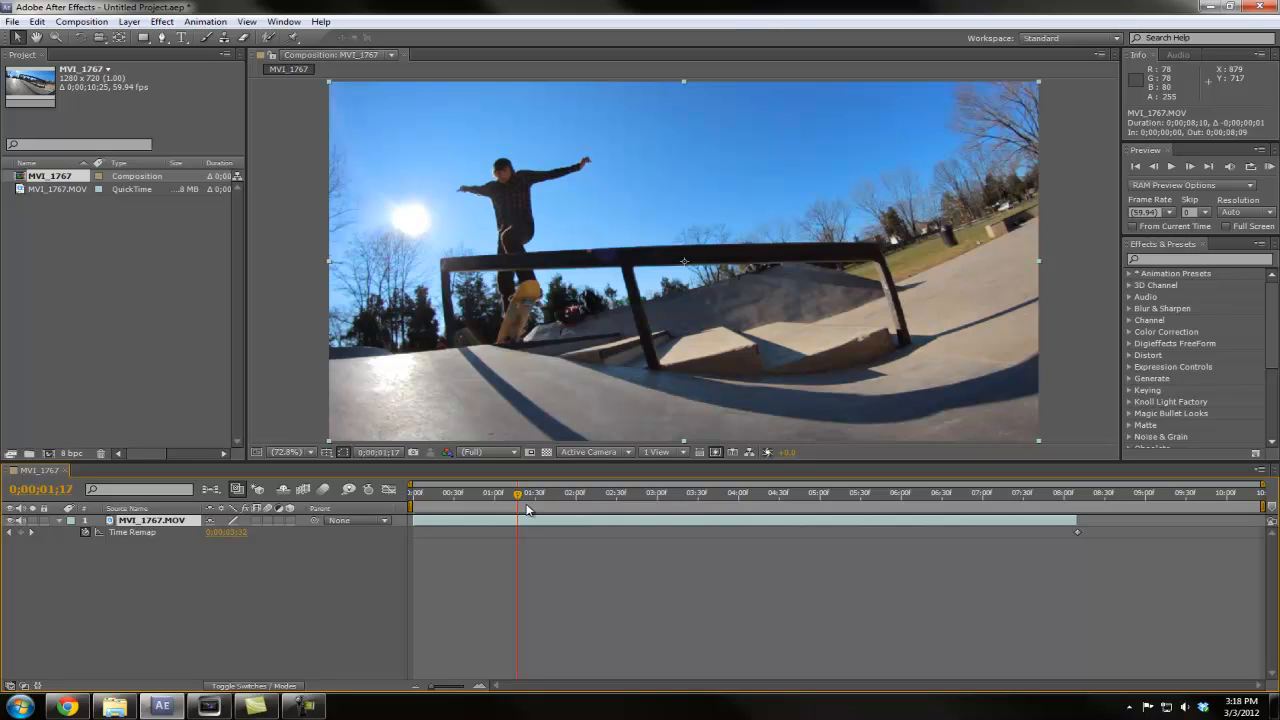
{"action": "mouse_move", "coordinate": [518, 496]}
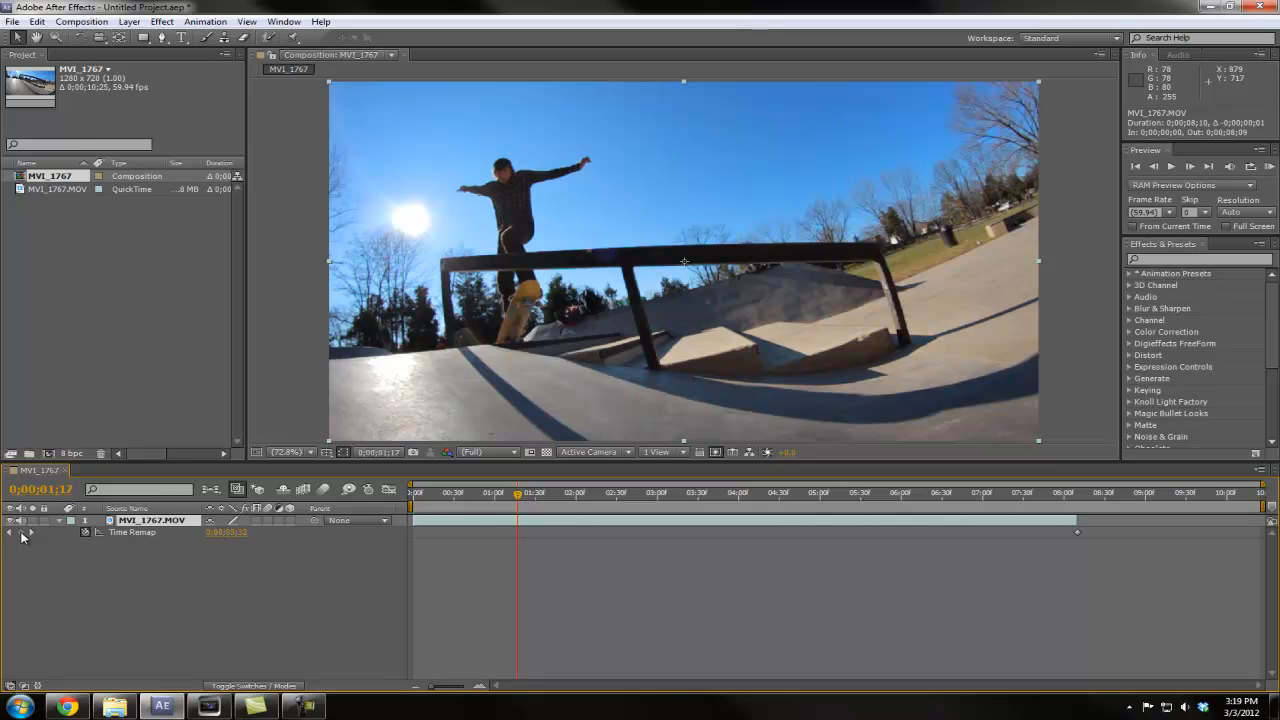
{"action": "mouse_move", "coordinate": [24, 532]}
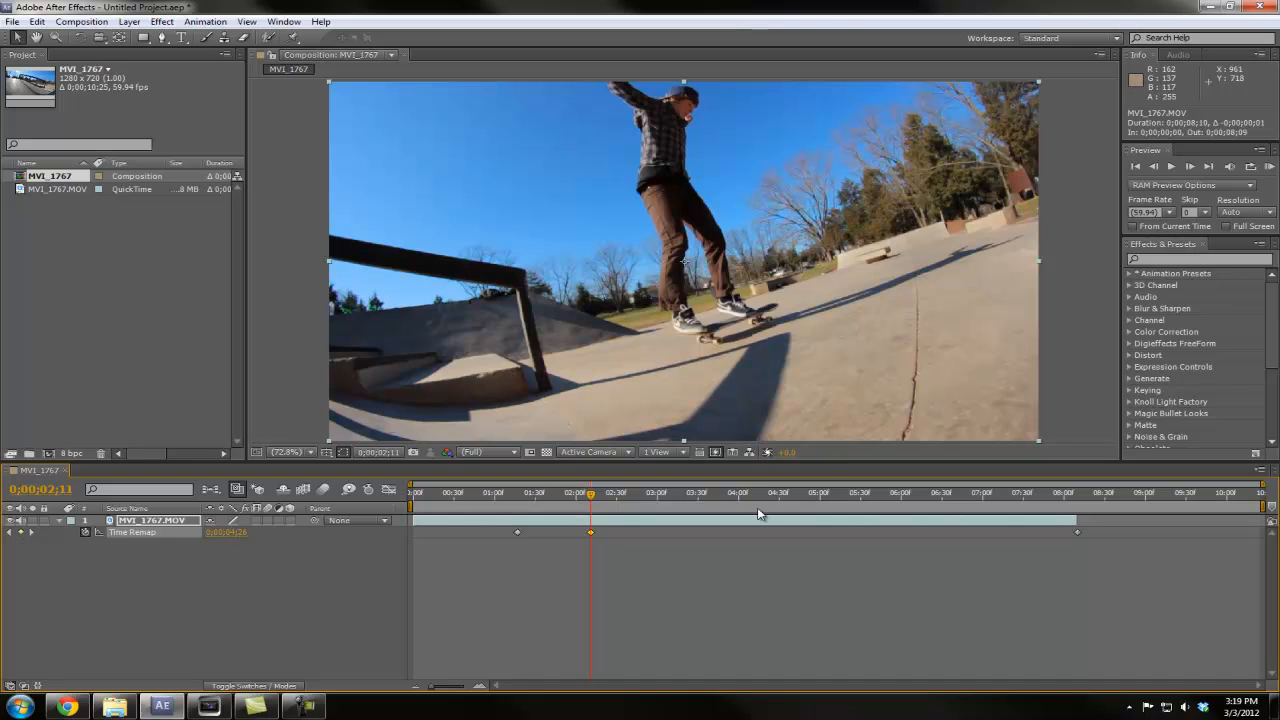
{"action": "mouse_move", "coordinate": [520, 546]}
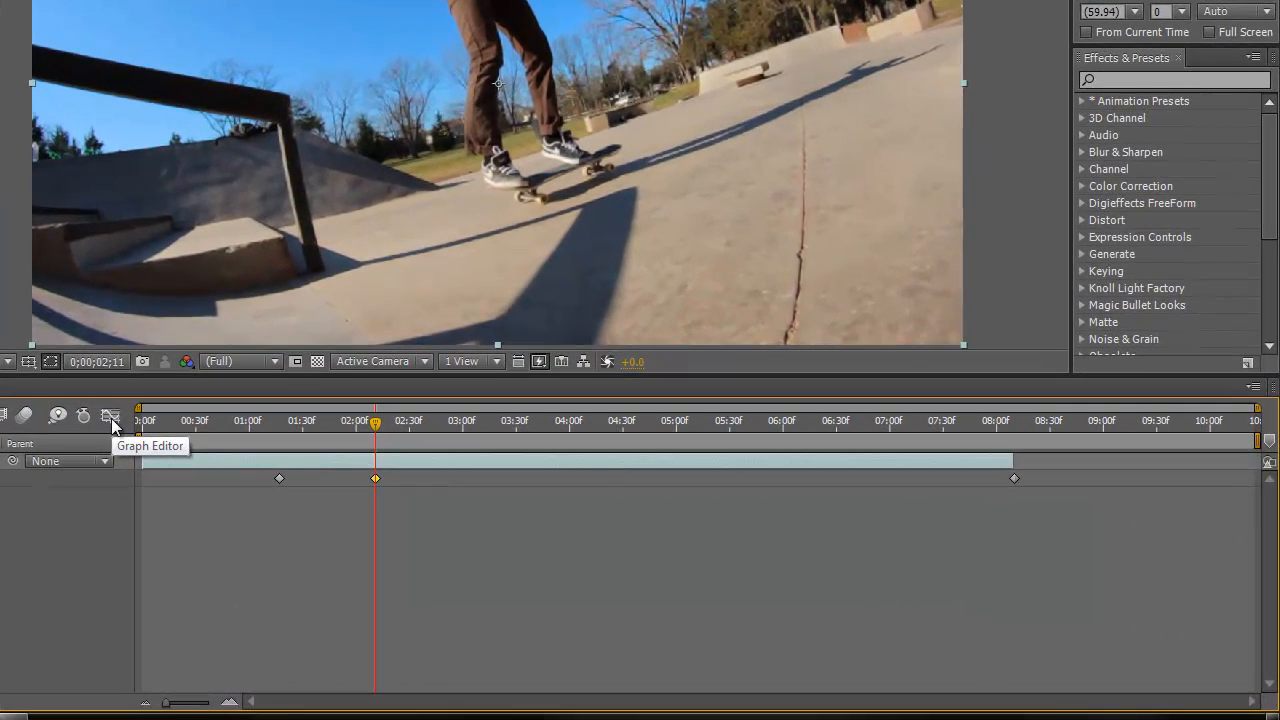
{"action": "left_click", "coordinate": [112, 416]}
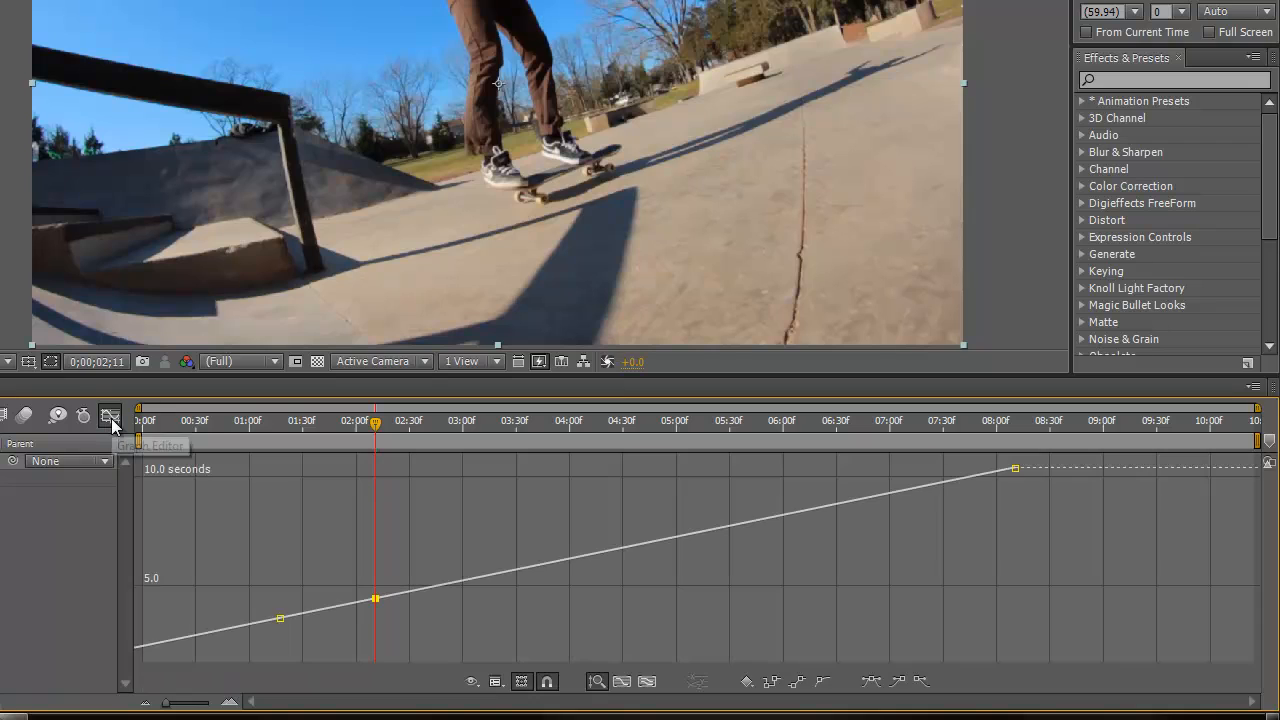
{"action": "mouse_move", "coordinate": [110, 420]}
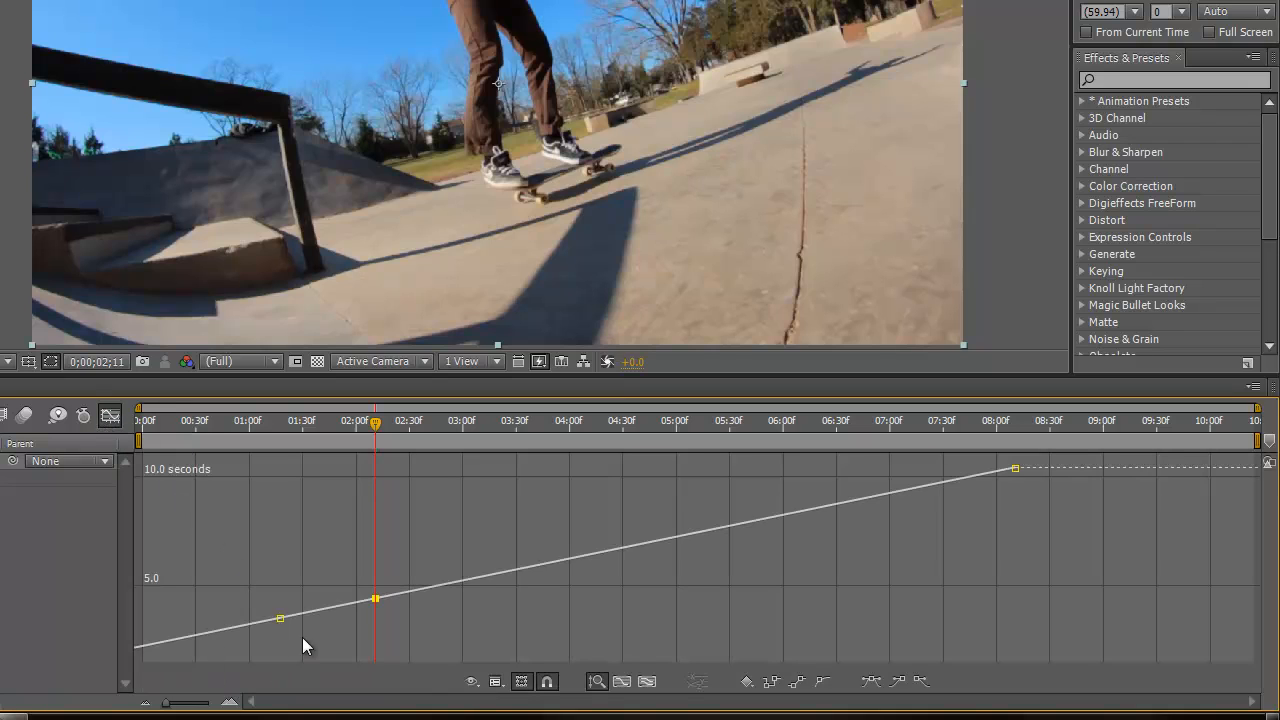
{"action": "mouse_move", "coordinate": [332, 608]}
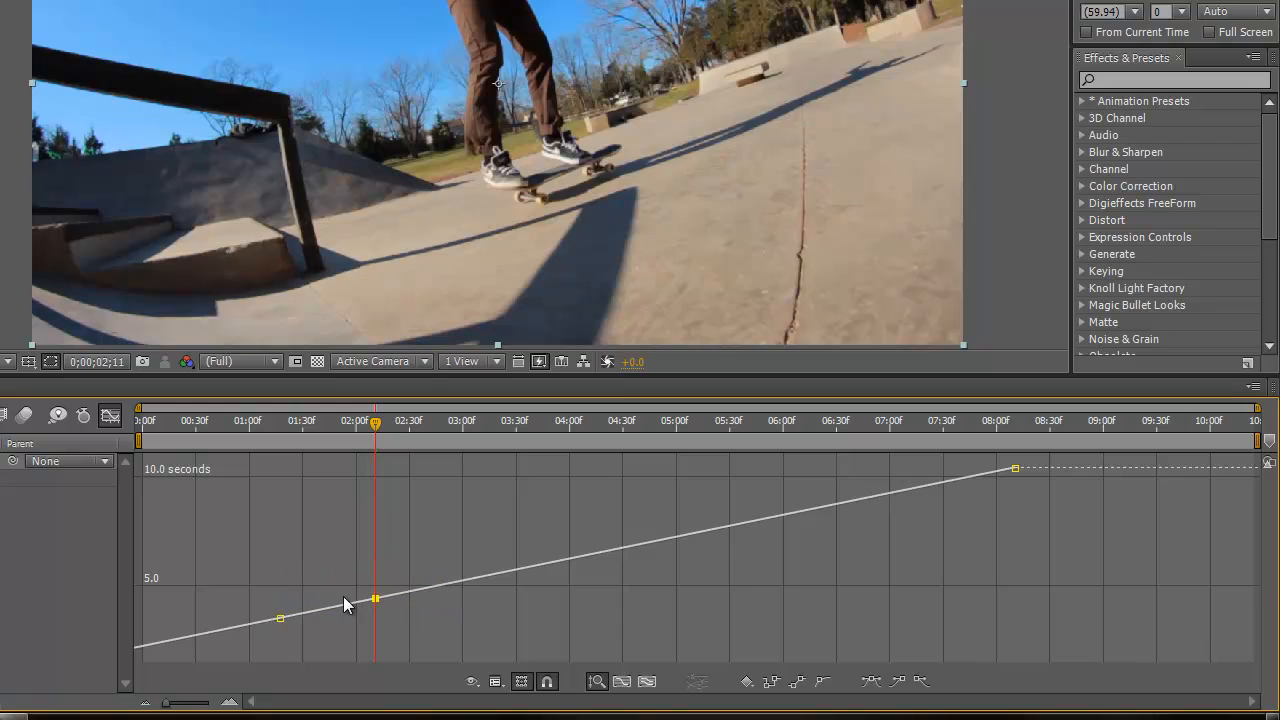
{"action": "mouse_move", "coordinate": [340, 444]}
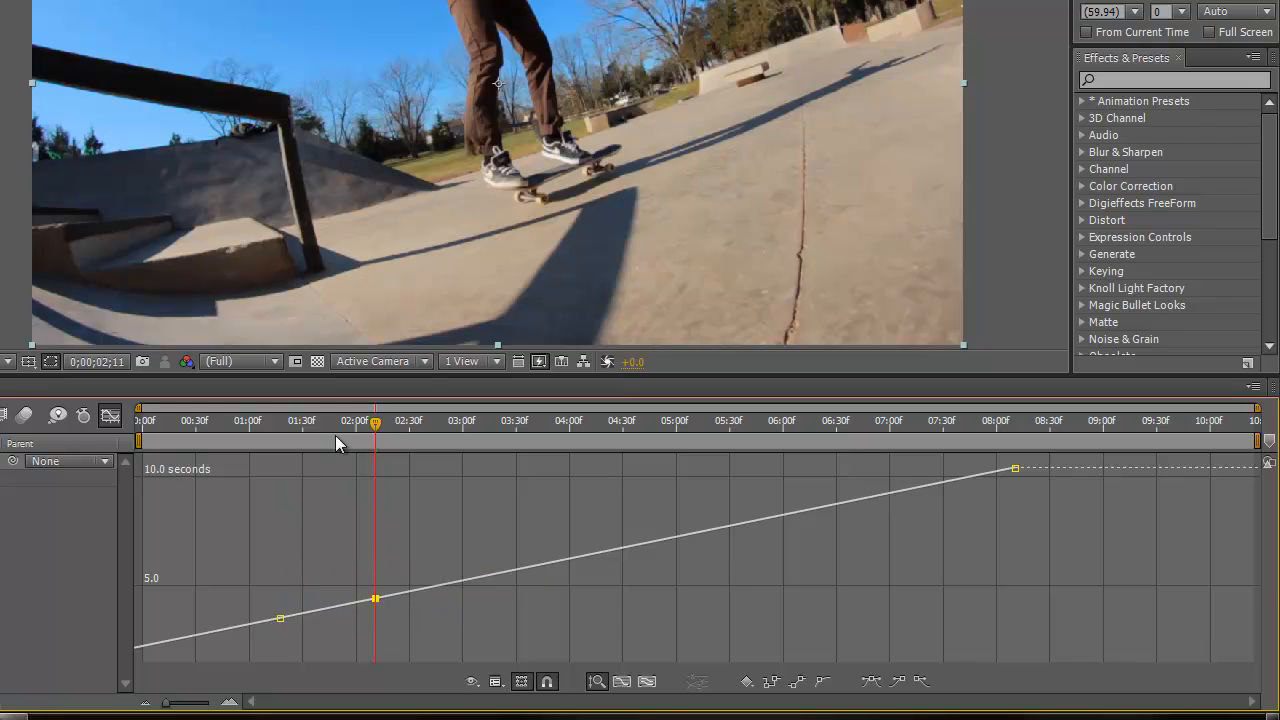
{"action": "mouse_move", "coordinate": [572, 584]}
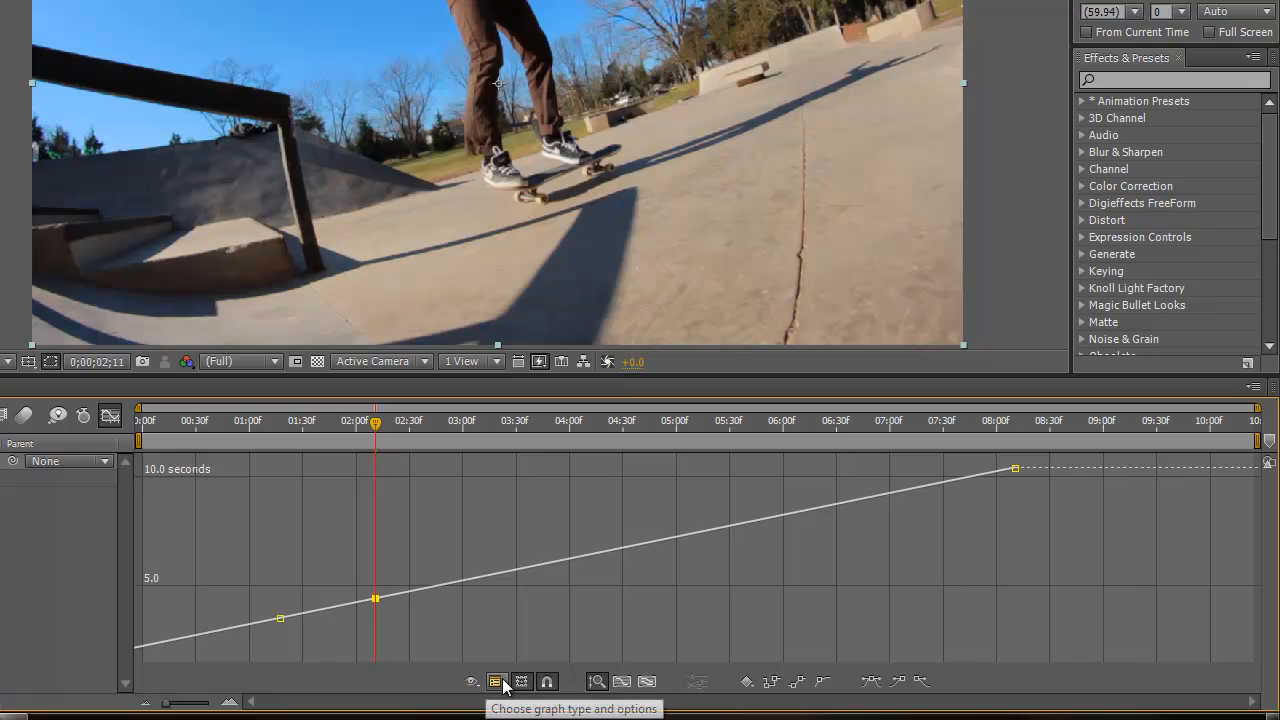
Switch the Time Remap graph from the value curve to Edit Speed Graph.
{"action": "left_click", "coordinate": [496, 680]}
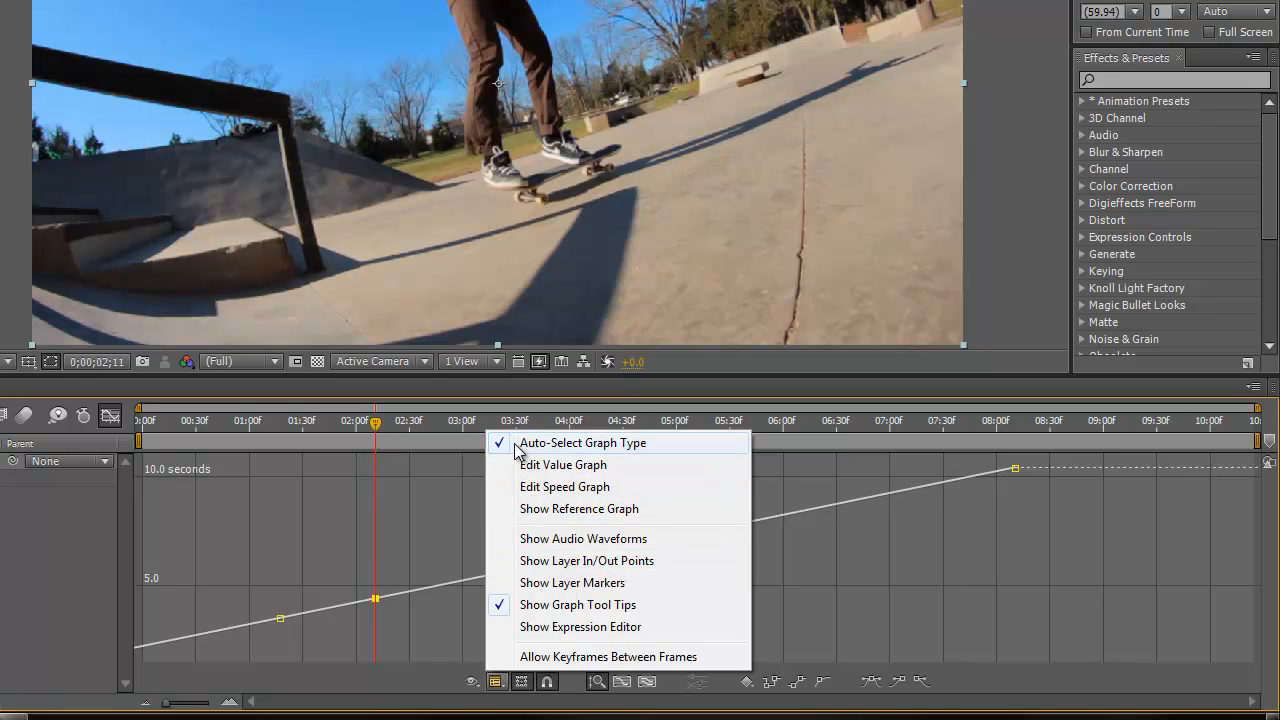
{"action": "mouse_move", "coordinate": [584, 498]}
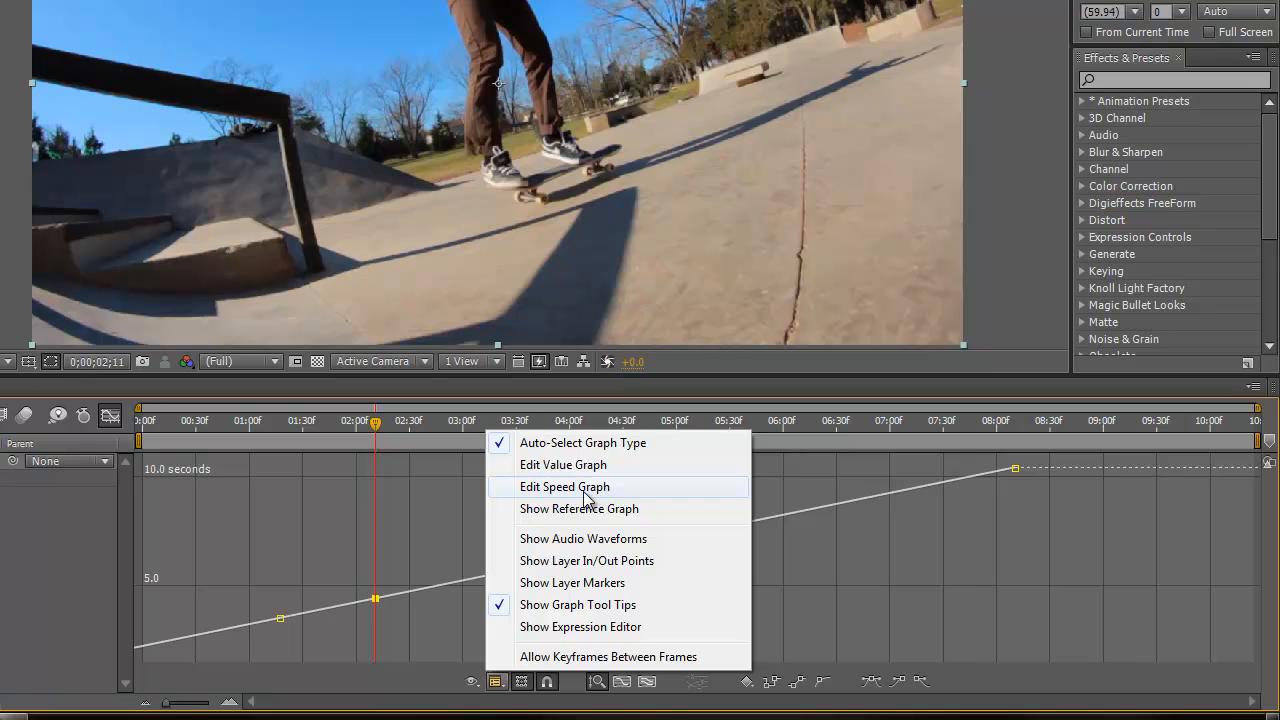
{"action": "left_click", "coordinate": [564, 488]}
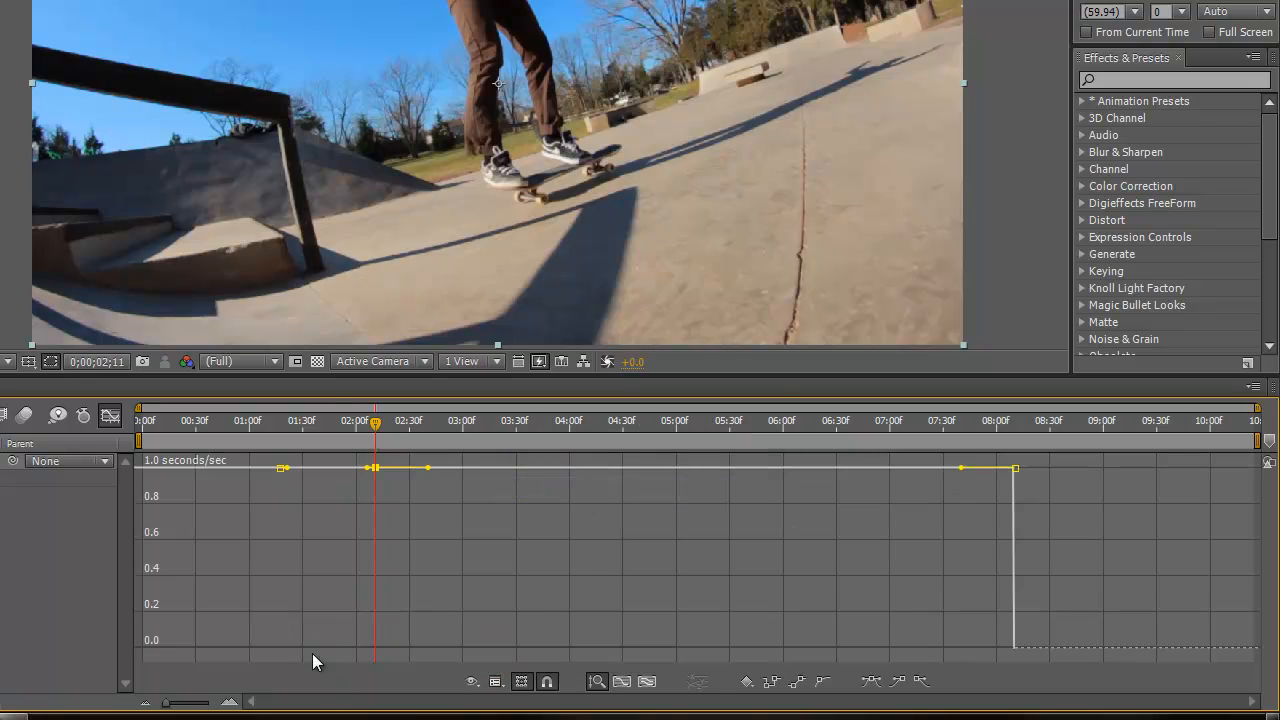
{"action": "mouse_move", "coordinate": [230, 500]}
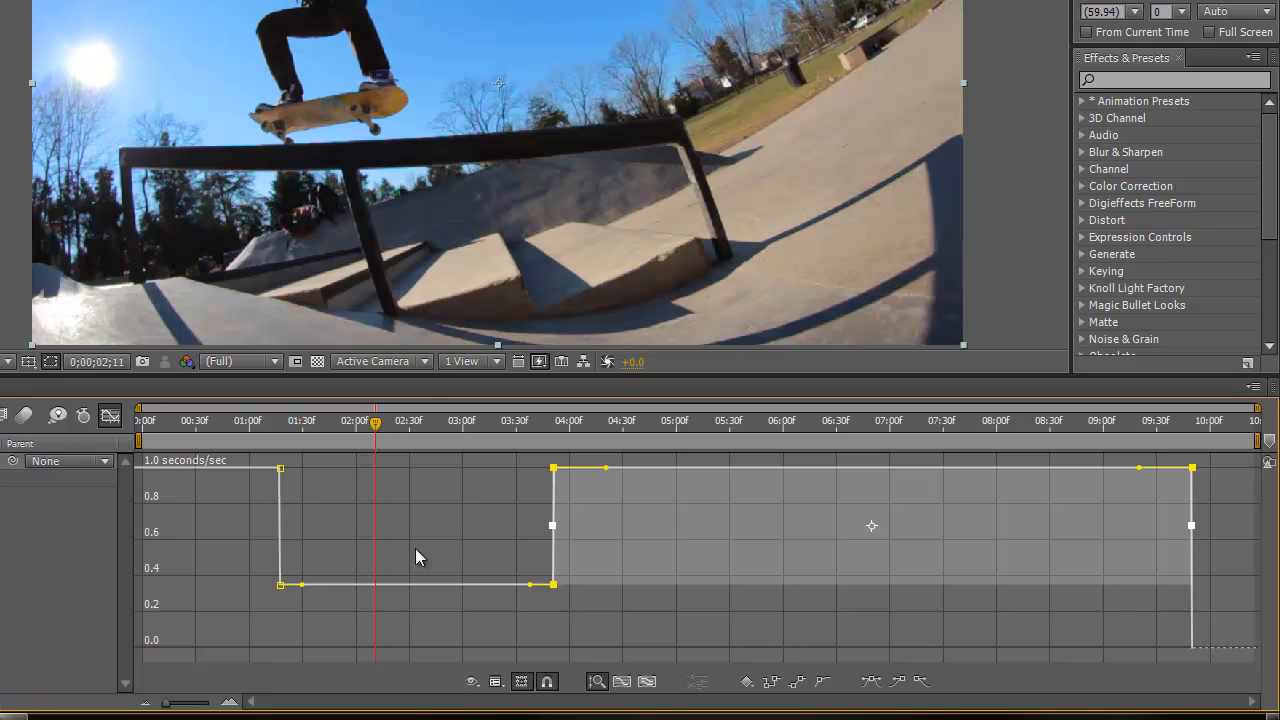
{"action": "mouse_move", "coordinate": [280, 478]}
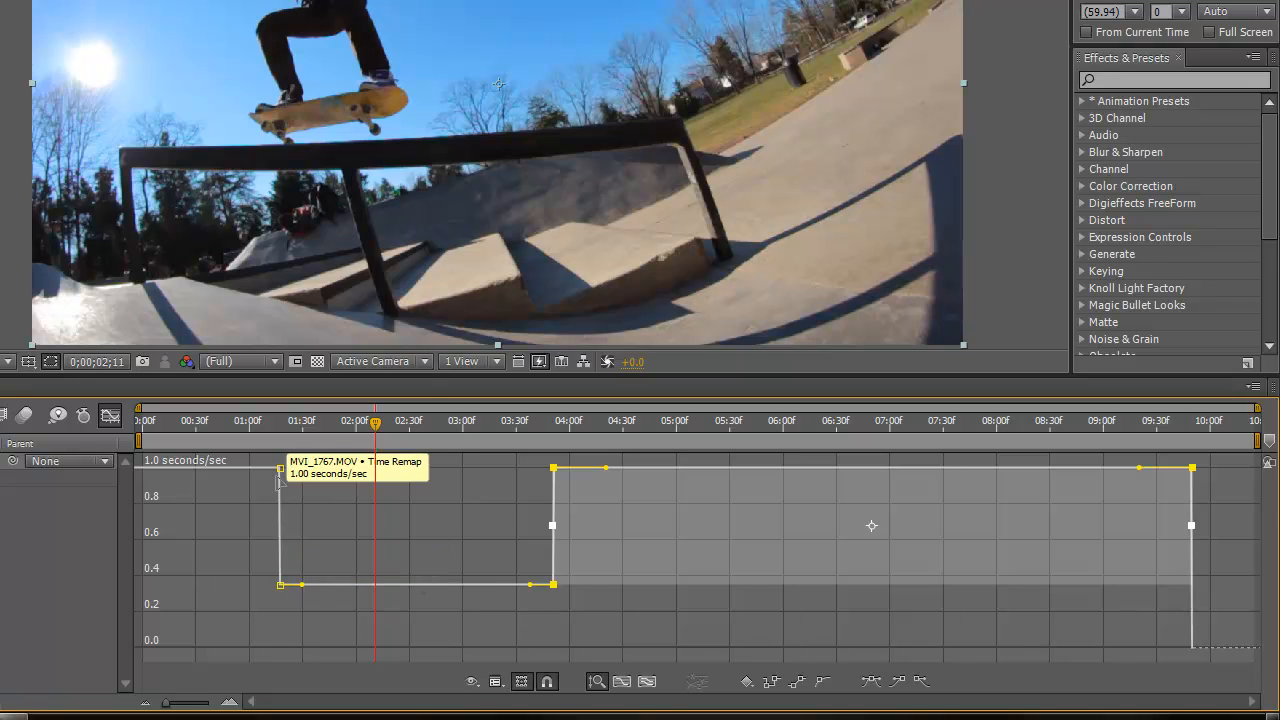
Ease the speed graph smoothly from 1.0 into the ~0.2 sec/sec slow section and back out.
{"action": "left_click_drag", "start_coordinate": [280, 468], "coordinate": [280, 584]}
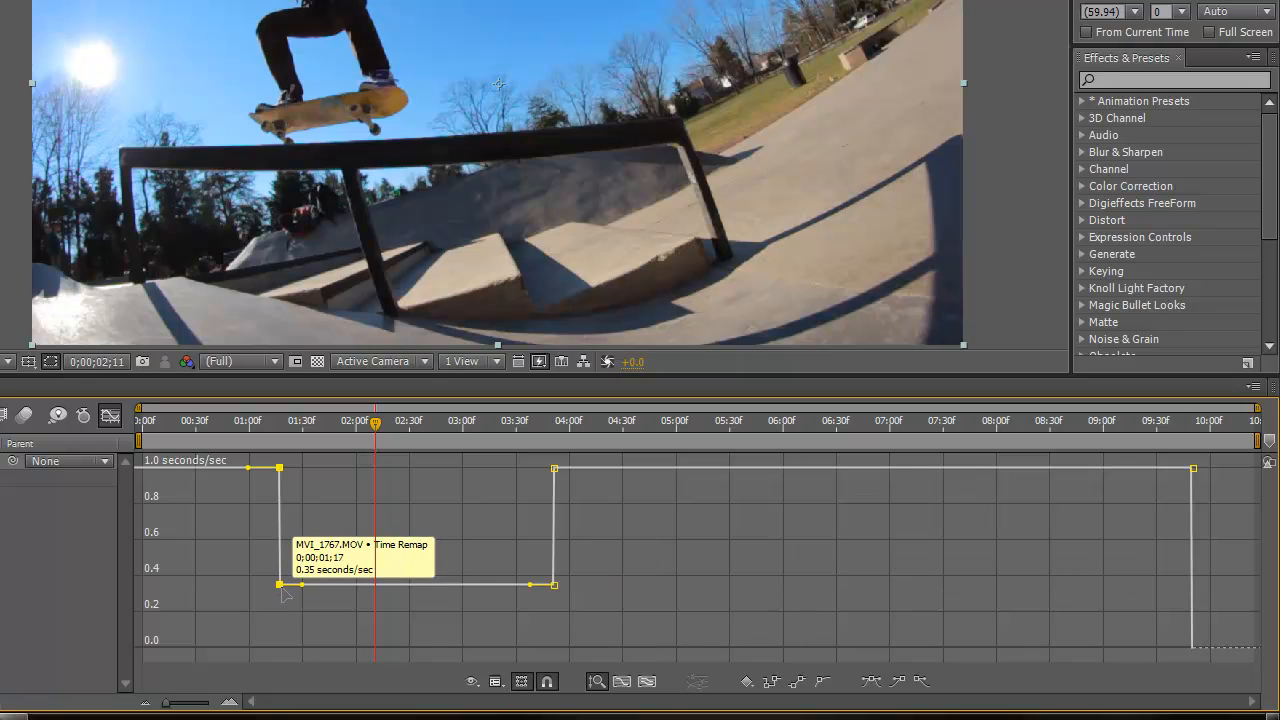
{"action": "mouse_move", "coordinate": [530, 584]}
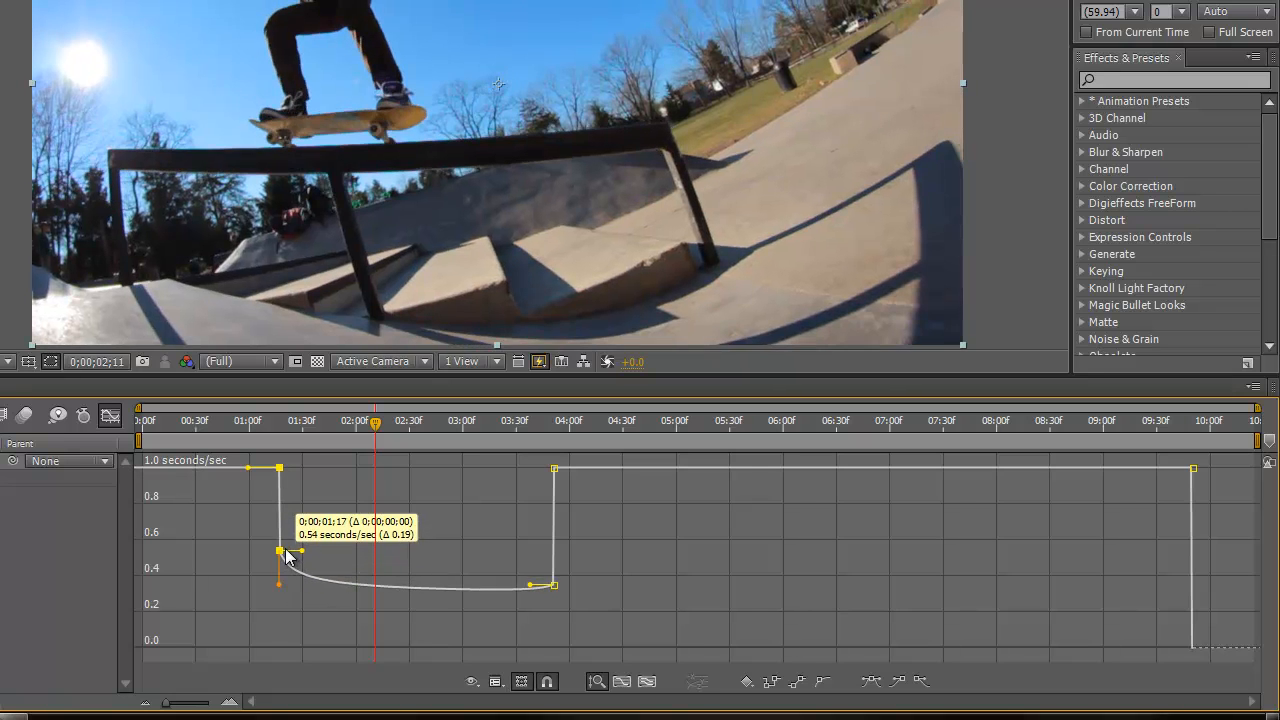
{"action": "left_click_drag", "start_coordinate": [280, 556], "coordinate": [280, 470]}
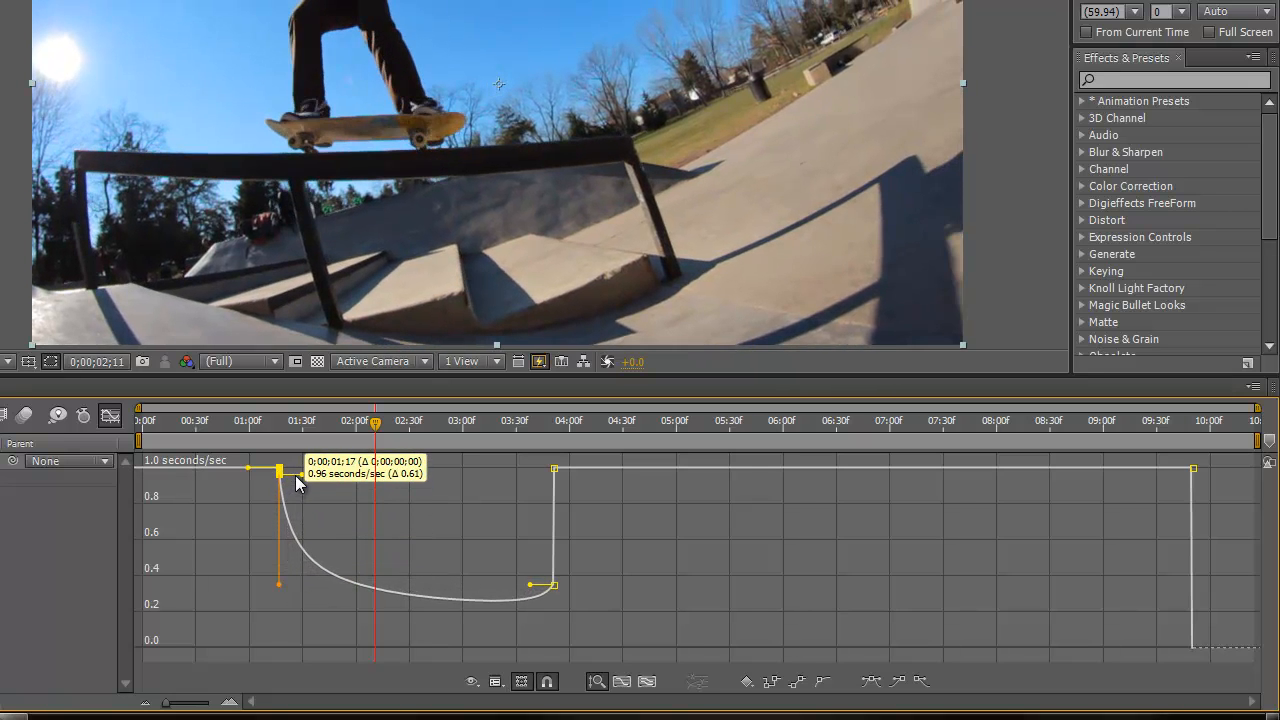
{"action": "left_click_drag", "start_coordinate": [280, 480], "coordinate": [280, 470]}
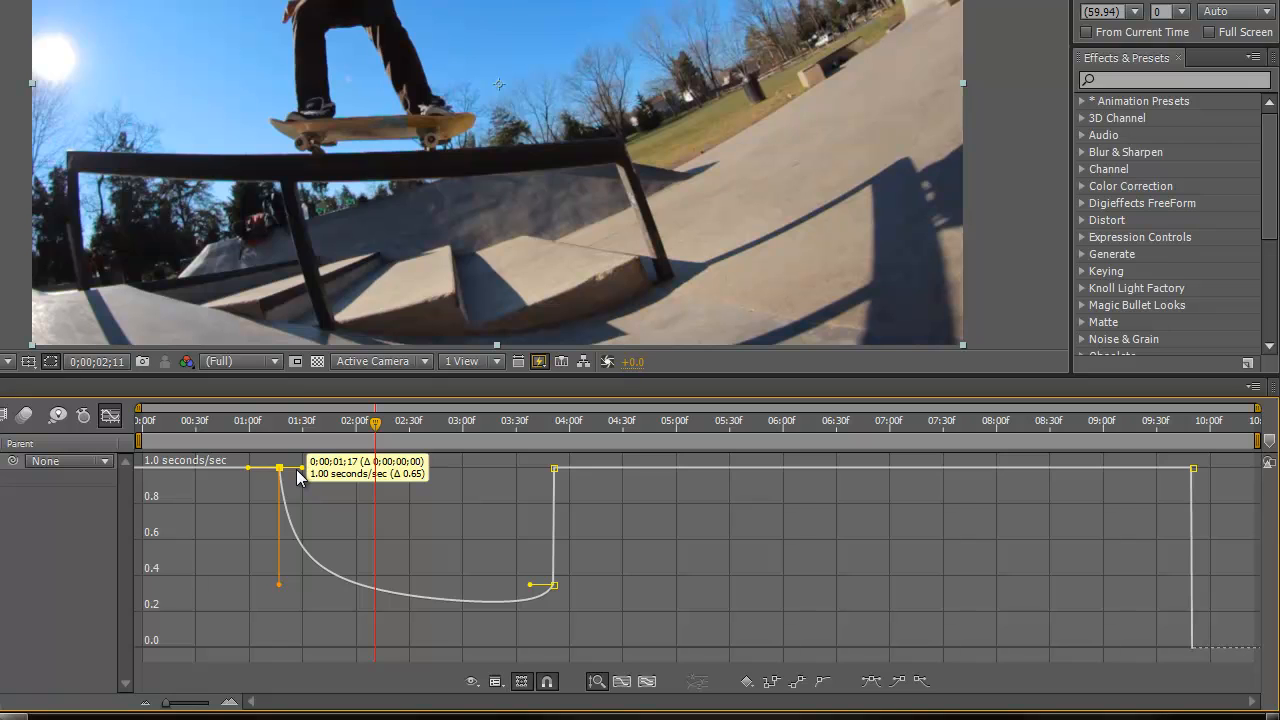
{"action": "left_click_drag", "start_coordinate": [280, 468], "coordinate": [300, 516]}
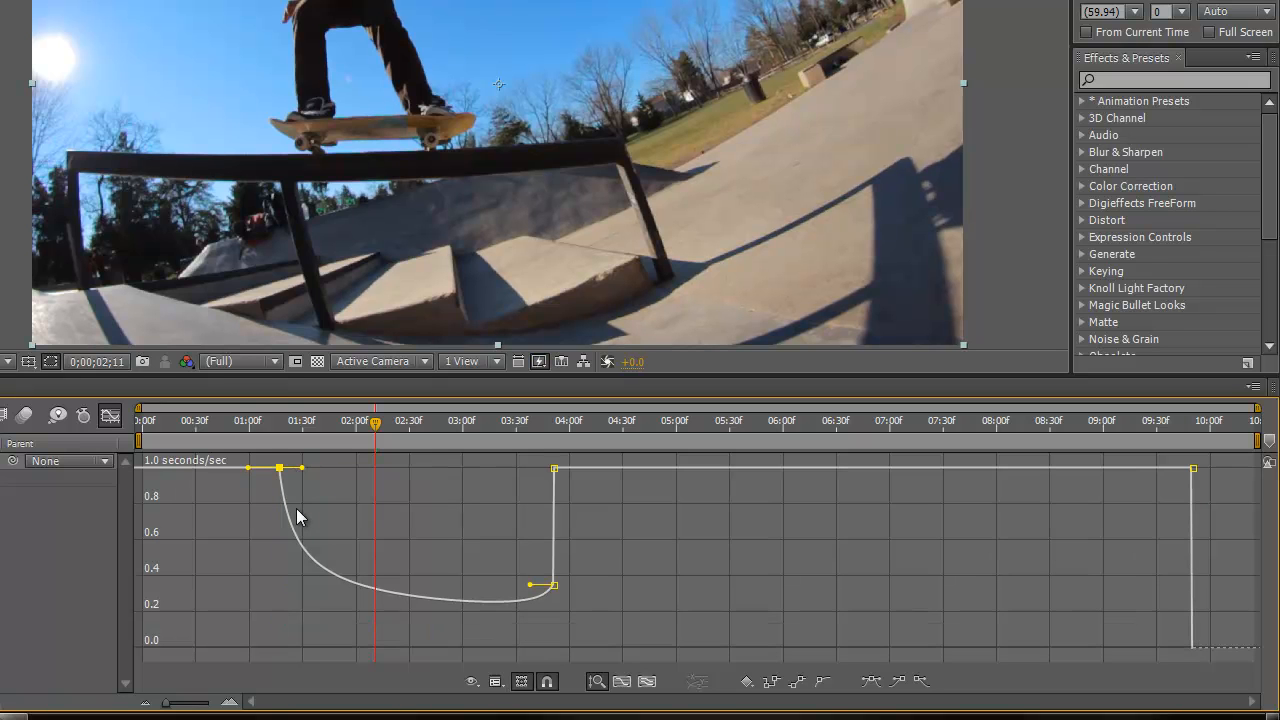
{"action": "left_click_drag", "start_coordinate": [376, 424], "coordinate": [272, 424]}
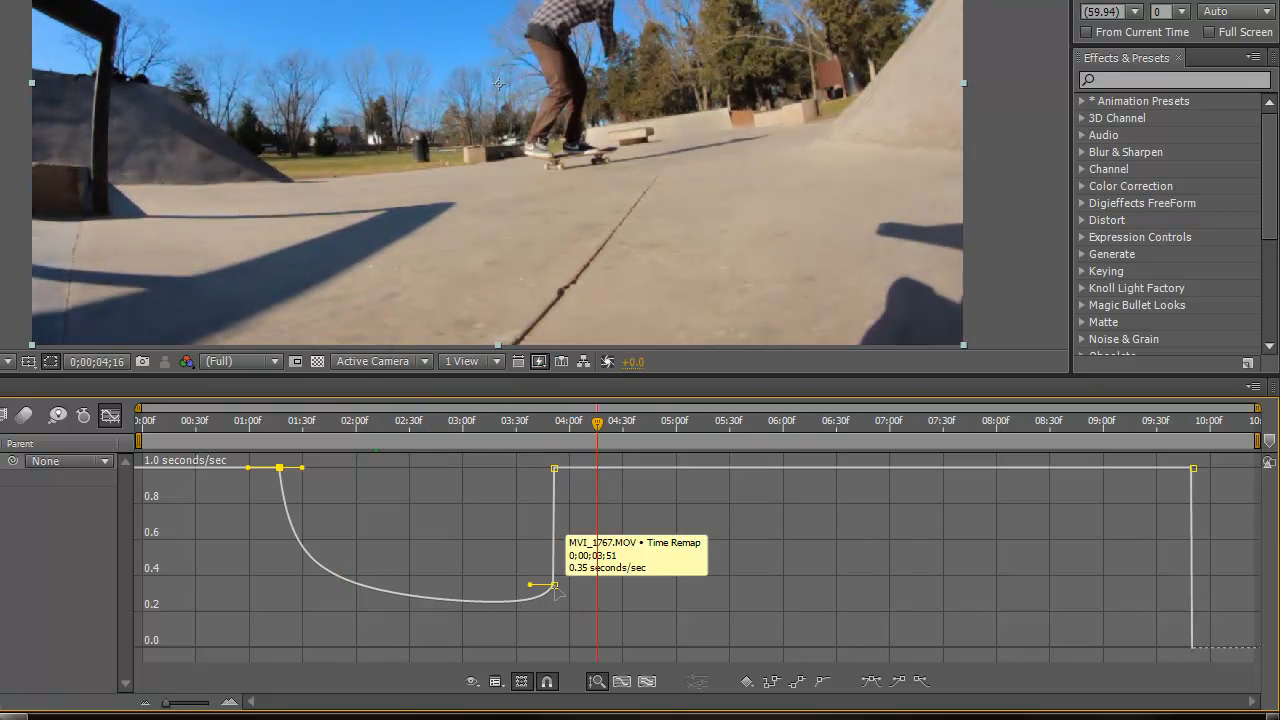
{"action": "left_click_drag", "start_coordinate": [556, 584], "coordinate": [556, 470]}
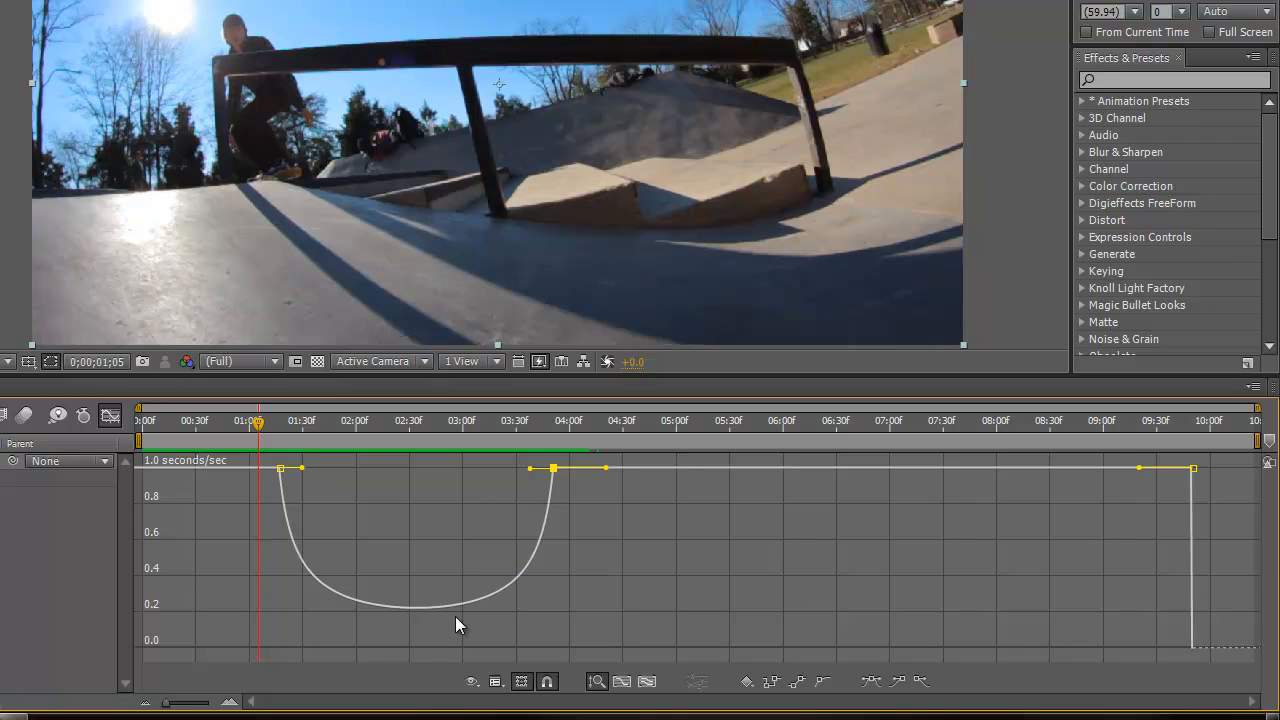
{"action": "mouse_move", "coordinate": [668, 476]}
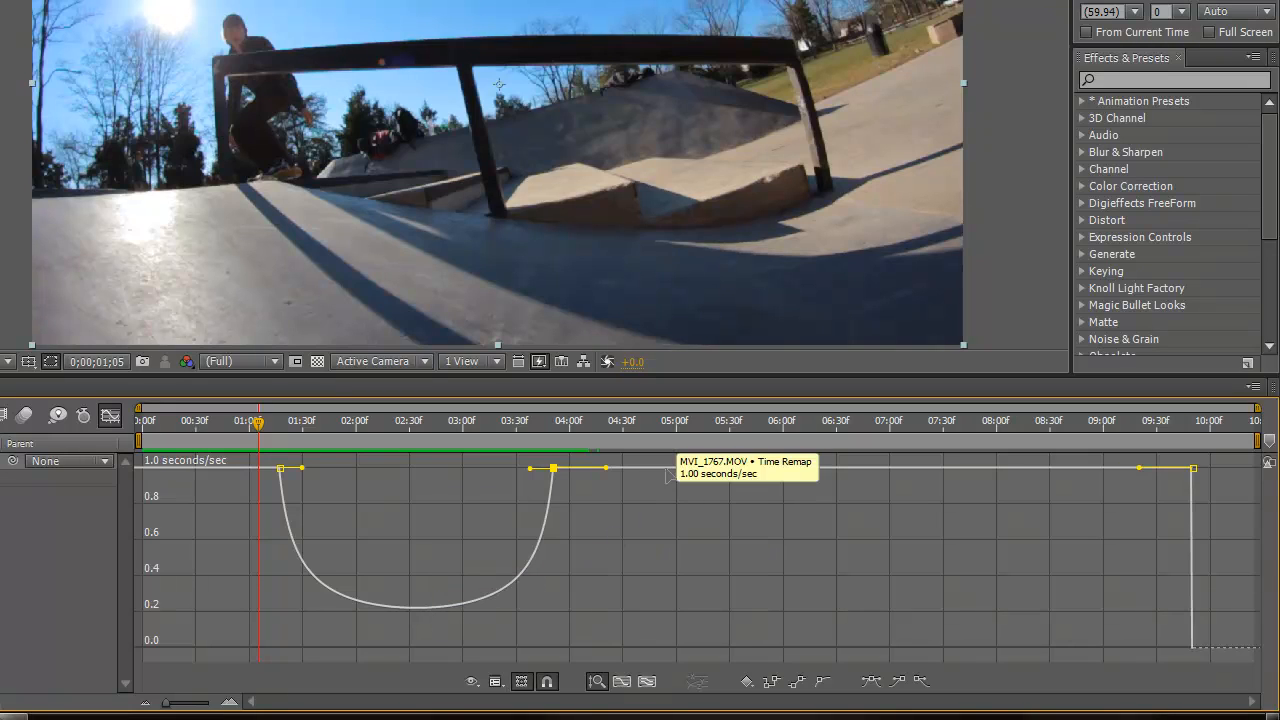
Shift the later keyframes earlier and sharpen the first keyframe's drop into slow motion.
{"action": "left_click_drag", "start_coordinate": [552, 468], "coordinate": [522, 476]}
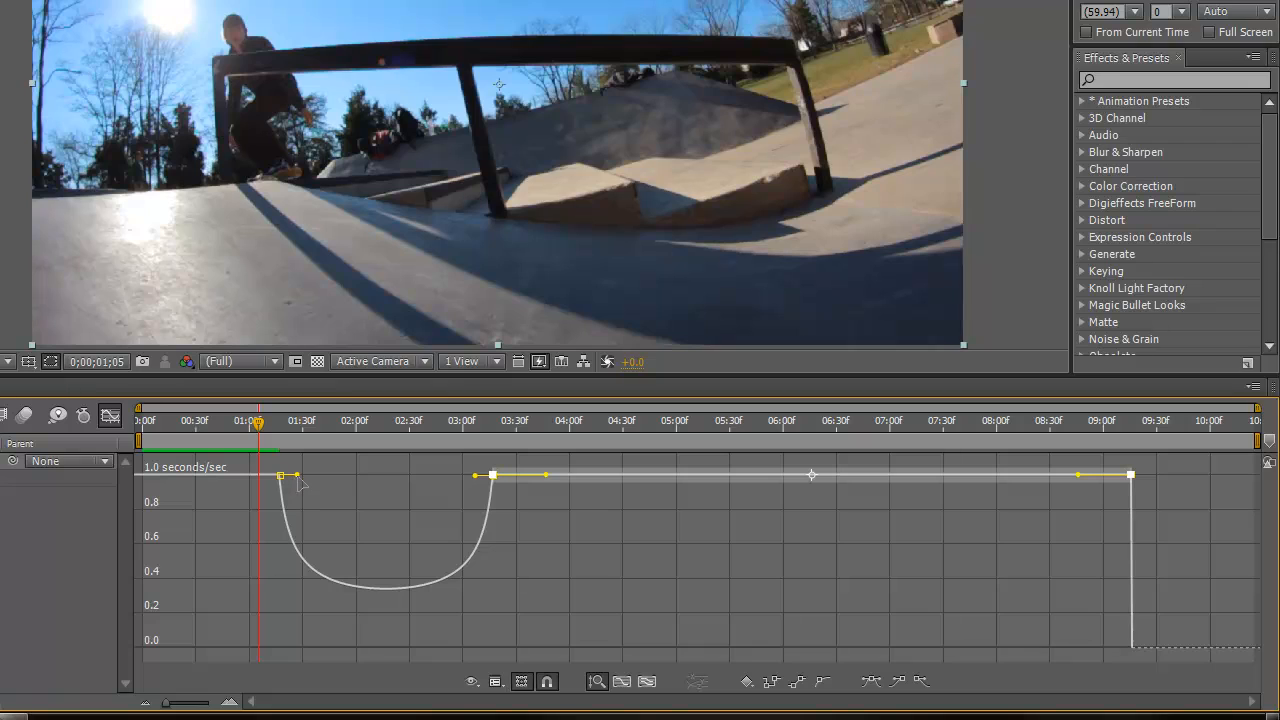
{"action": "mouse_move", "coordinate": [308, 488]}
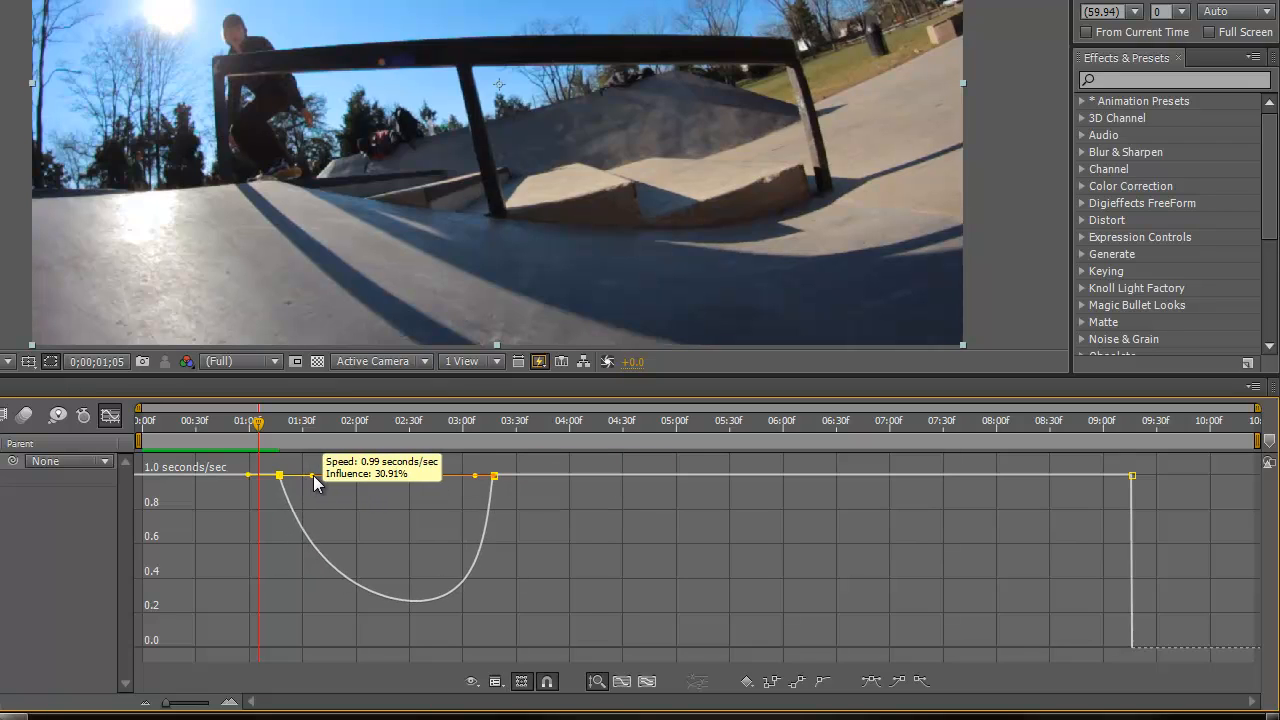
{"action": "left_click_drag", "start_coordinate": [316, 476], "coordinate": [320, 480]}
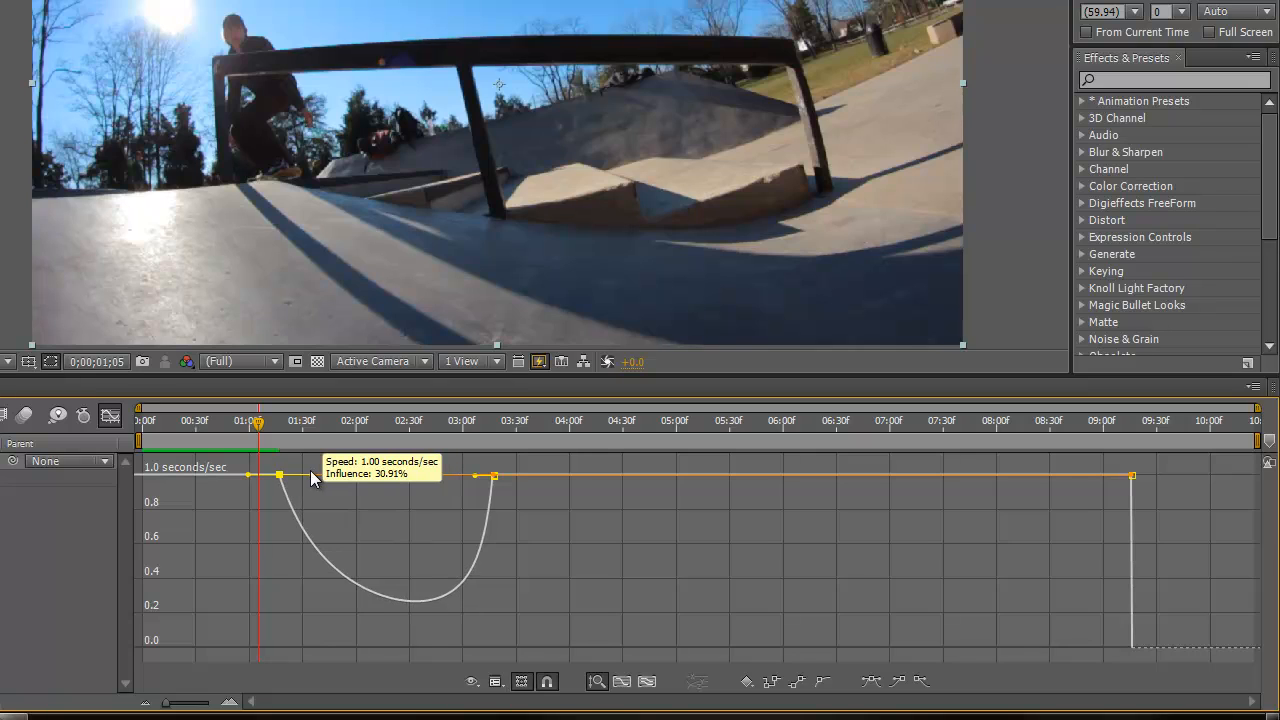
{"action": "left_click_drag", "start_coordinate": [280, 476], "coordinate": [284, 470]}
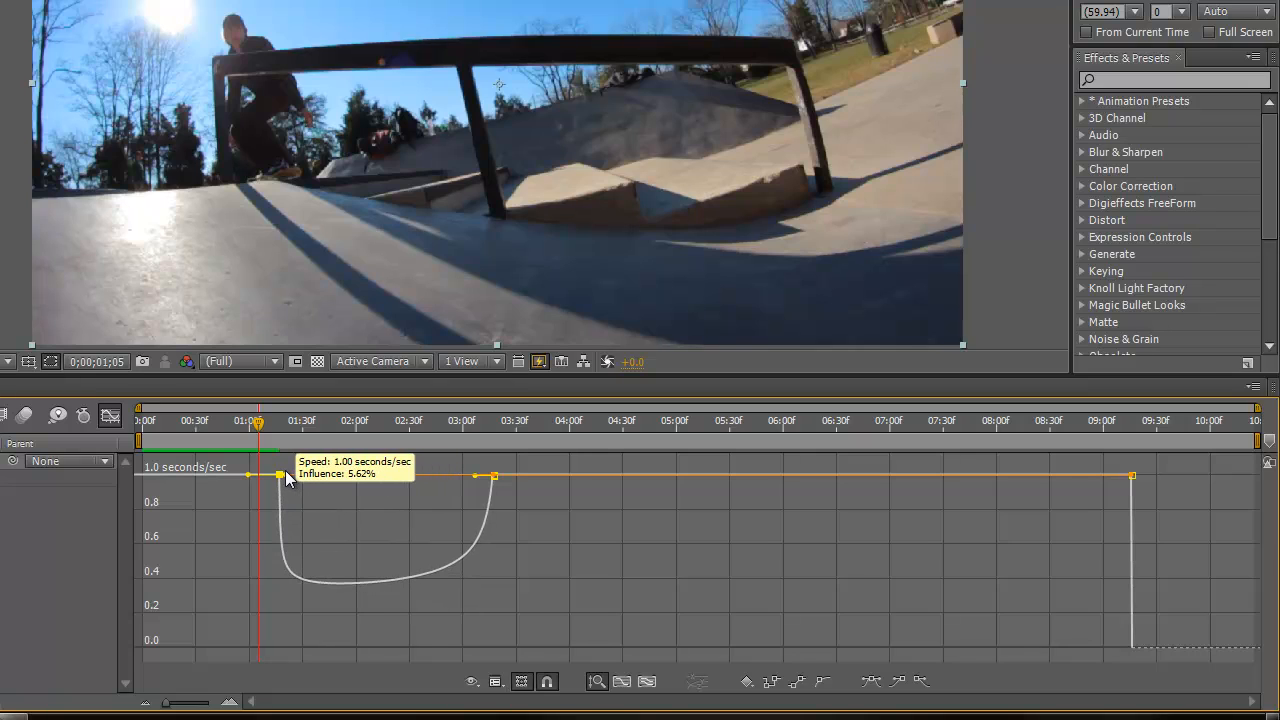
{"action": "left_click_drag", "start_coordinate": [280, 476], "coordinate": [316, 478]}
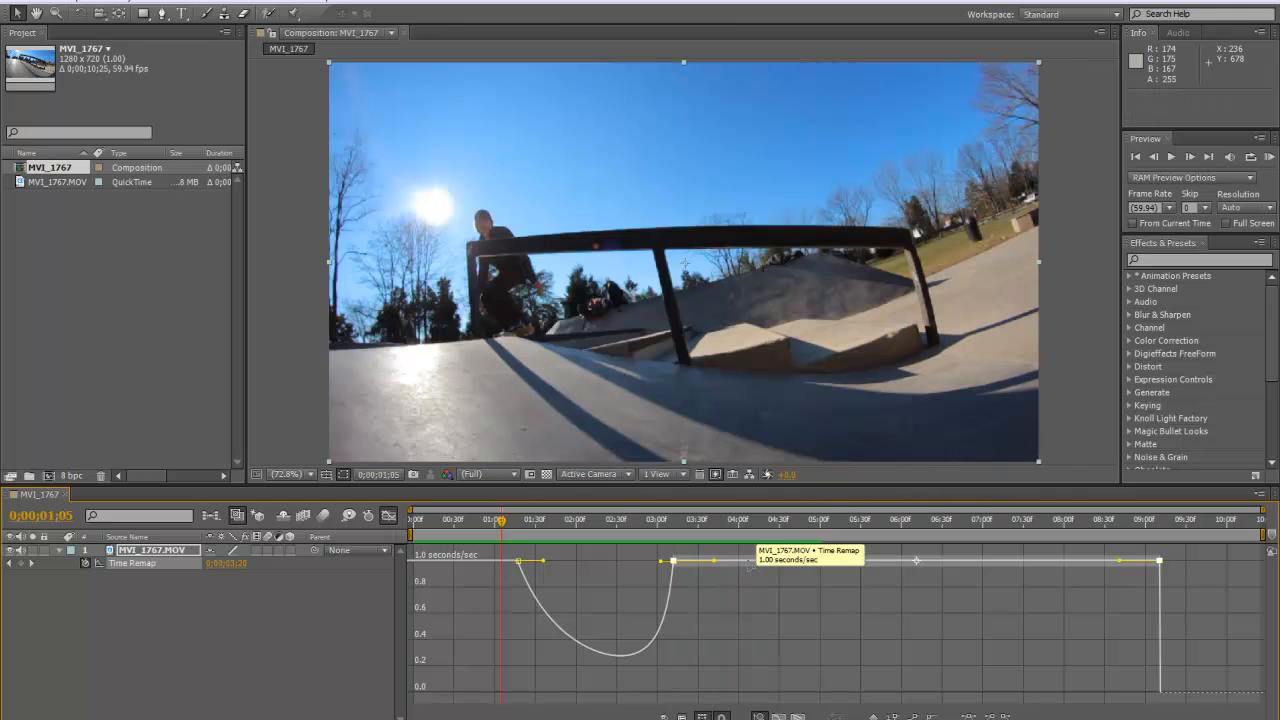
{"action": "left_click", "coordinate": [660, 562]}
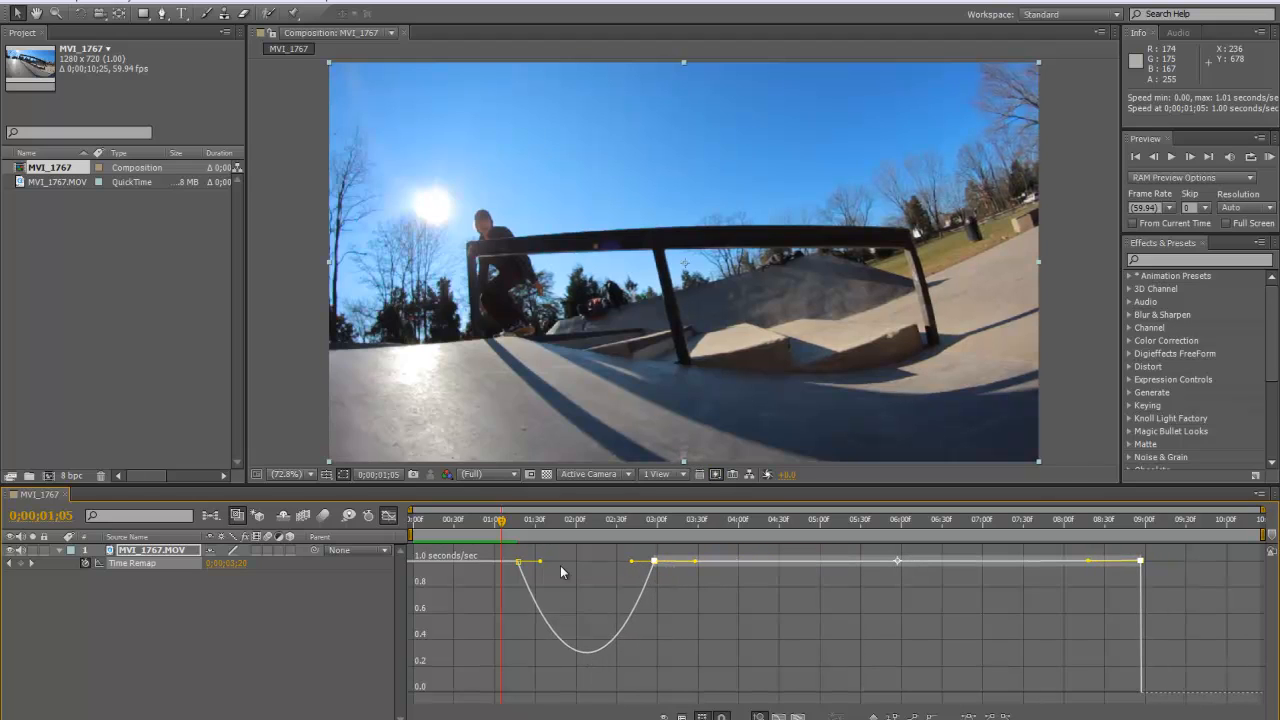
{"action": "mouse_move", "coordinate": [520, 560]}
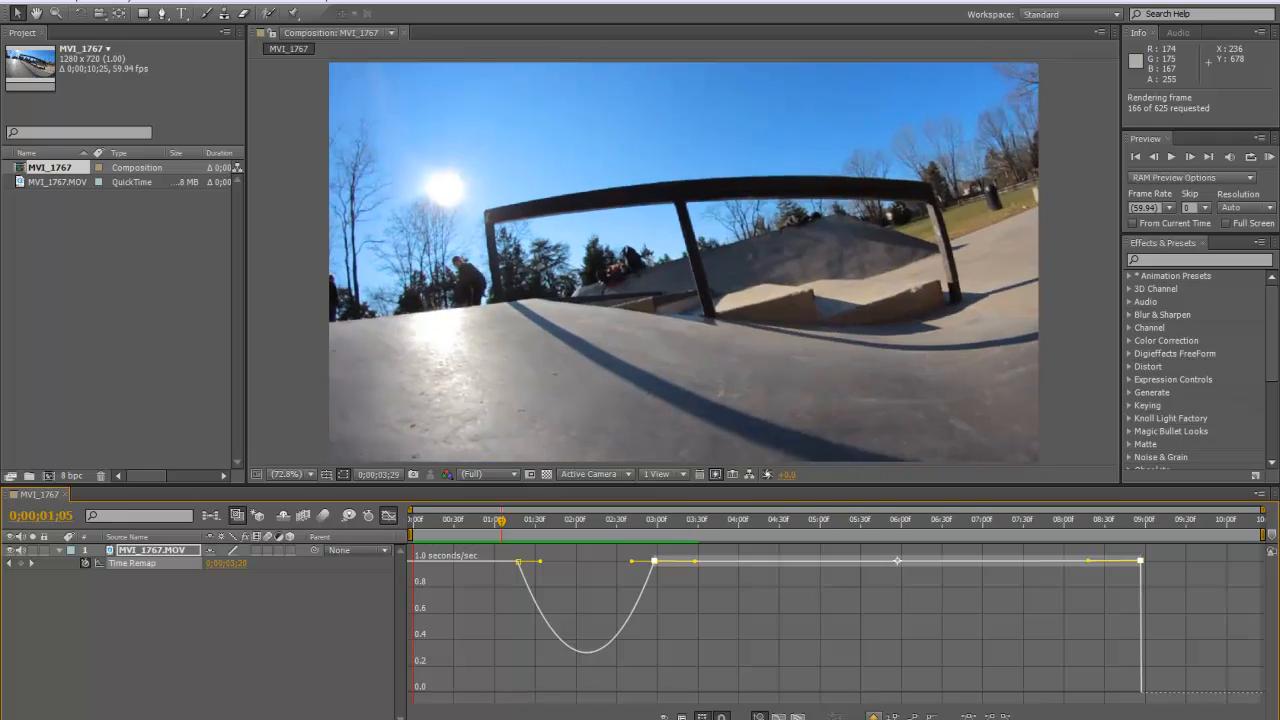
Run a RAM Preview of the retimed grind clip, then stop it.
{"action": "left_click", "coordinate": [1190, 156]}
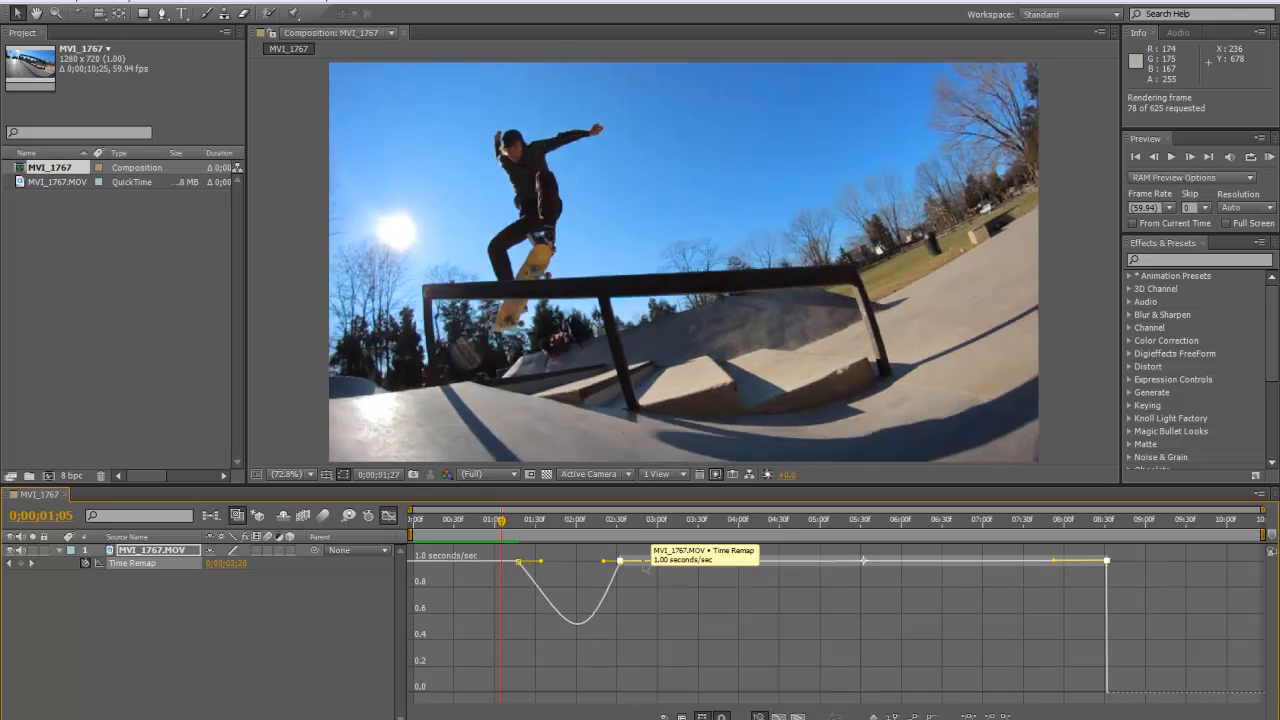
{"action": "left_click", "coordinate": [1188, 156]}
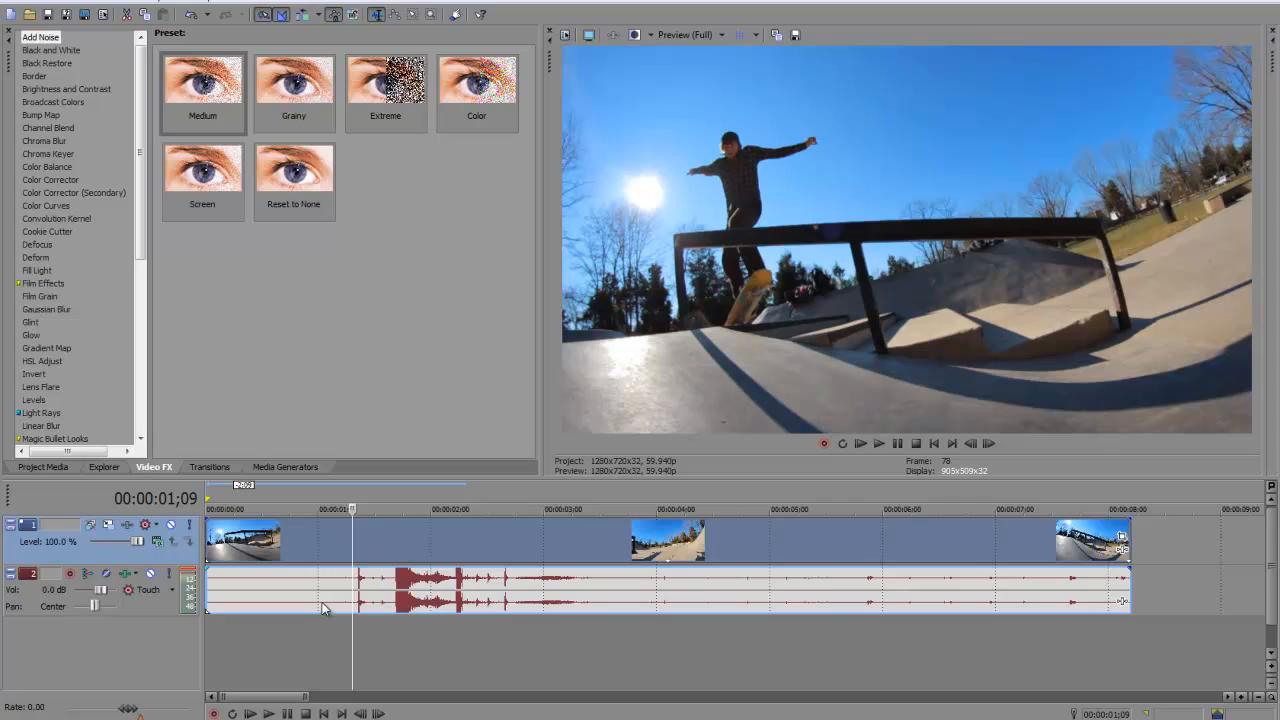
{"action": "mouse_move", "coordinate": [396, 622]}
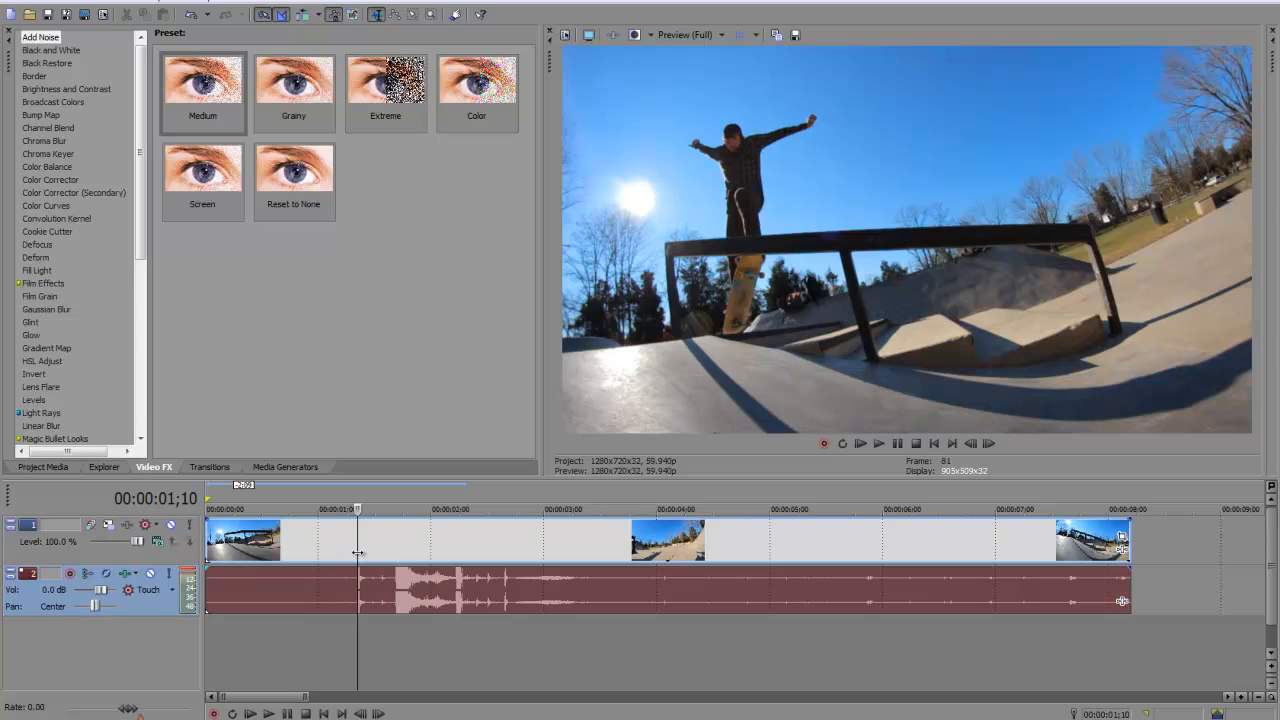
{"action": "mouse_move", "coordinate": [618, 550]}
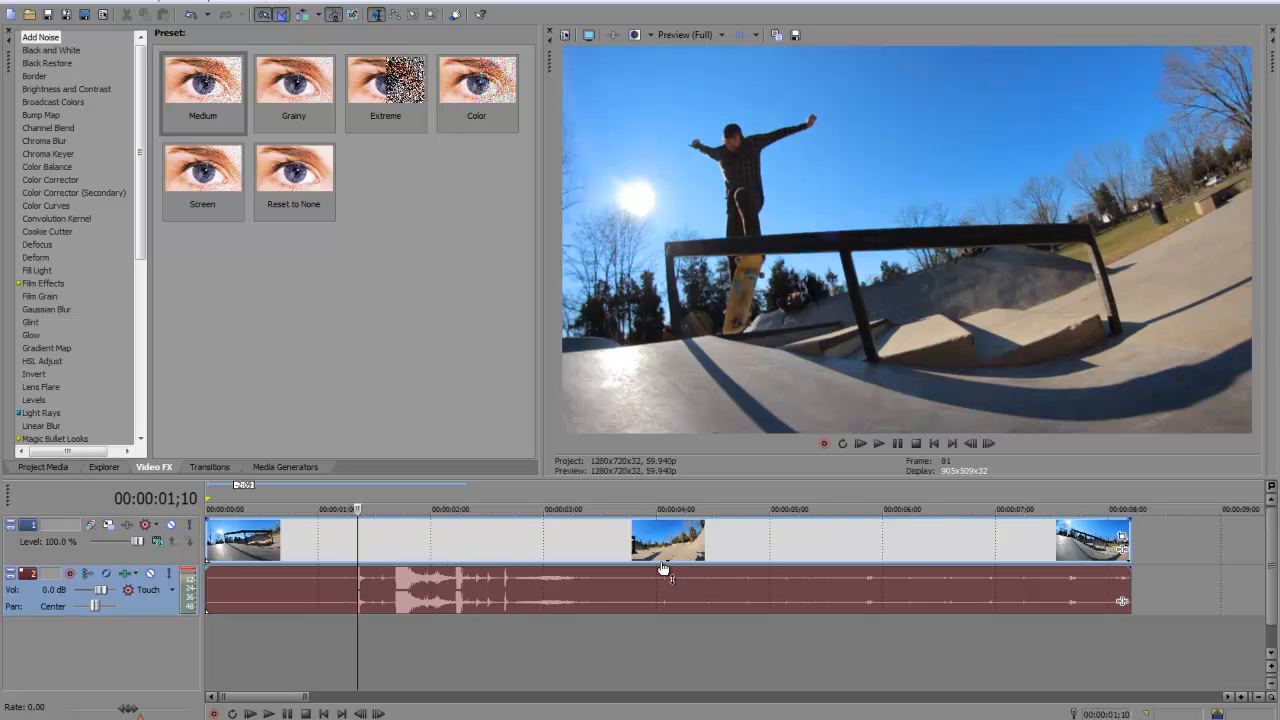
{"action": "mouse_move", "coordinate": [340, 616]}
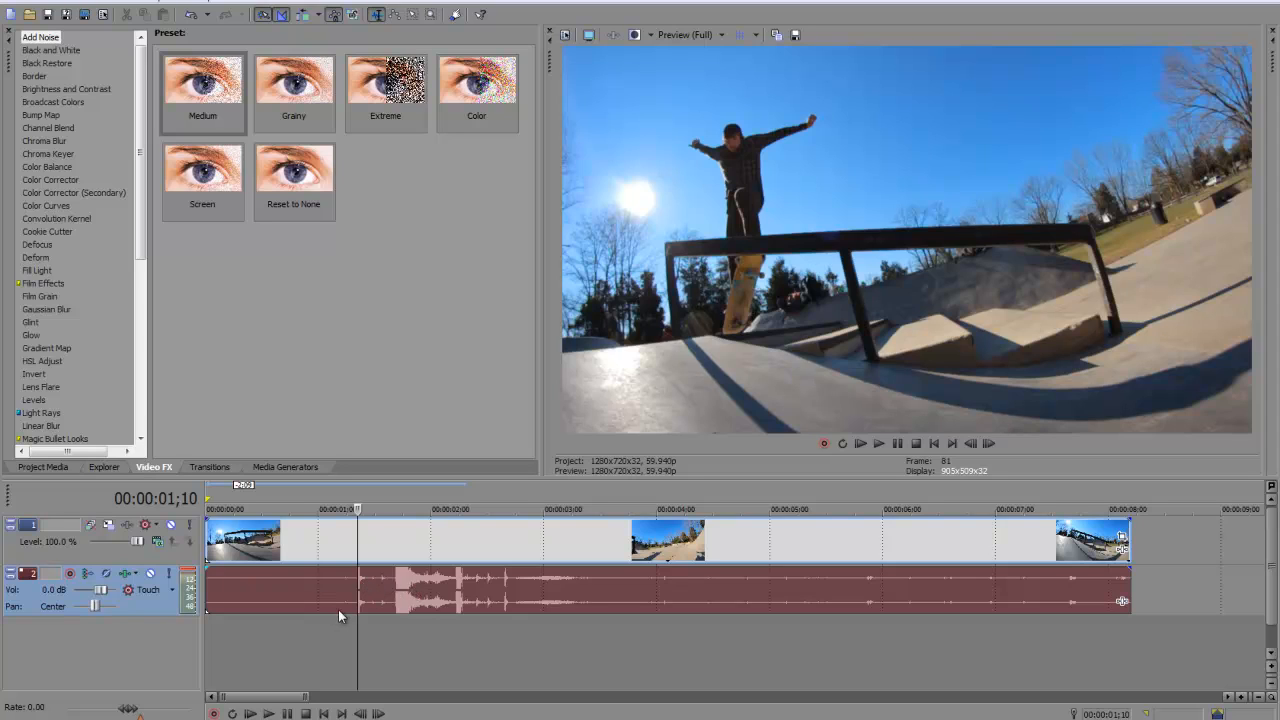
{"action": "mouse_move", "coordinate": [344, 620]}
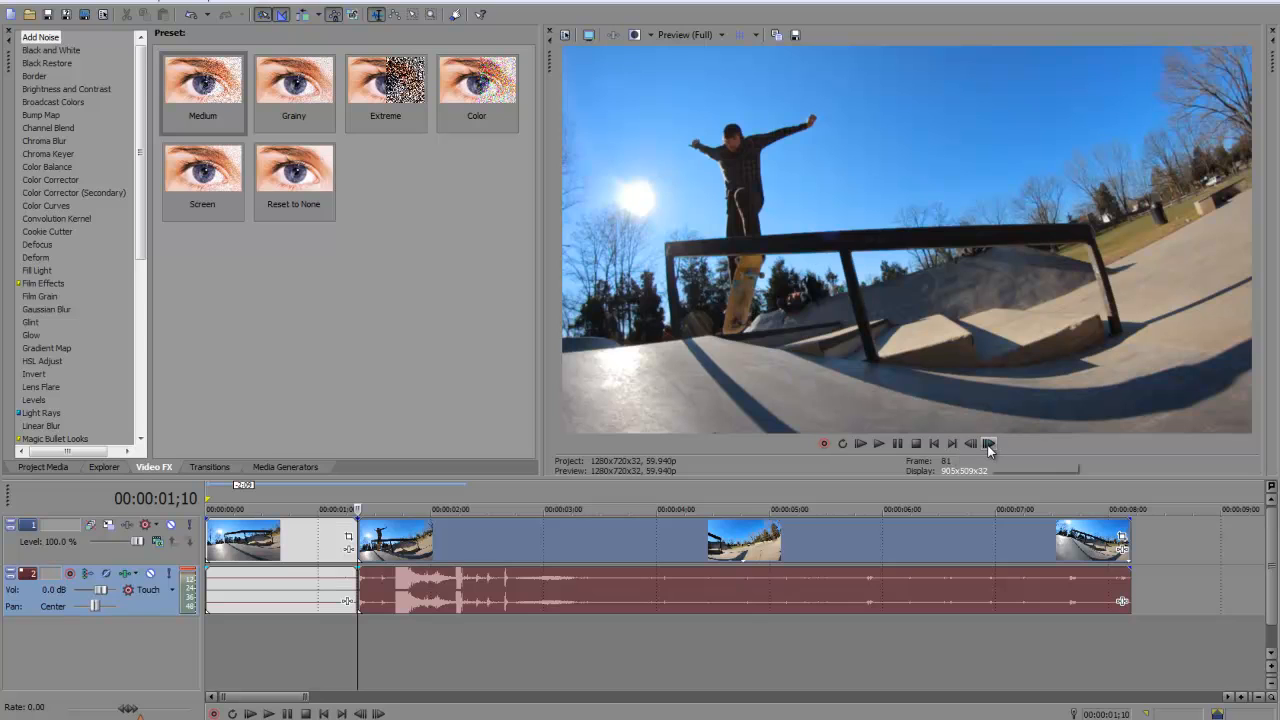
Play back the split Vegas timeline around the grind, then stop playback.
{"action": "left_click", "coordinate": [988, 444]}
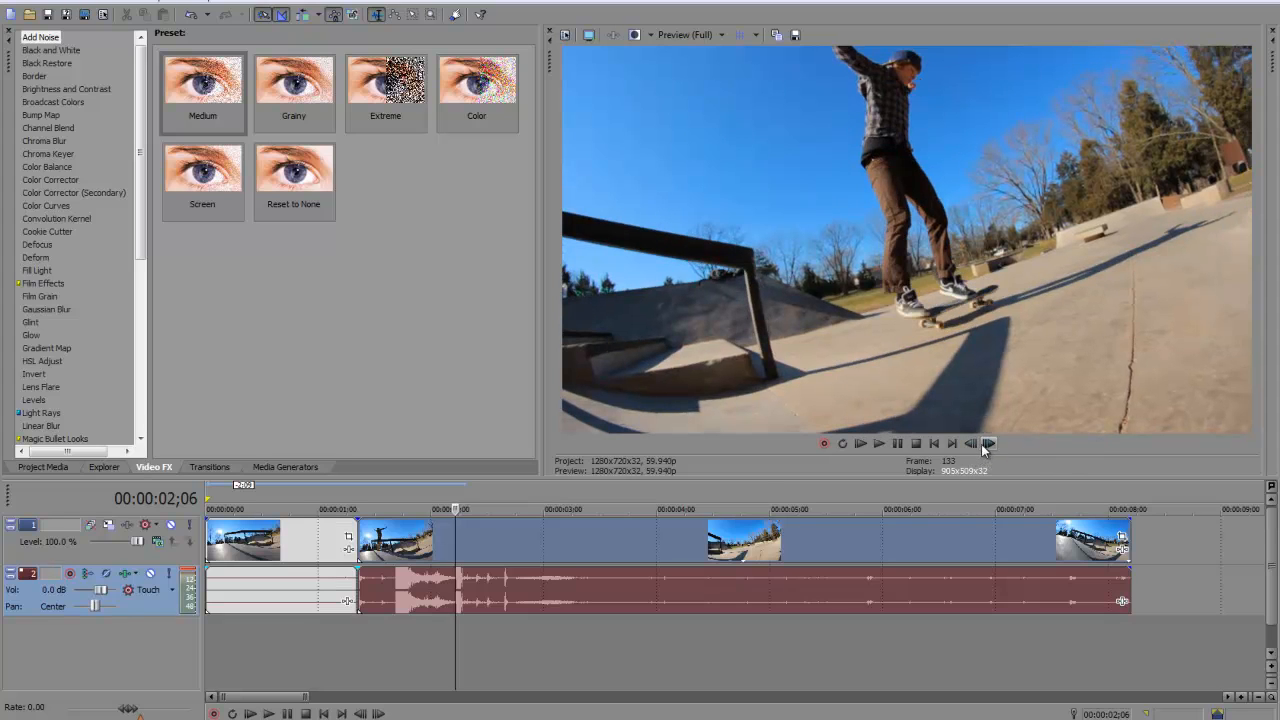
{"action": "left_click", "coordinate": [970, 444]}
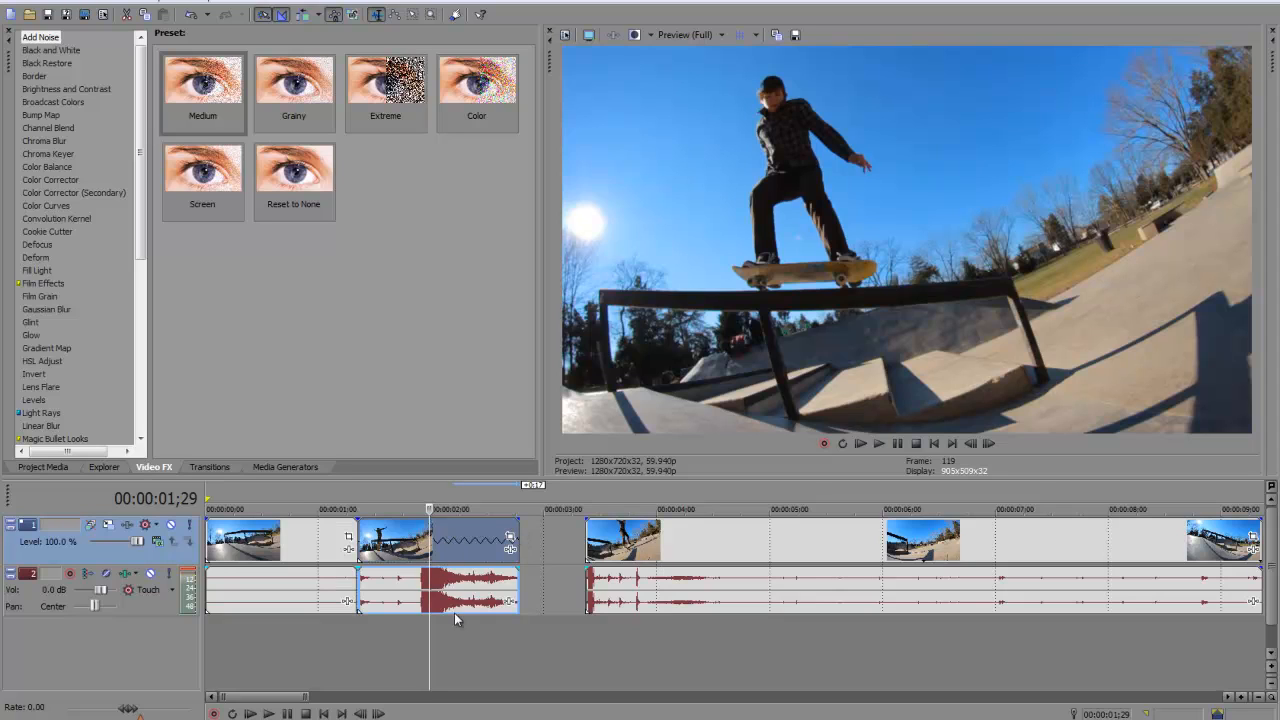
{"action": "mouse_move", "coordinate": [448, 544]}
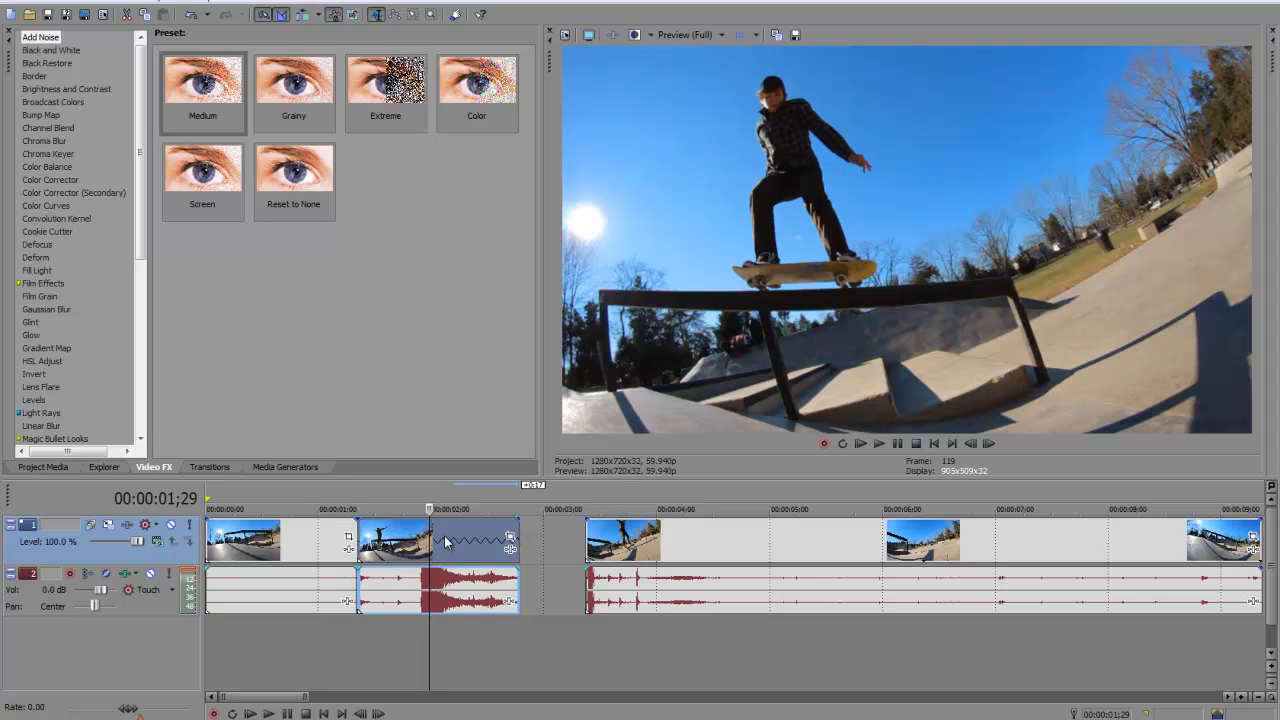
Stretch the grind event longer and check its properties show a 0.472 playback rate.
{"action": "double_click", "coordinate": [470, 540]}
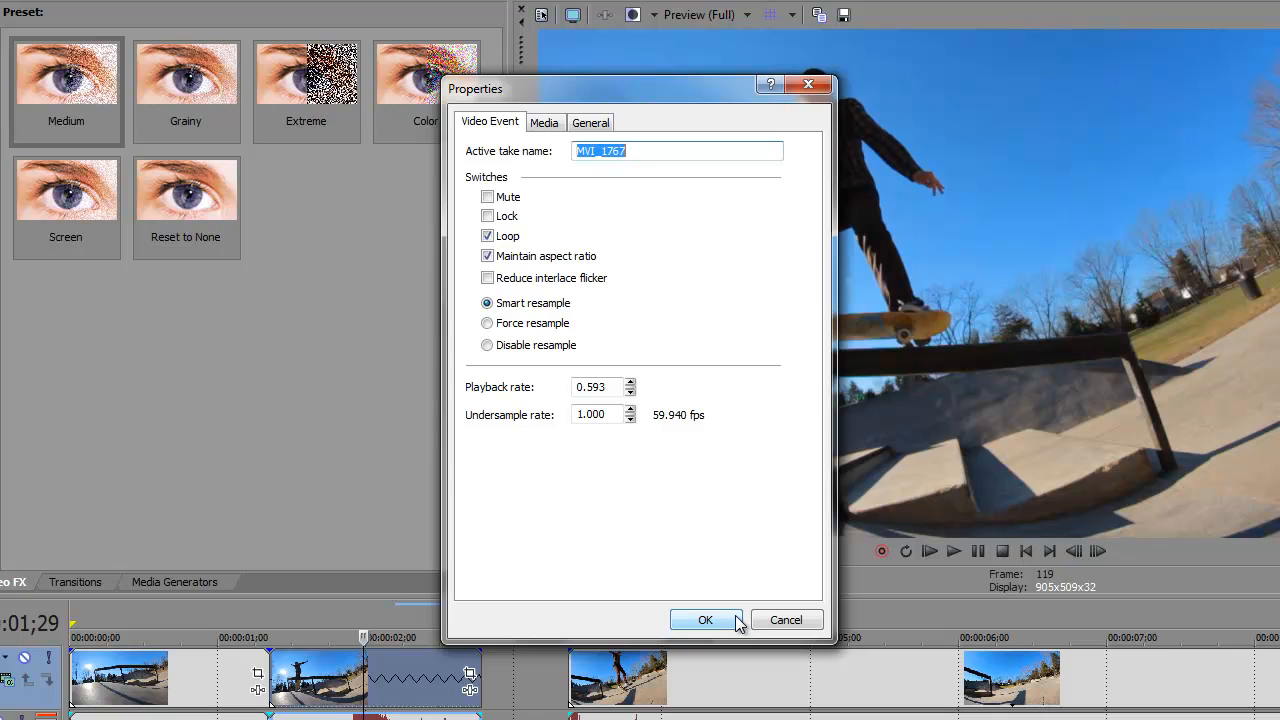
{"action": "left_click", "coordinate": [704, 620]}
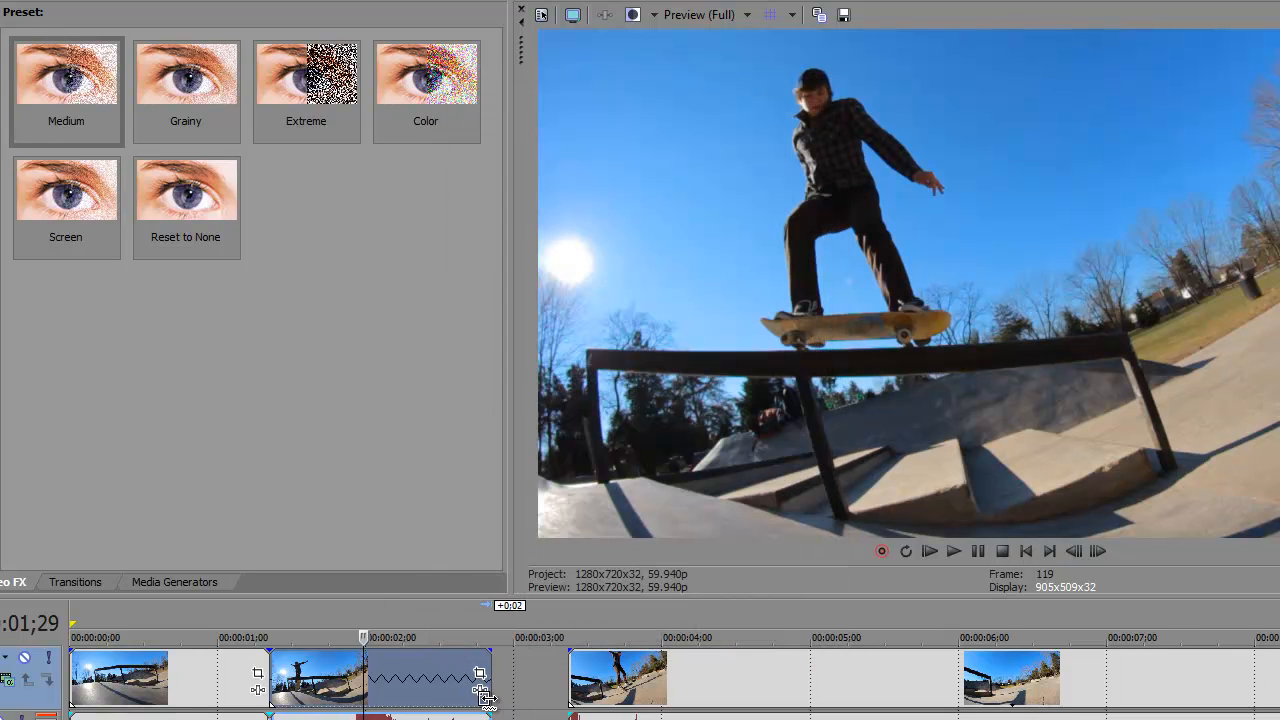
{"action": "right_click", "coordinate": [450, 676]}
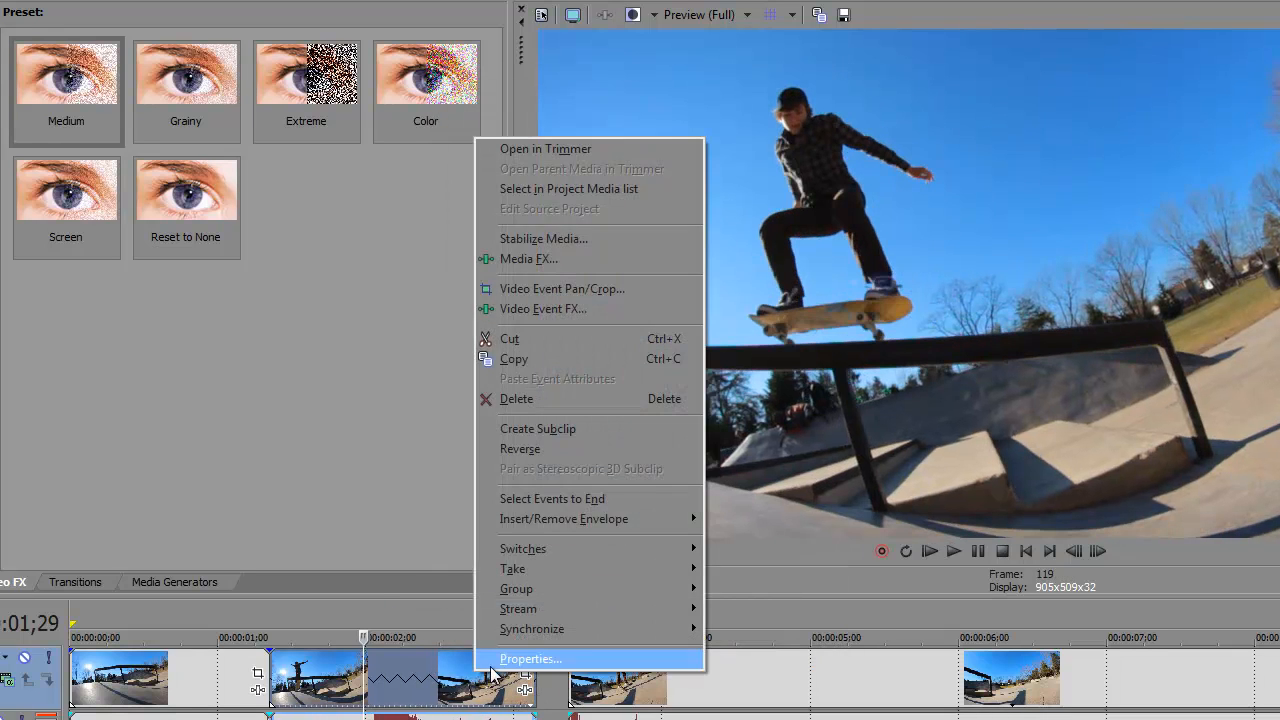
{"action": "left_click", "coordinate": [530, 658]}
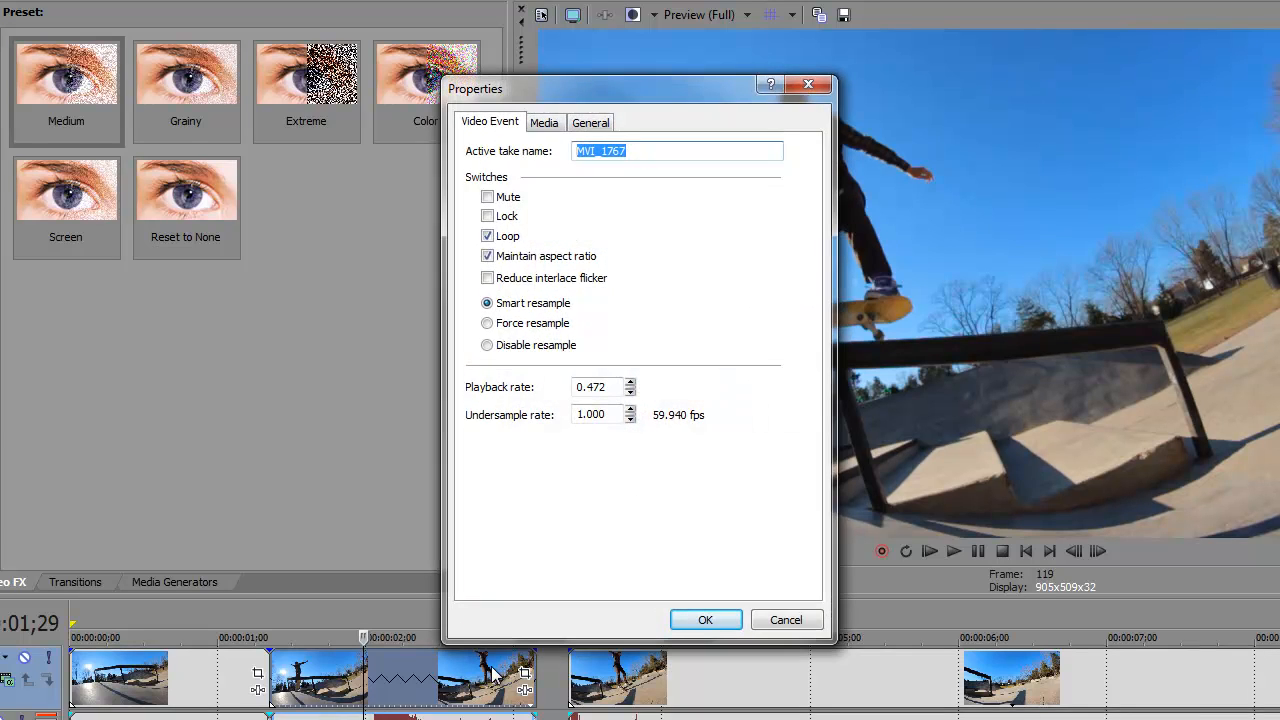
{"action": "mouse_move", "coordinate": [600, 440]}
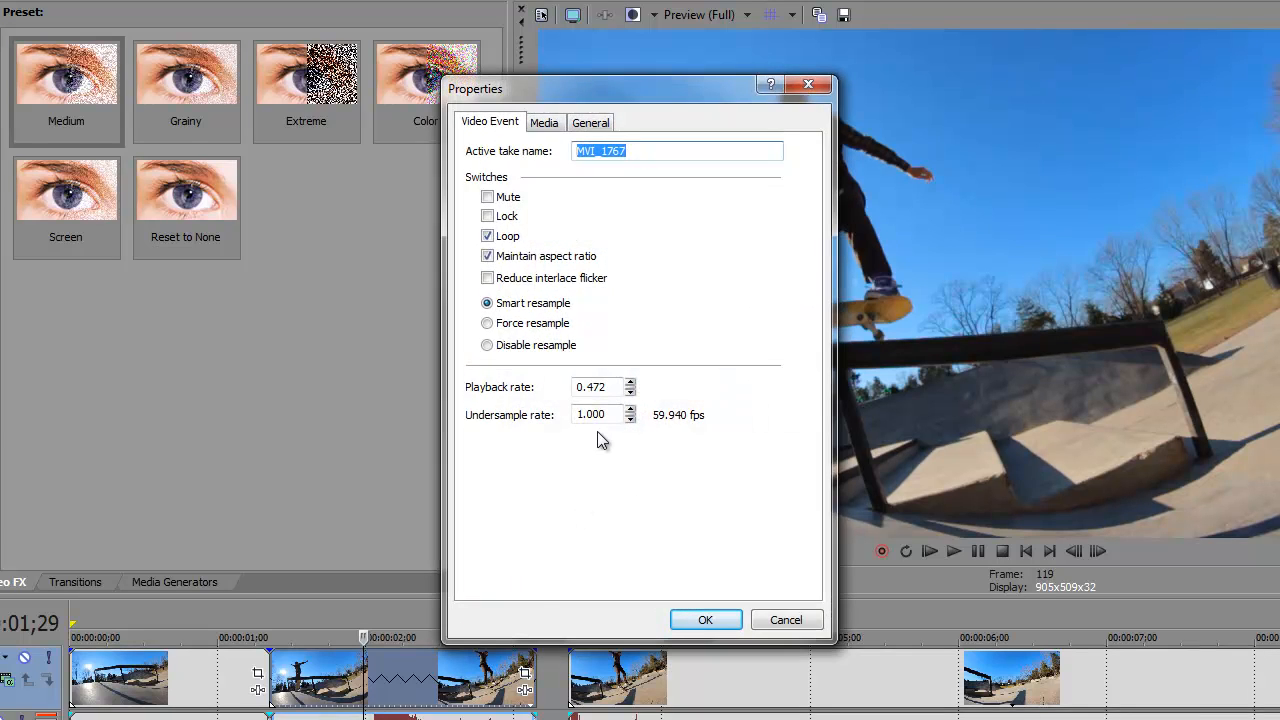
{"action": "left_click", "coordinate": [600, 388]}
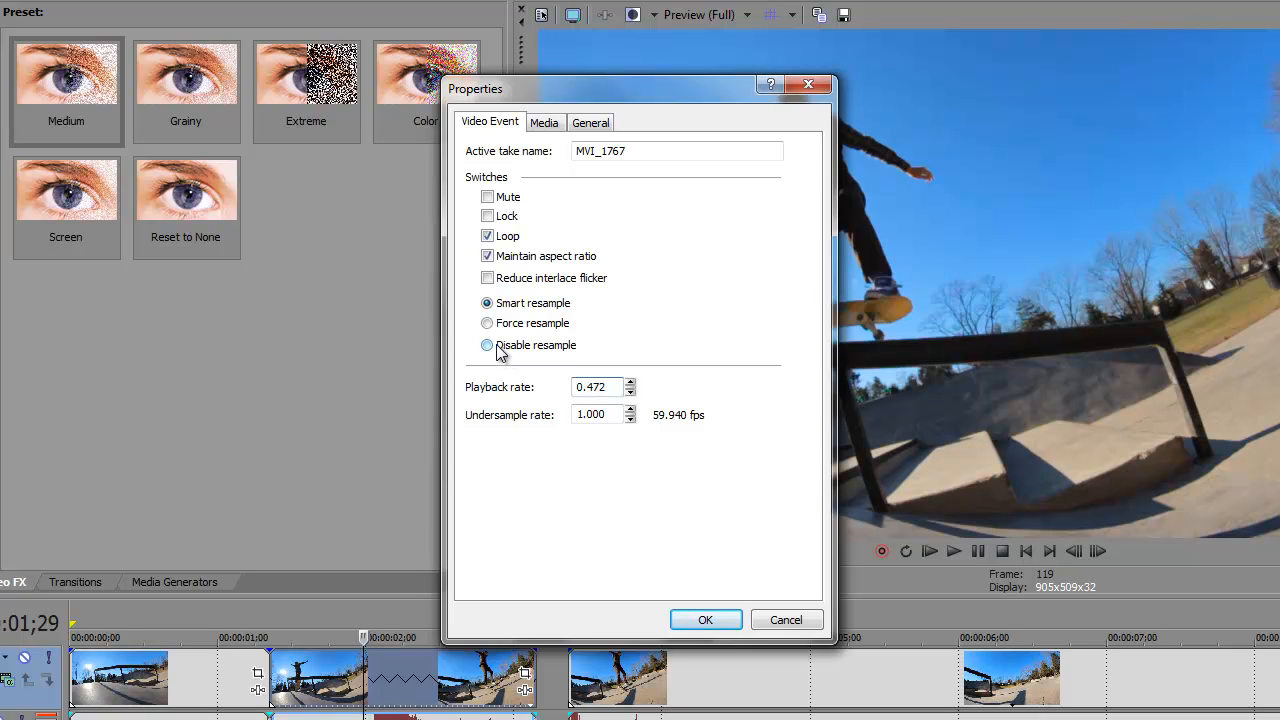
Disable resampling on the 0.472-rate grind clip and confirm its event properties.
{"action": "left_click", "coordinate": [488, 344]}
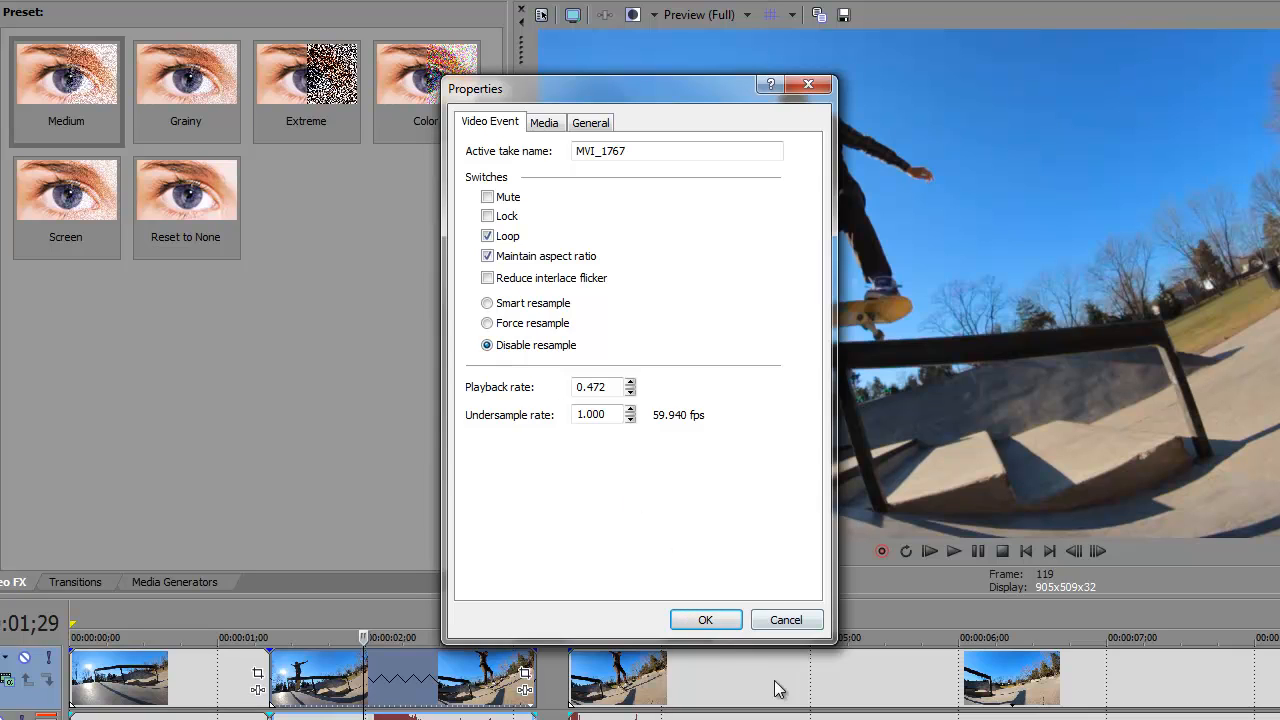
{"action": "left_click", "coordinate": [704, 620]}
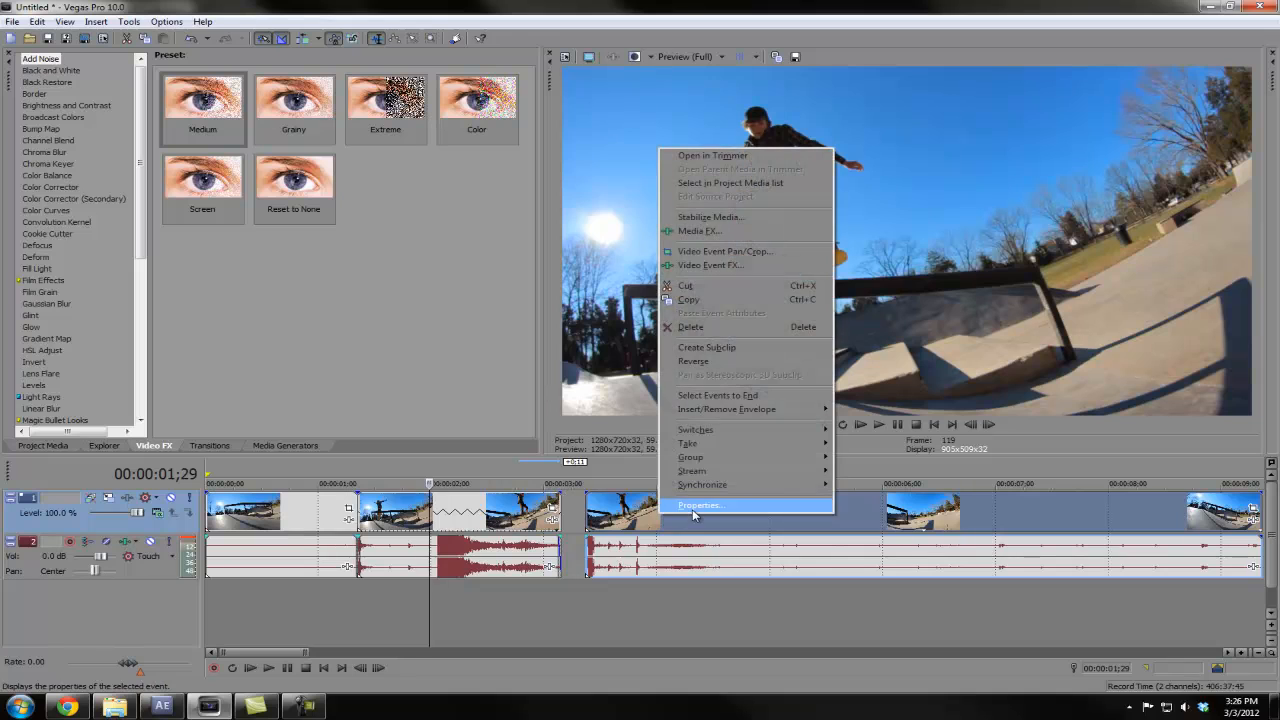
{"action": "left_click", "coordinate": [700, 504]}
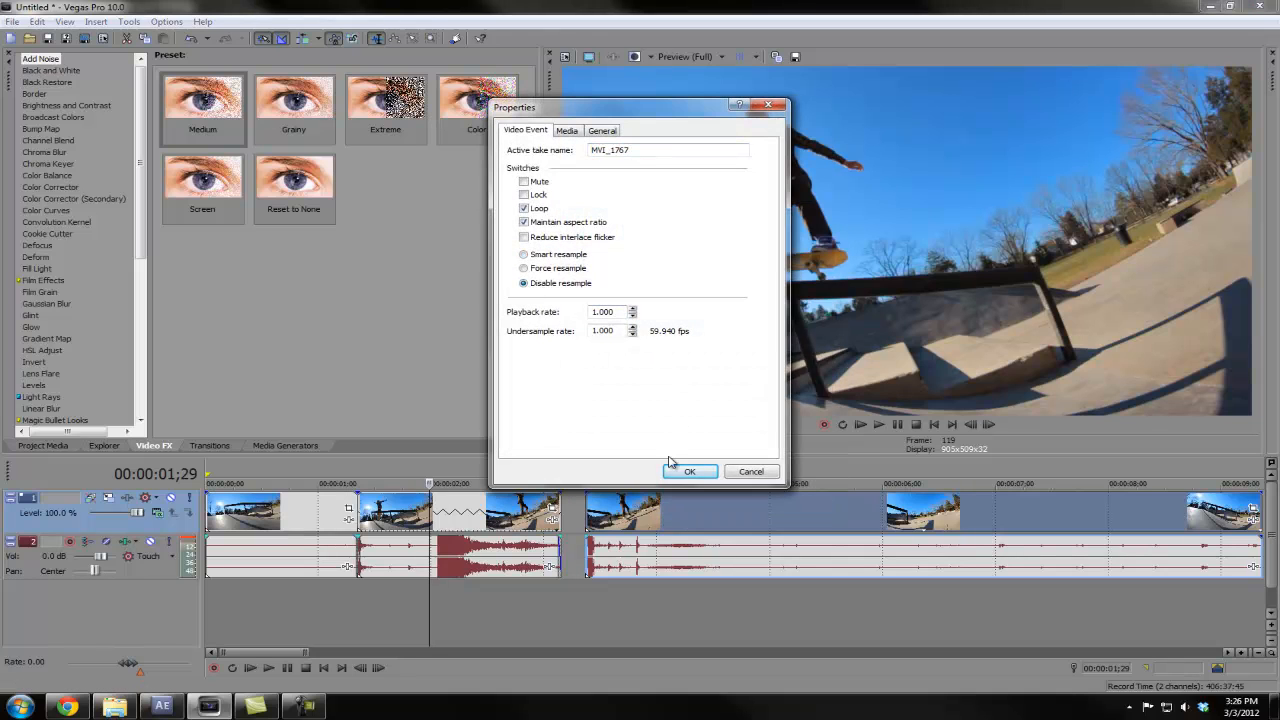
{"action": "left_click", "coordinate": [688, 472]}
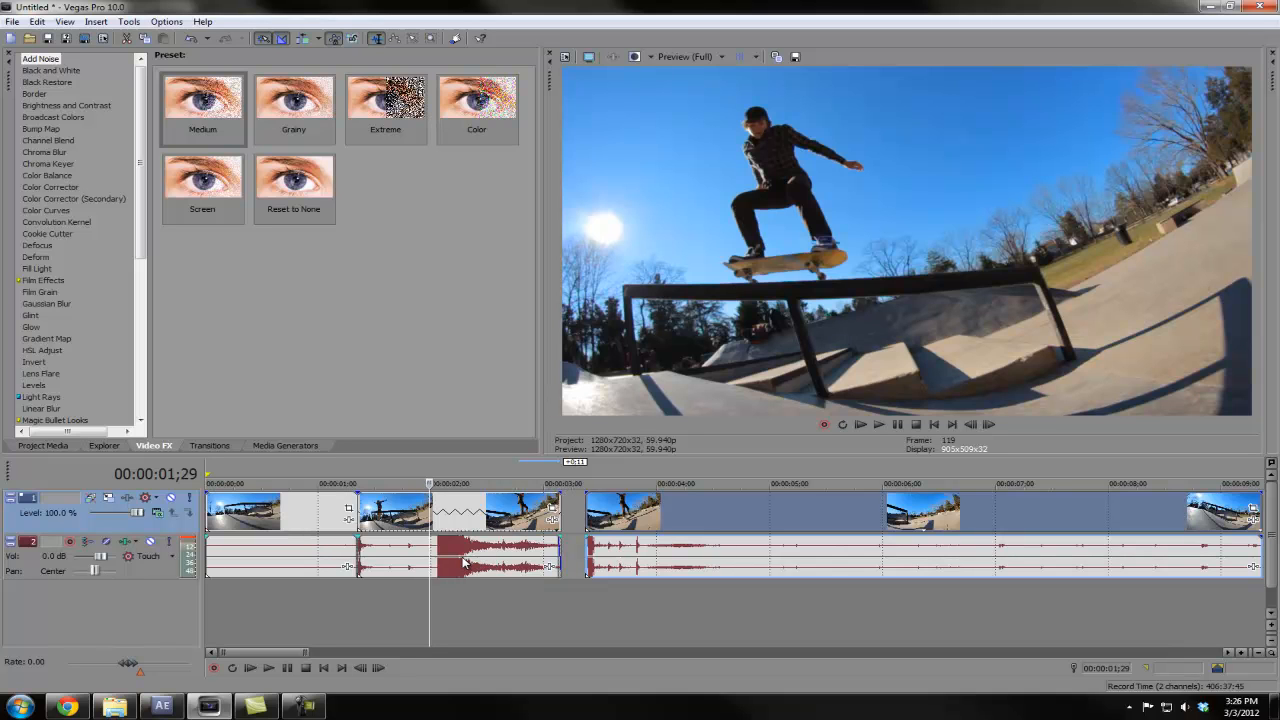
Review the grind audio event's properties and leave them unchanged.
{"action": "right_click", "coordinate": [464, 564]}
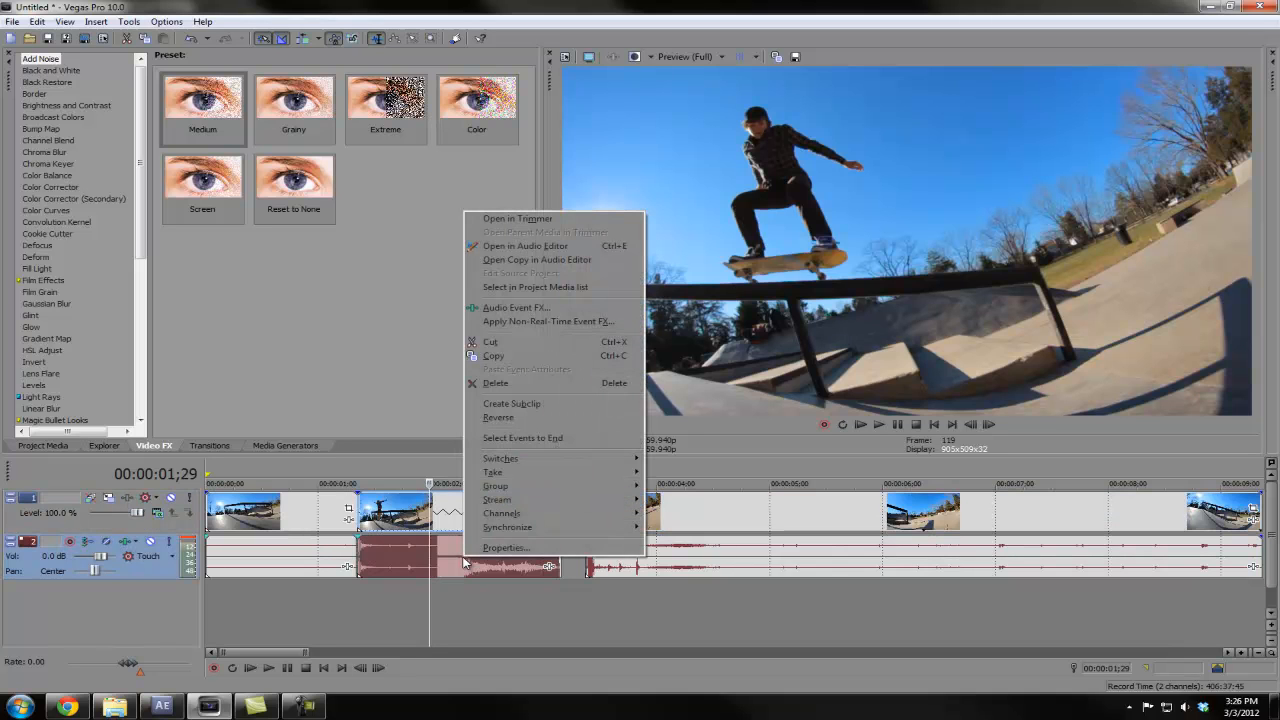
{"action": "left_click", "coordinate": [504, 548]}
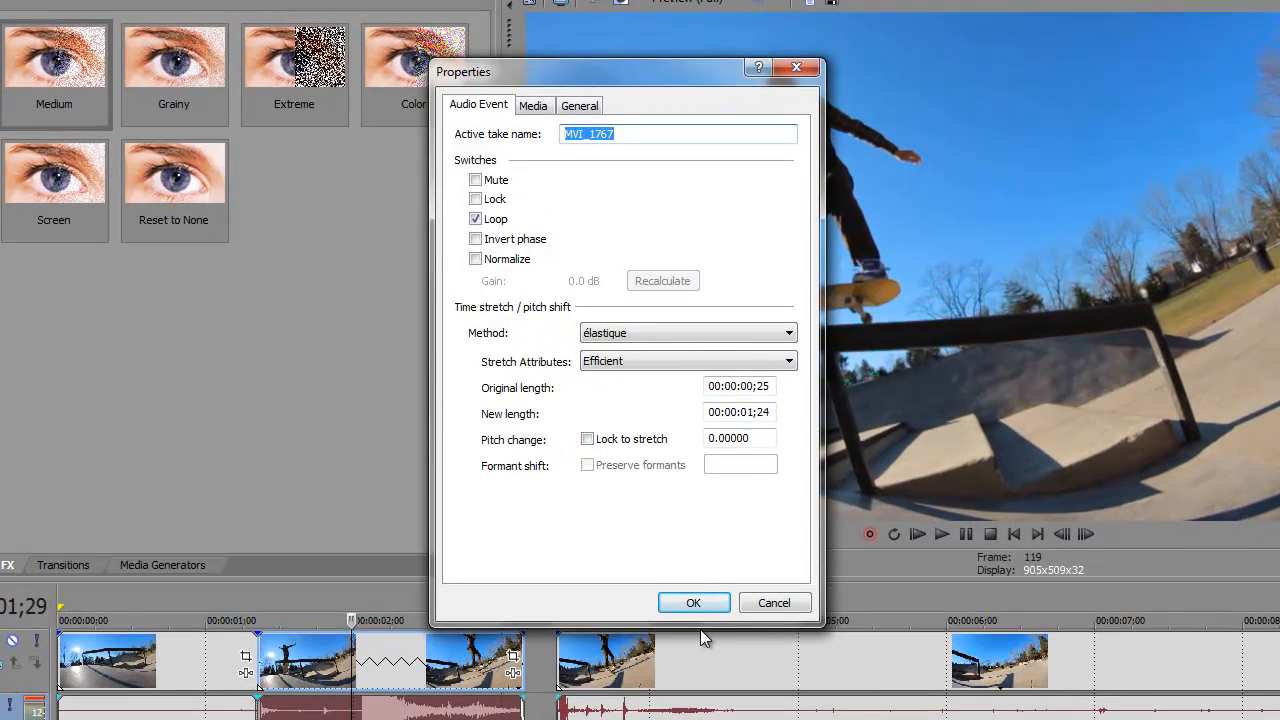
{"action": "left_click", "coordinate": [692, 602]}
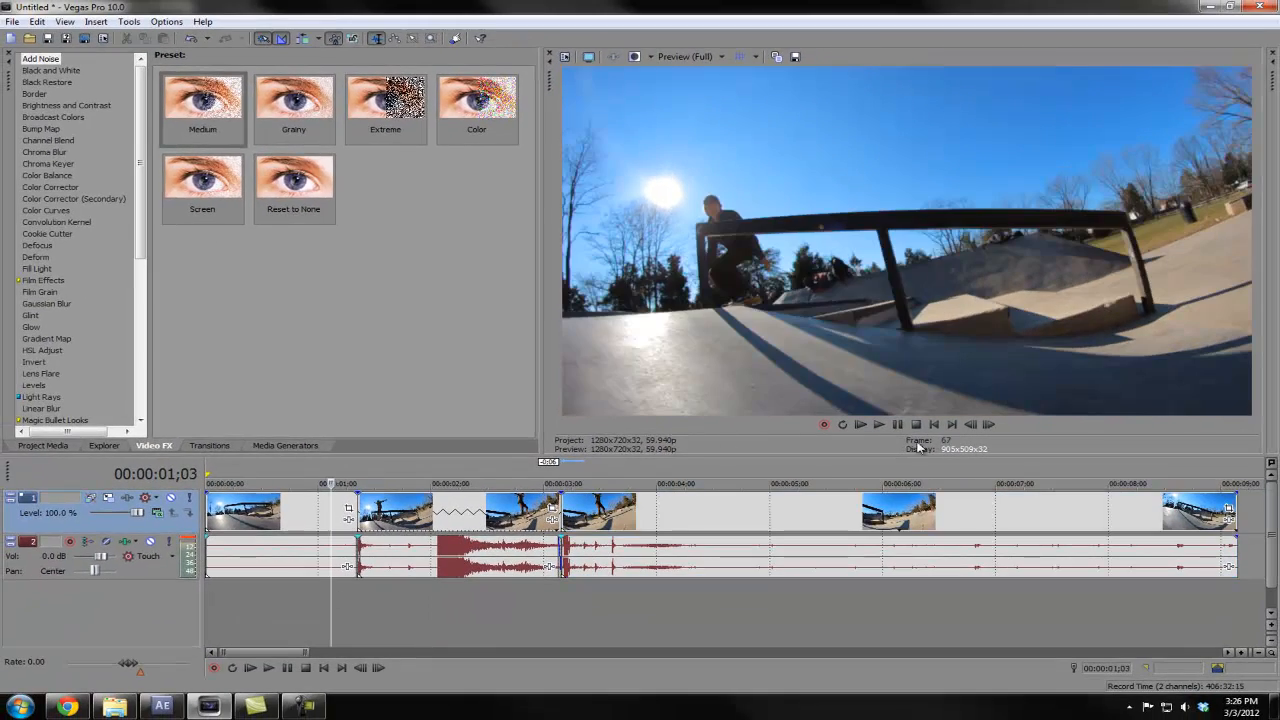
Lower preview quality to Half and play back the slowed grind.
{"action": "left_click", "coordinate": [688, 56]}
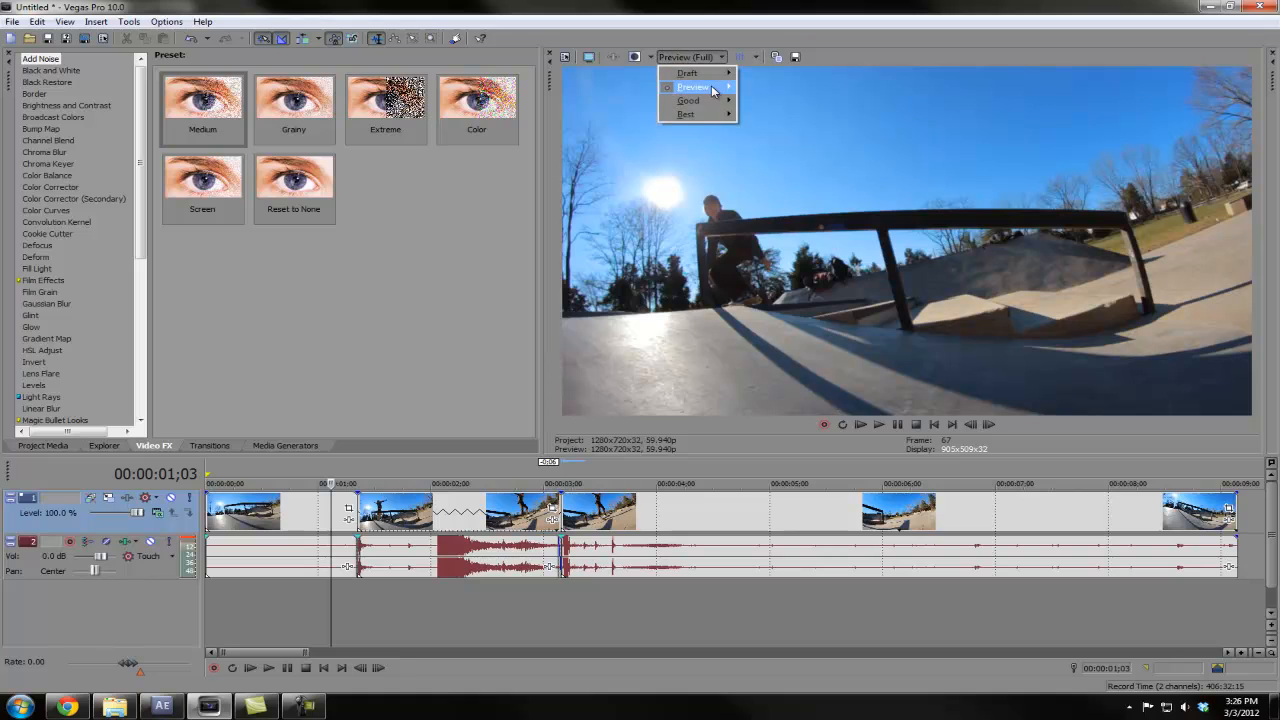
{"action": "left_click", "coordinate": [692, 88]}
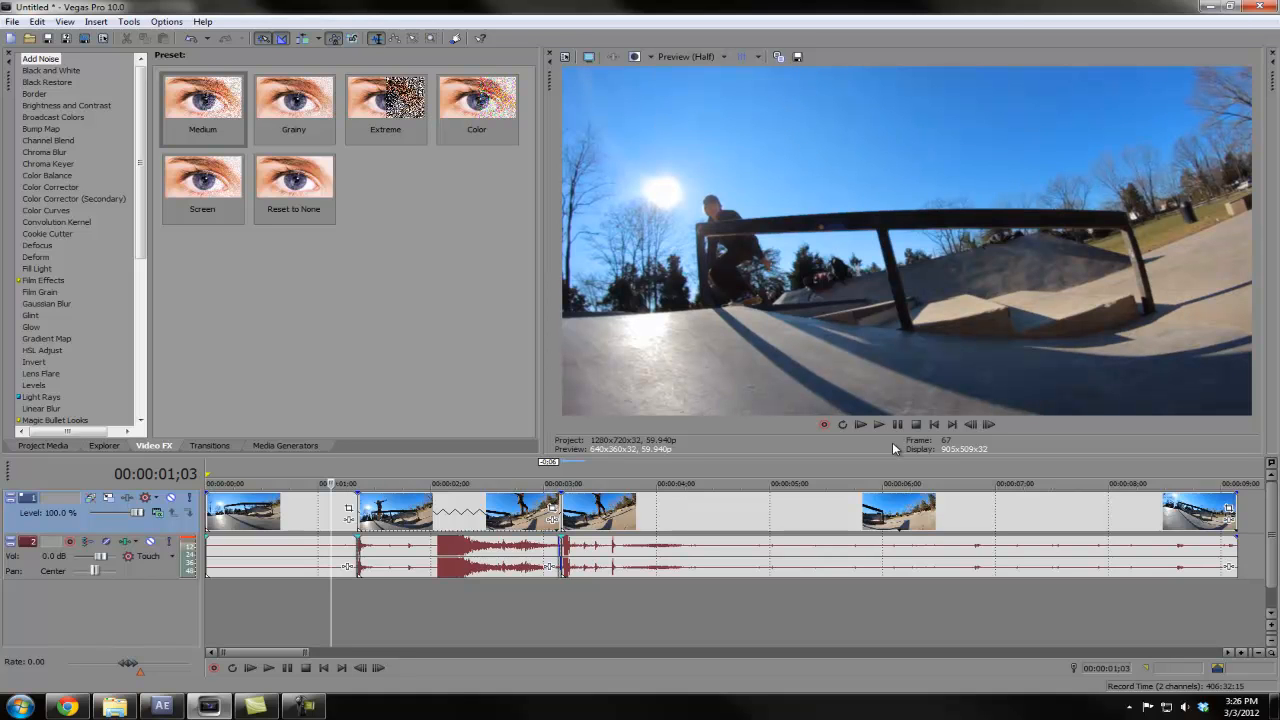
{"action": "left_click", "coordinate": [860, 424]}
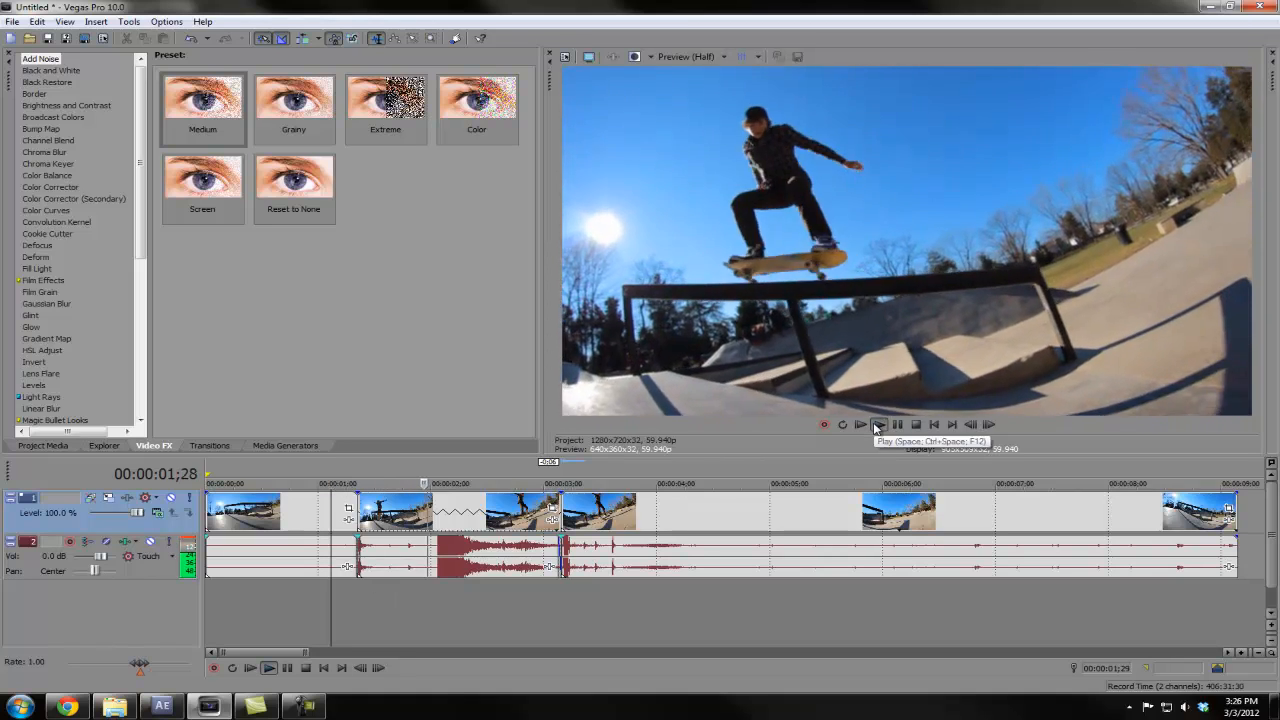
{"action": "left_click", "coordinate": [860, 424]}
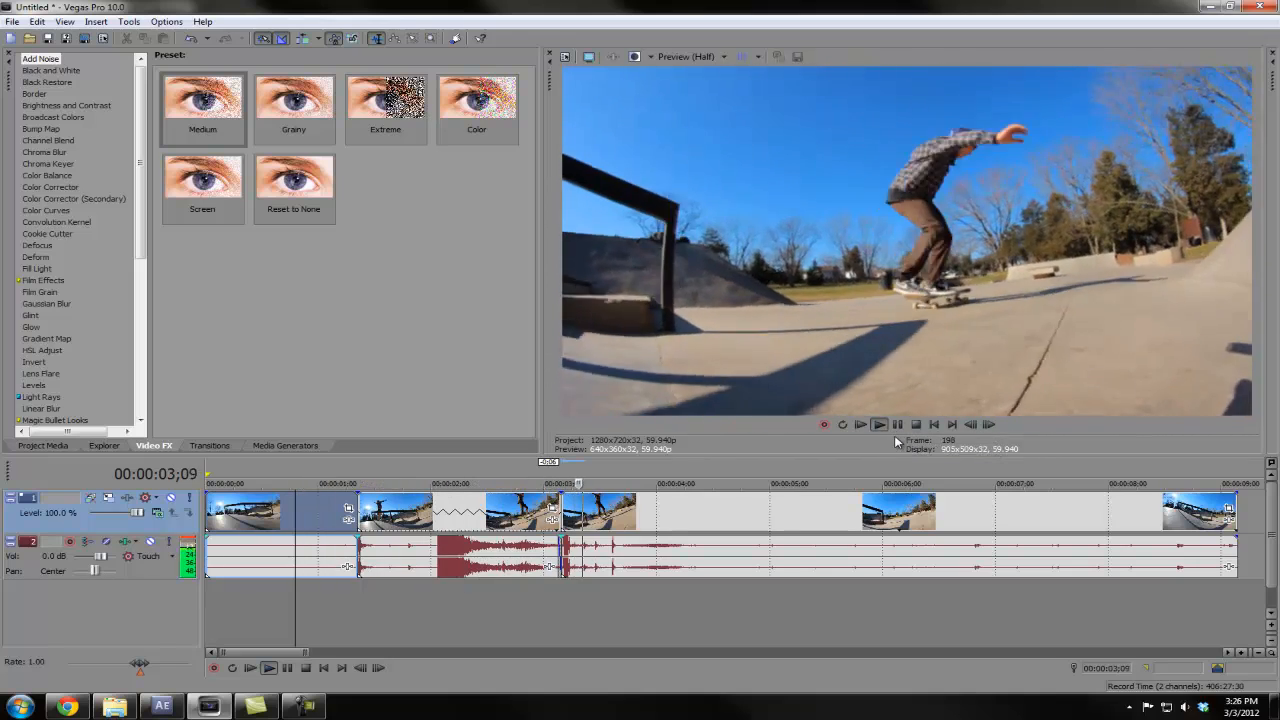
Enable Lock to stretch on the grind audio so its pitch follows the slowdown.
{"action": "right_click", "coordinate": [470, 556]}
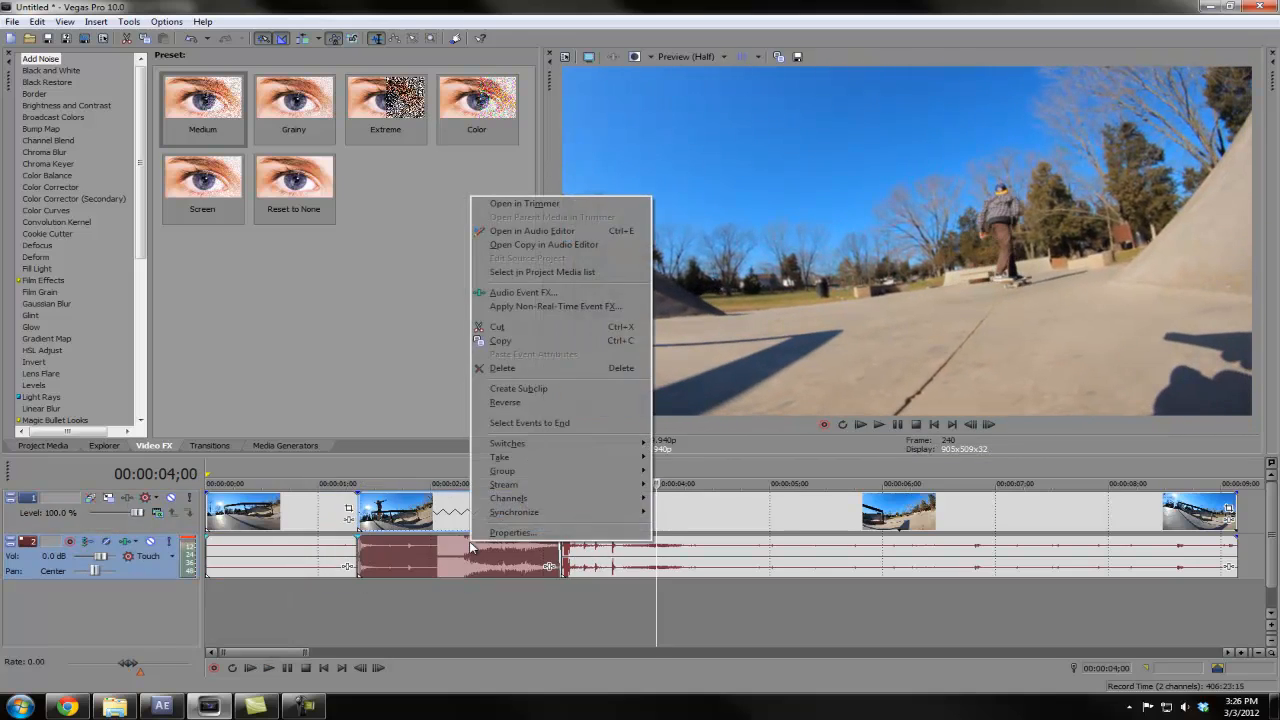
{"action": "left_click", "coordinate": [512, 532]}
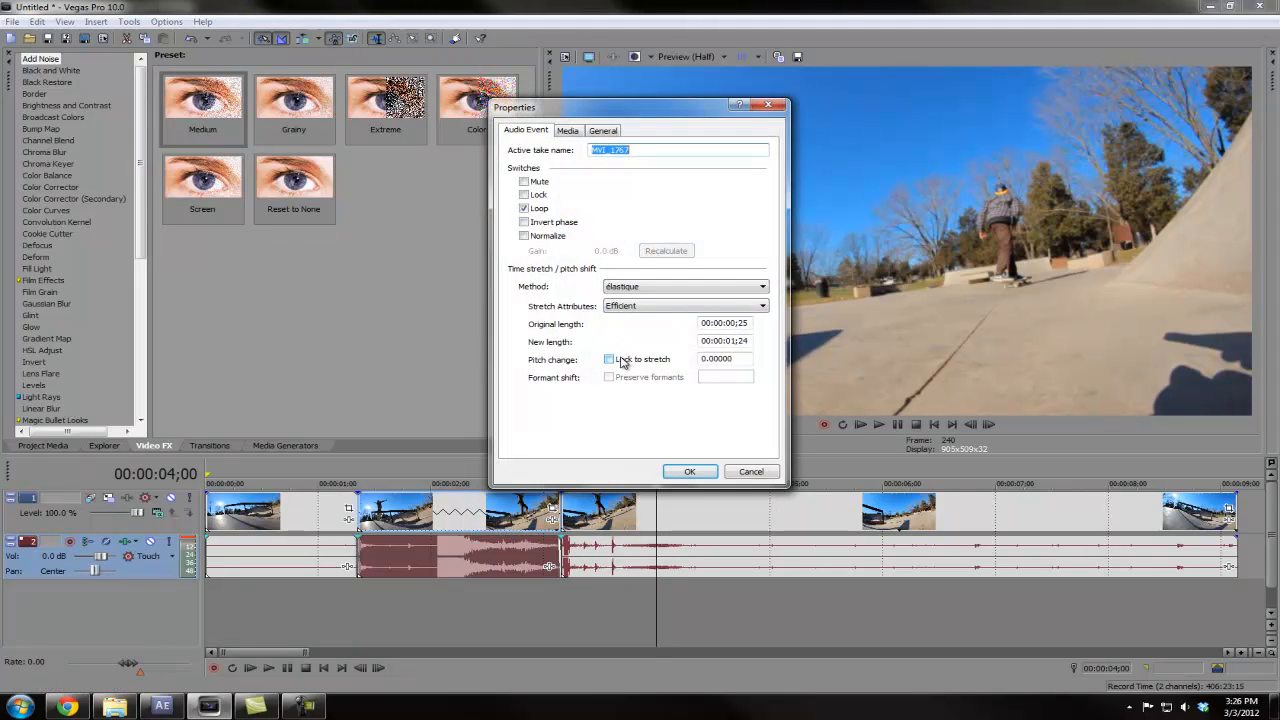
{"action": "left_click", "coordinate": [608, 360]}
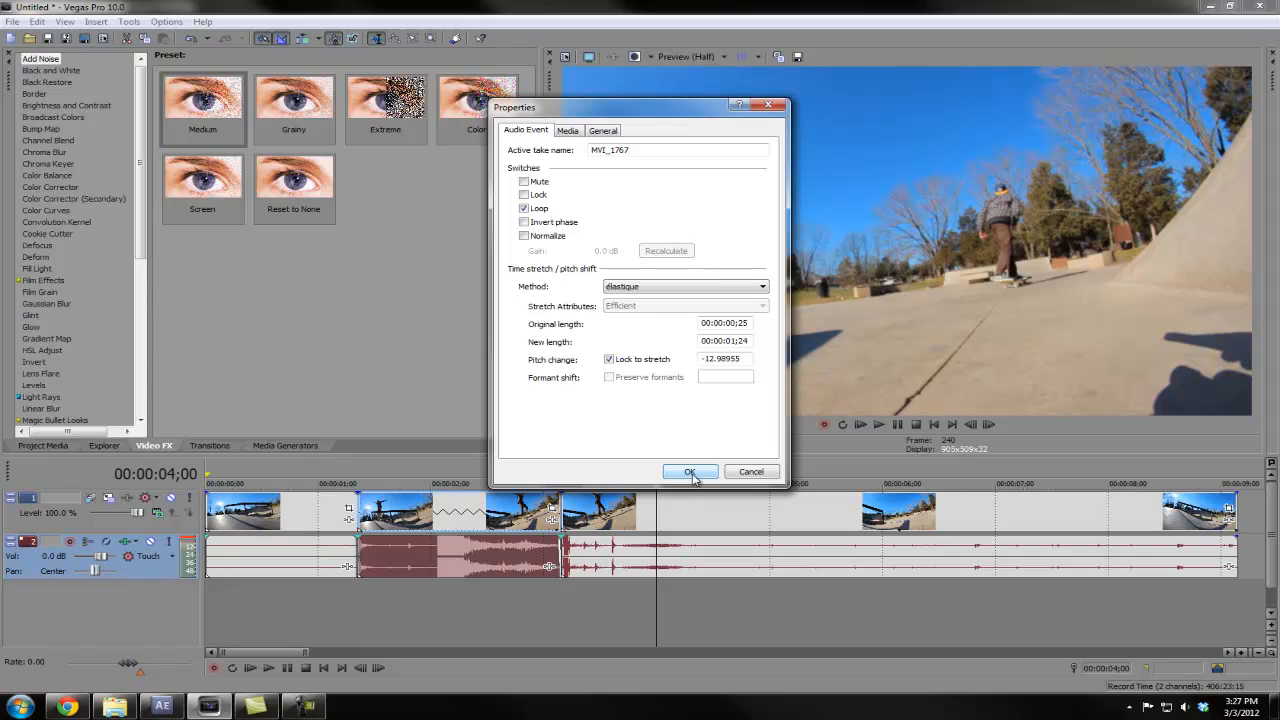
{"action": "left_click", "coordinate": [690, 472]}
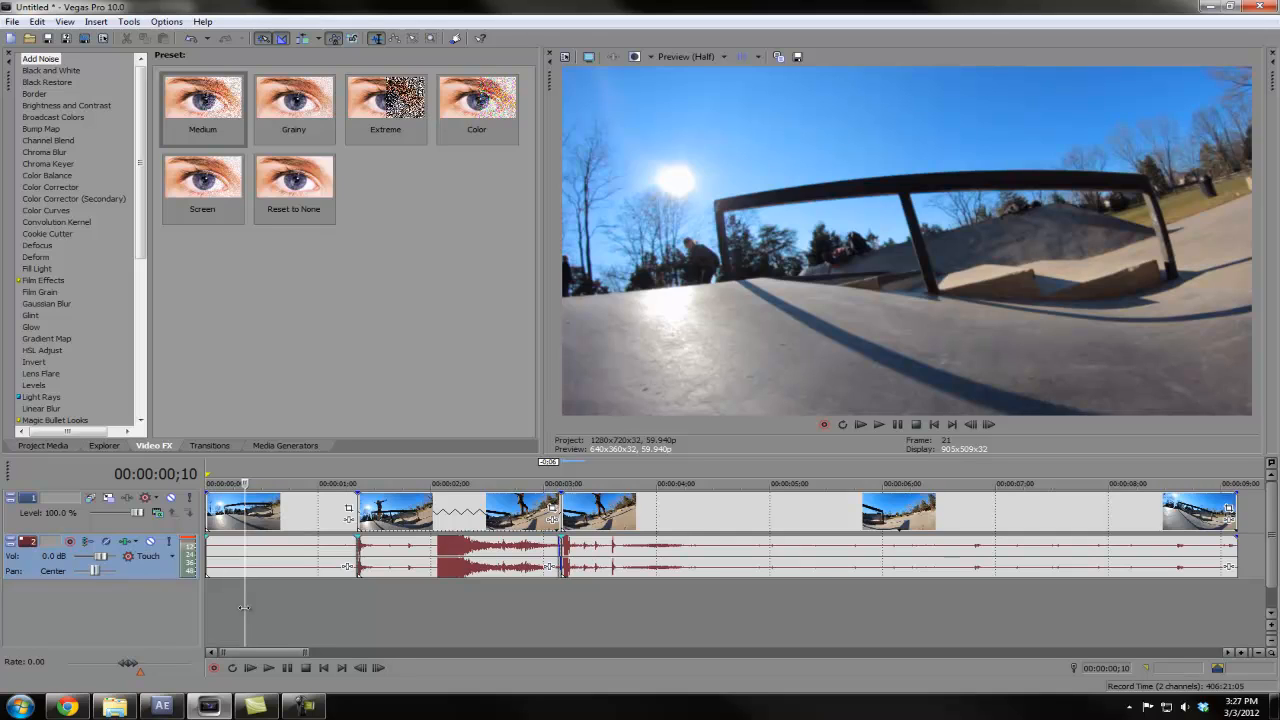
{"action": "mouse_move", "coordinate": [970, 560]}
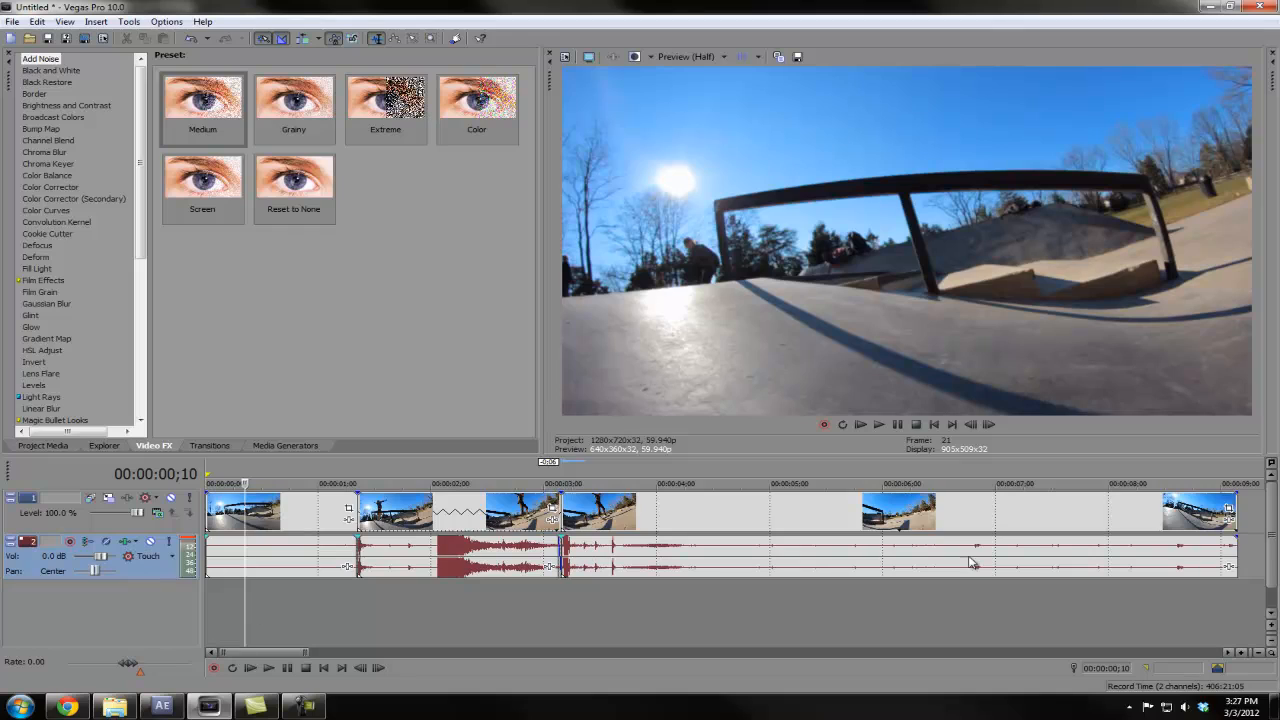
{"action": "mouse_move", "coordinate": [876, 424]}
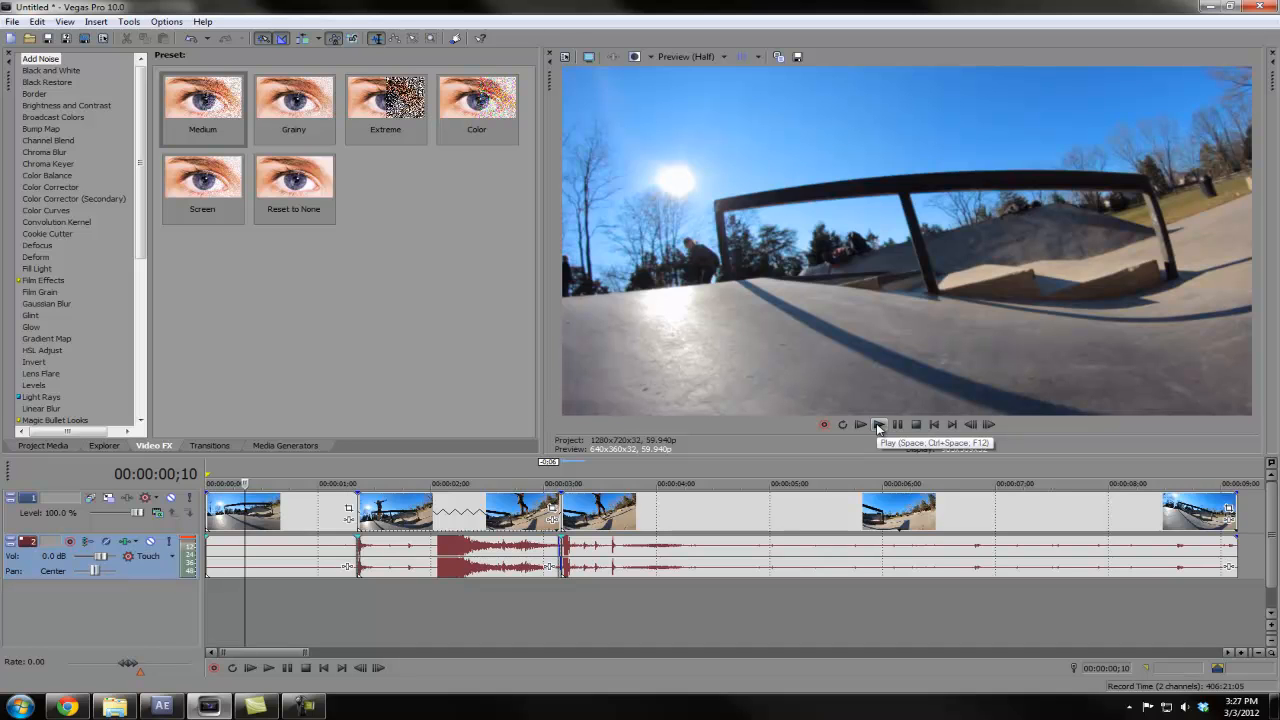
Play through the slowed grind, then nudge a speed-ramp keyframe handle in After Effects' graph.
{"action": "left_click", "coordinate": [860, 424]}
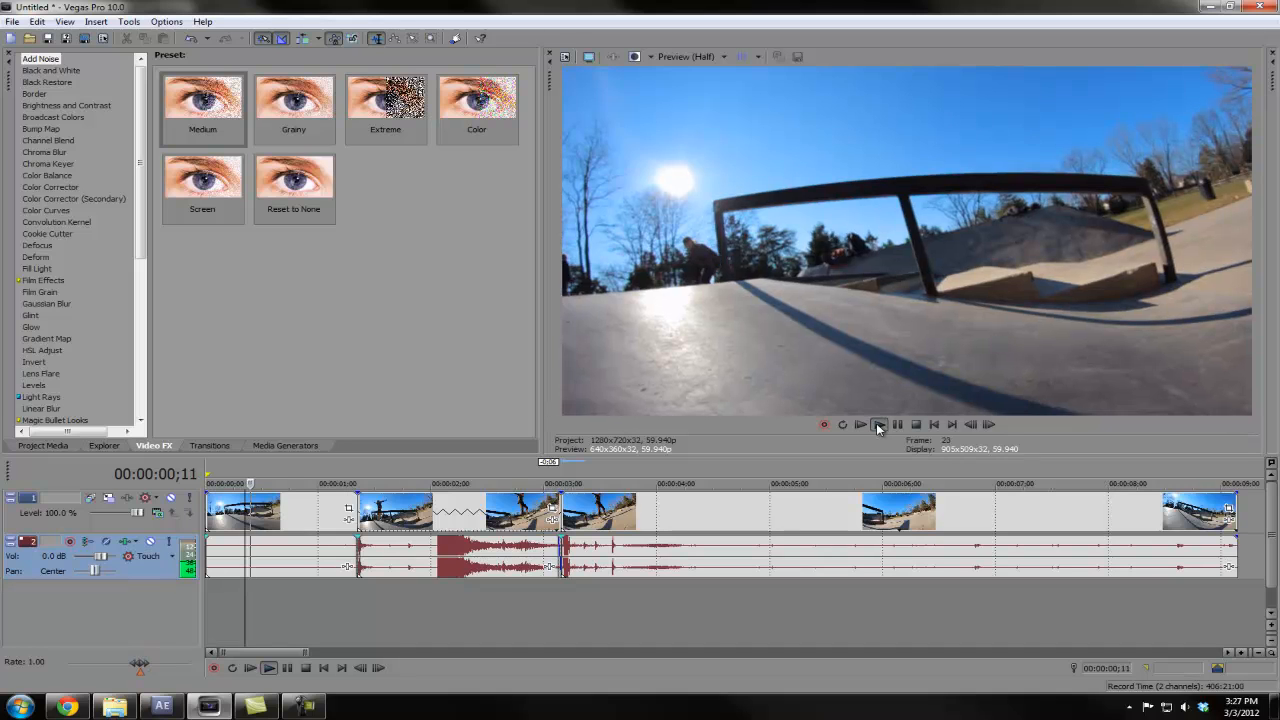
{"action": "left_click", "coordinate": [860, 424]}
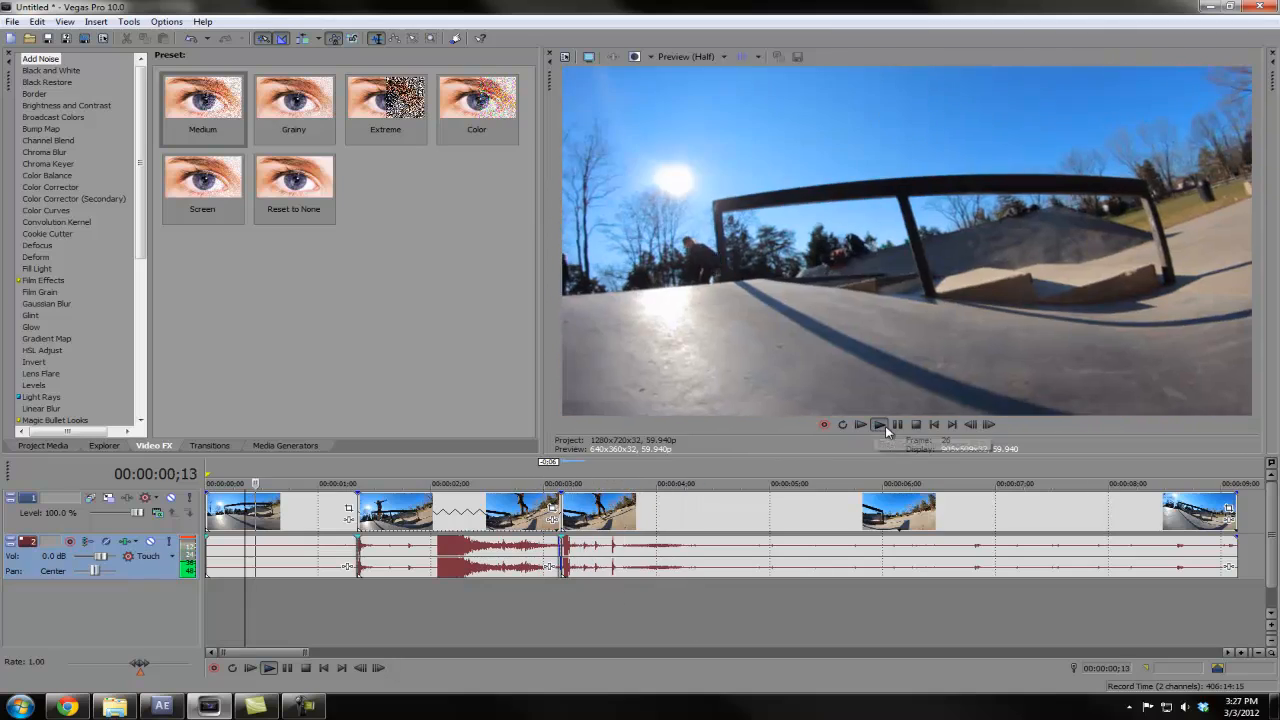
{"action": "left_click", "coordinate": [860, 424]}
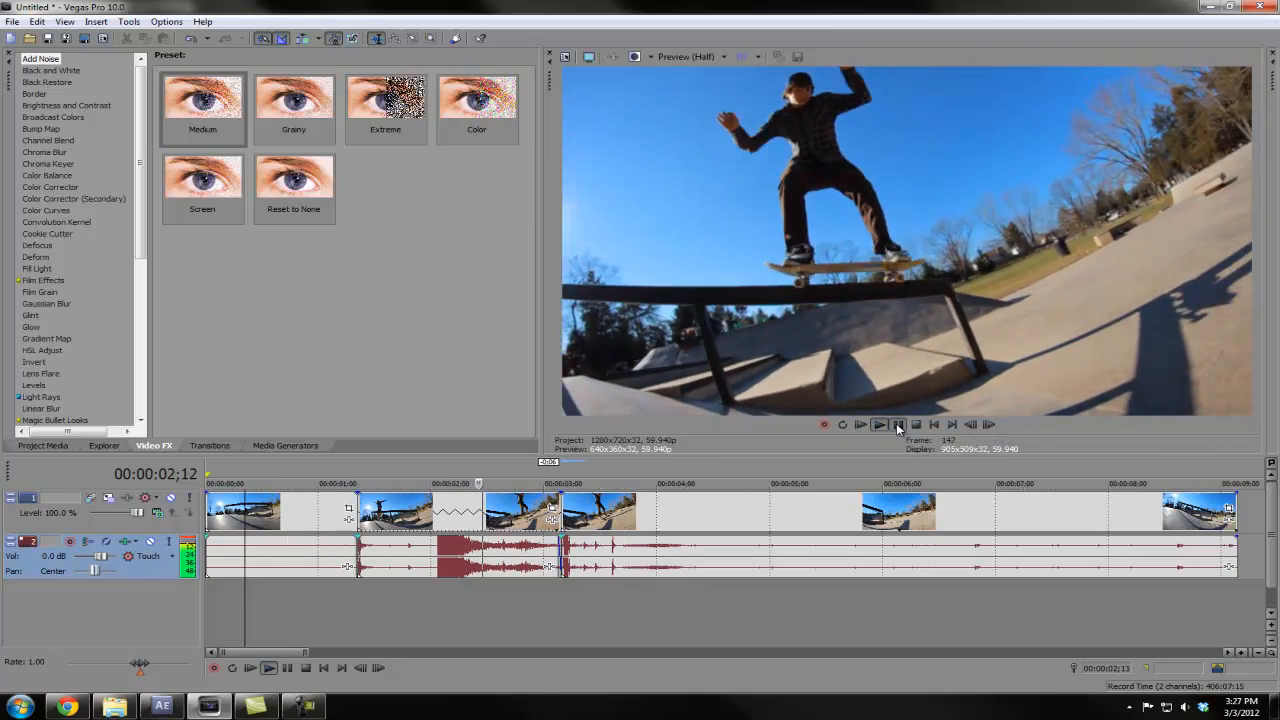
{"action": "left_click", "coordinate": [860, 424]}
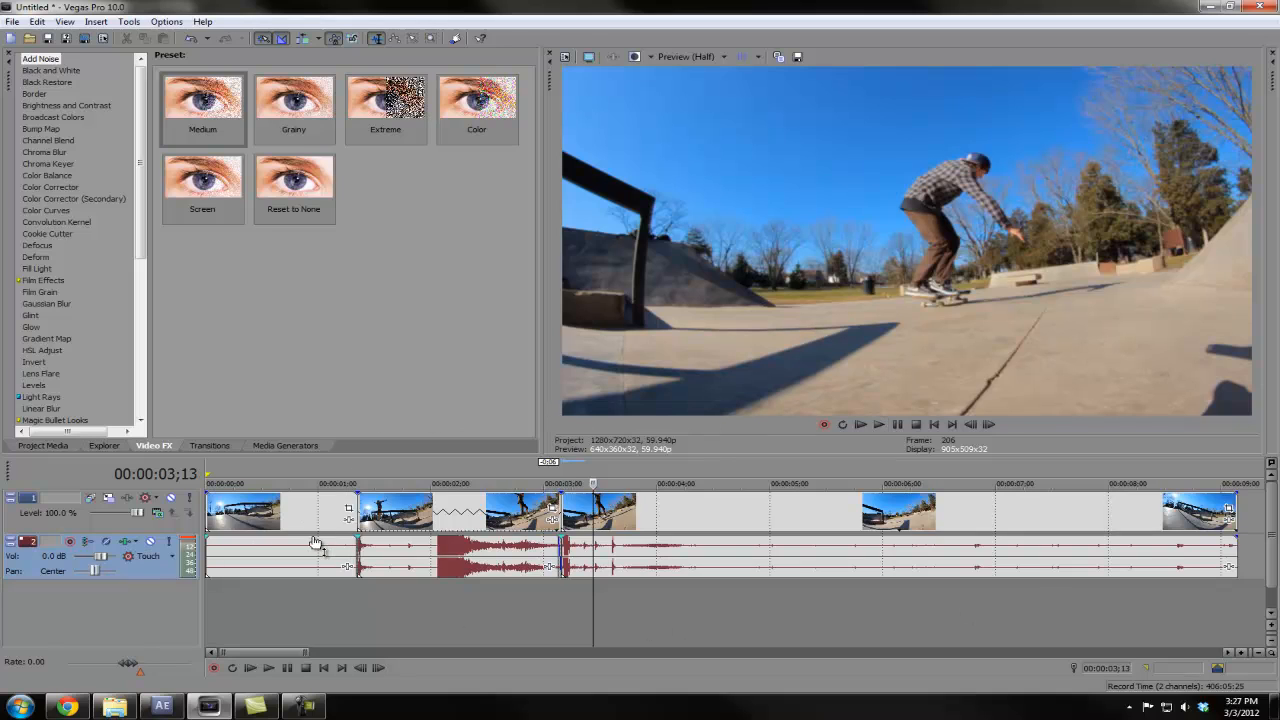
{"action": "mouse_move", "coordinate": [312, 624]}
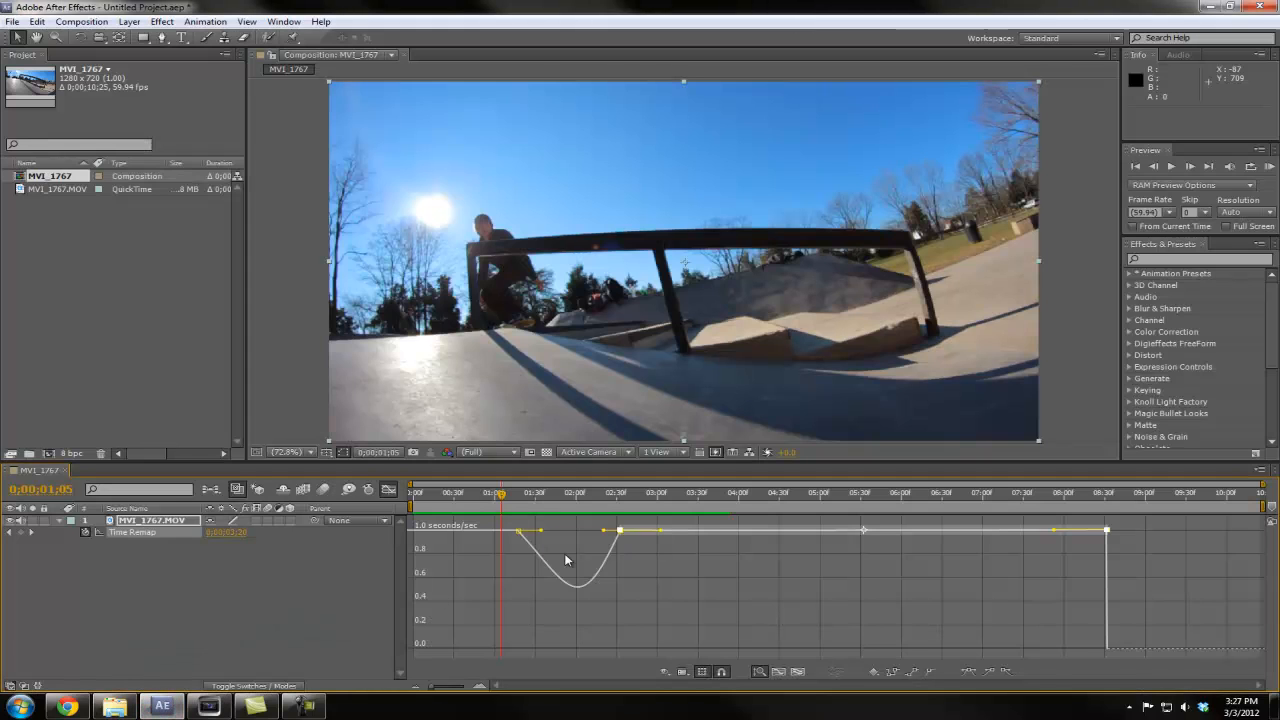
{"action": "left_click_drag", "start_coordinate": [540, 530], "coordinate": [520, 532]}
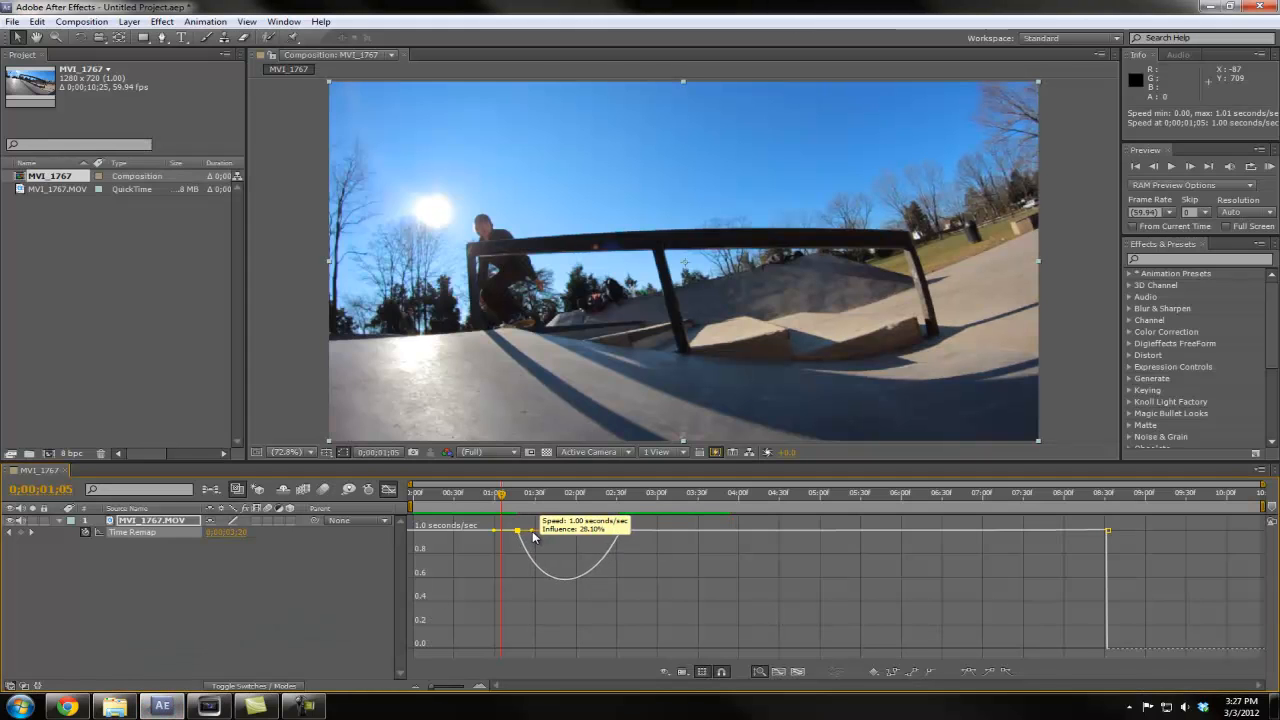